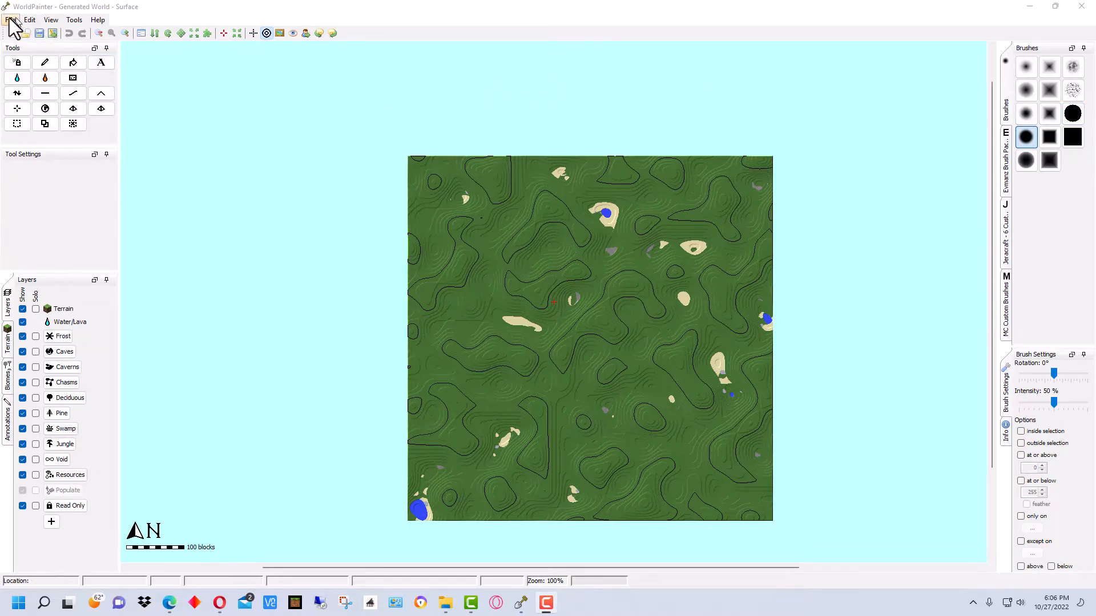
- Choose New World... from the File menu to show the default 640 by 640 setup
click(9, 20)
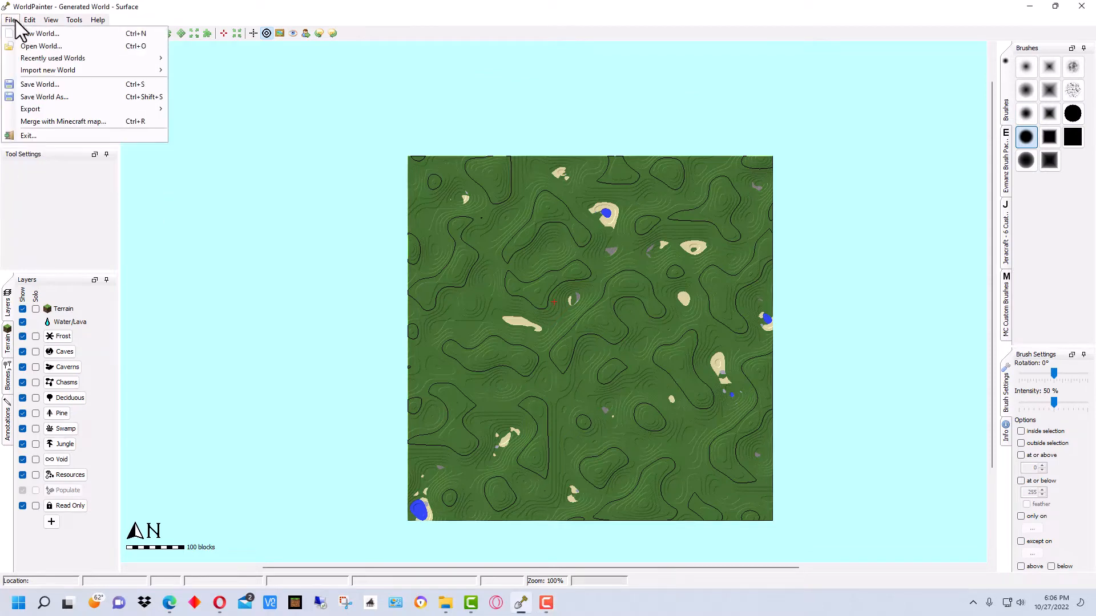
click(41, 34)
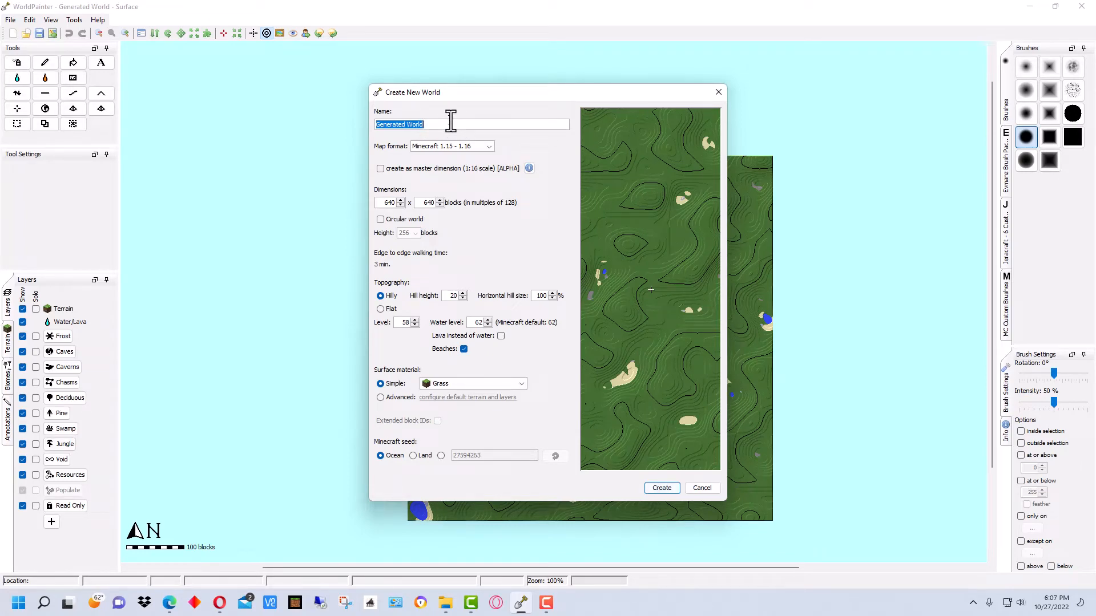
- Name the world 'New Island' and select the Minecraft 1.18 or later map format
text(New Island)
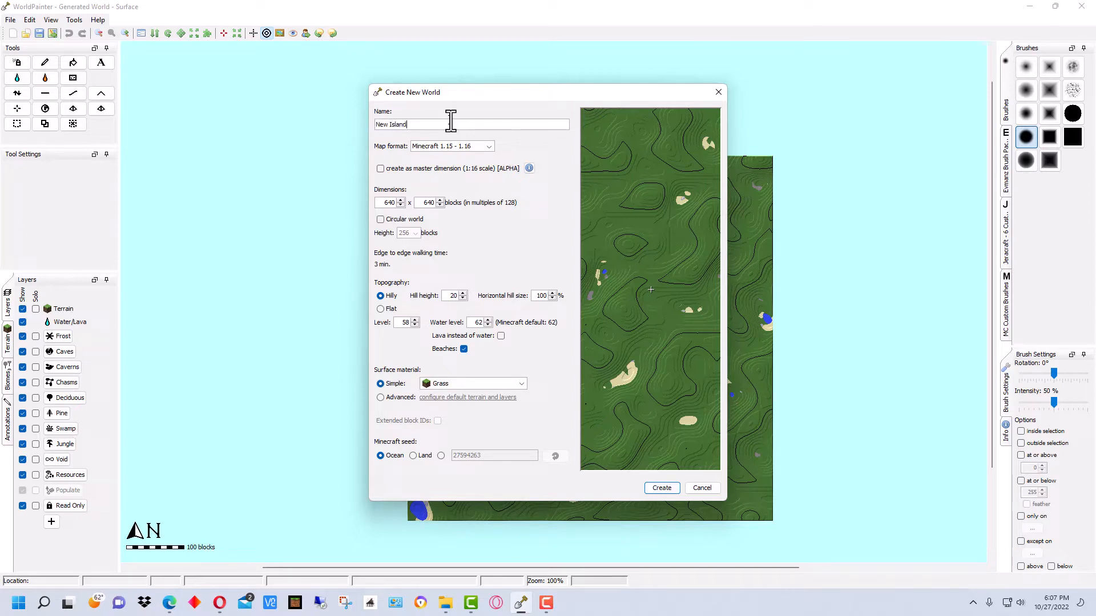
click(489, 146)
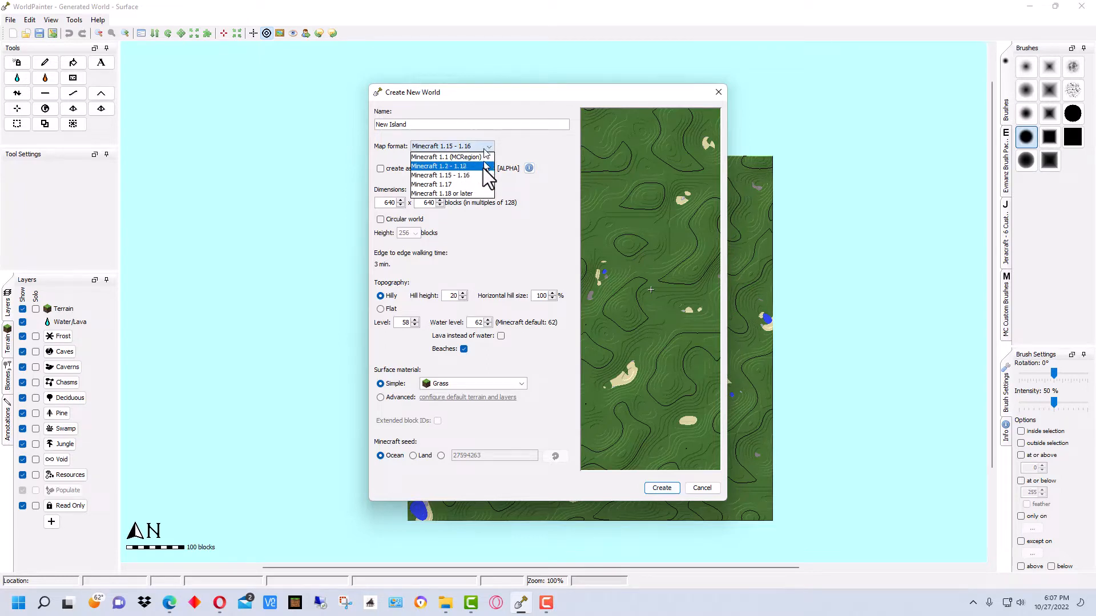
click(442, 193)
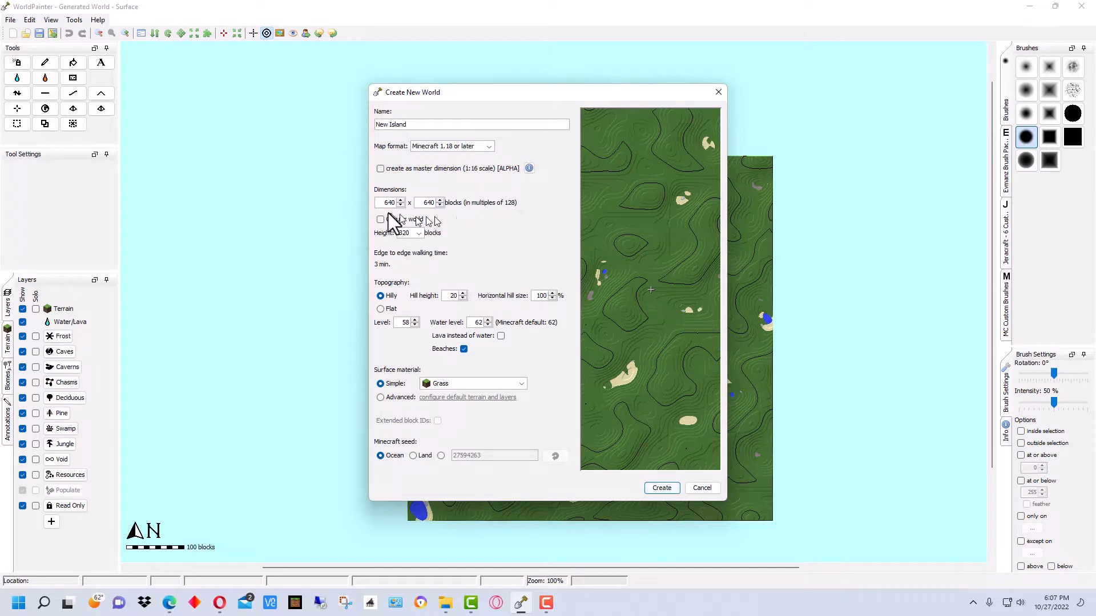
mouse_move(472, 217)
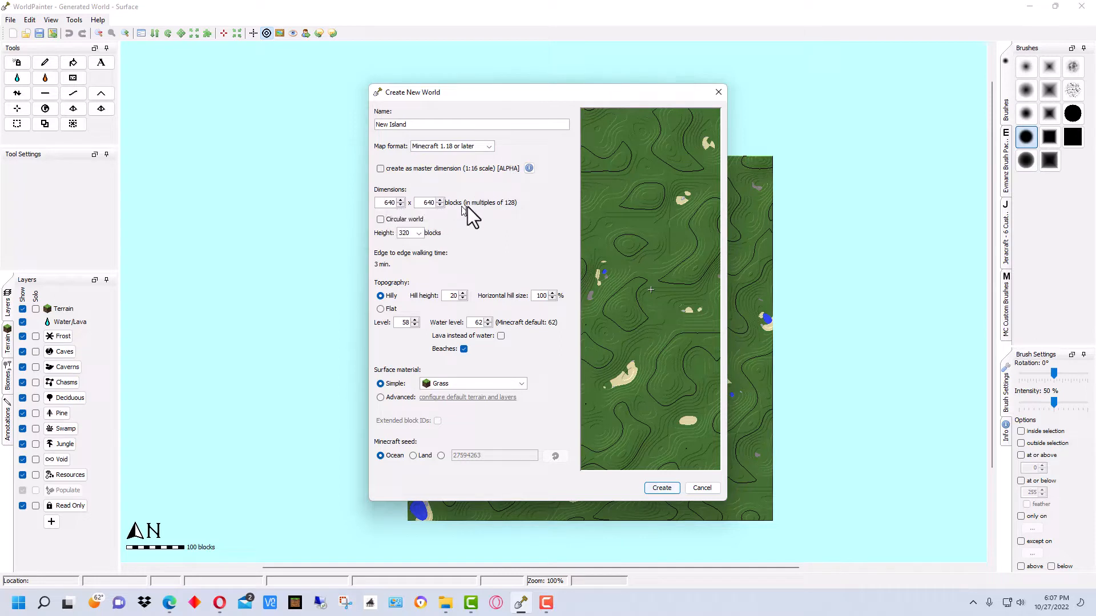
mouse_move(653, 227)
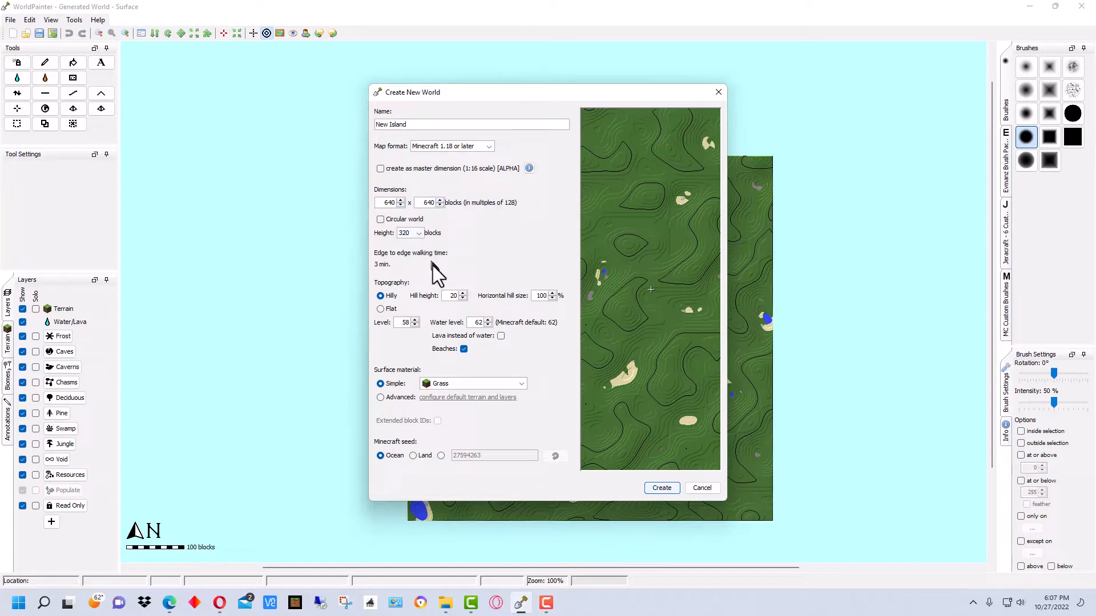
mouse_move(451, 231)
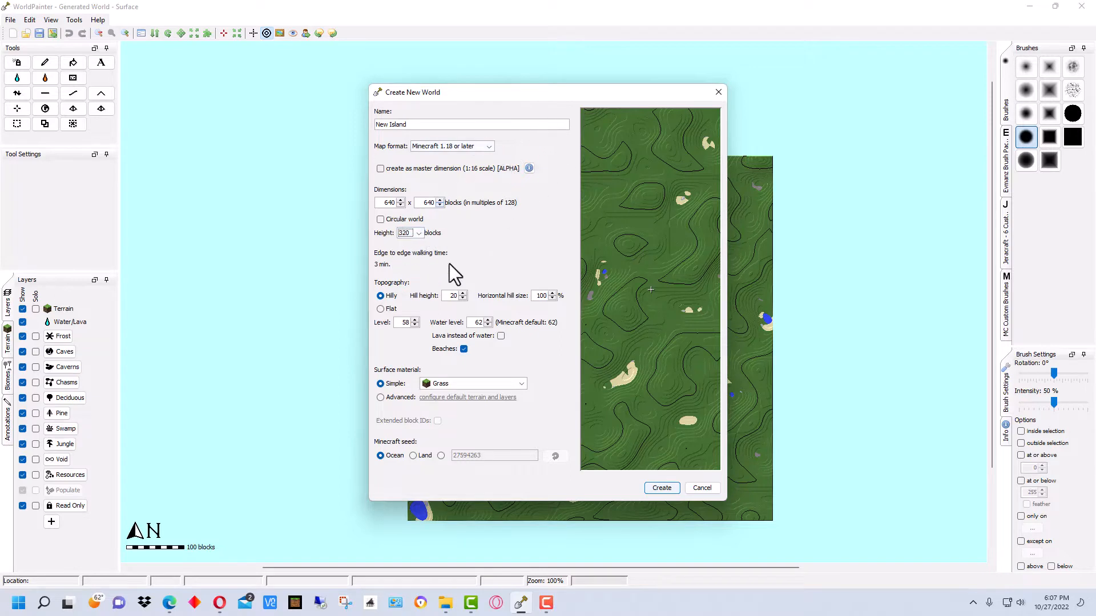
mouse_move(424, 329)
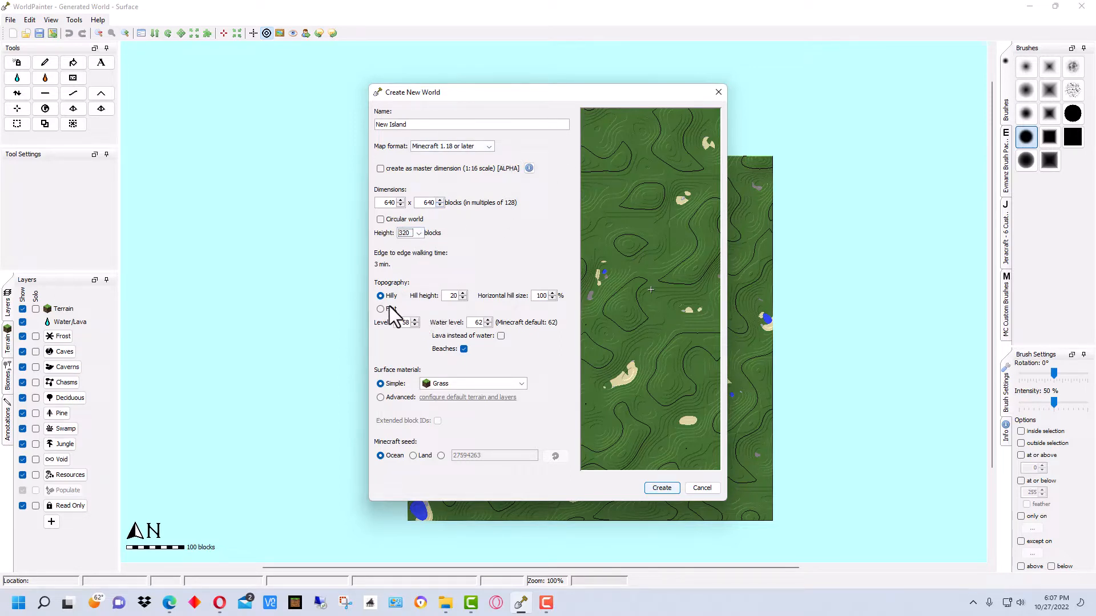
- Set hill height to 30 and create the 640 by 640 New Island world
click(381, 295)
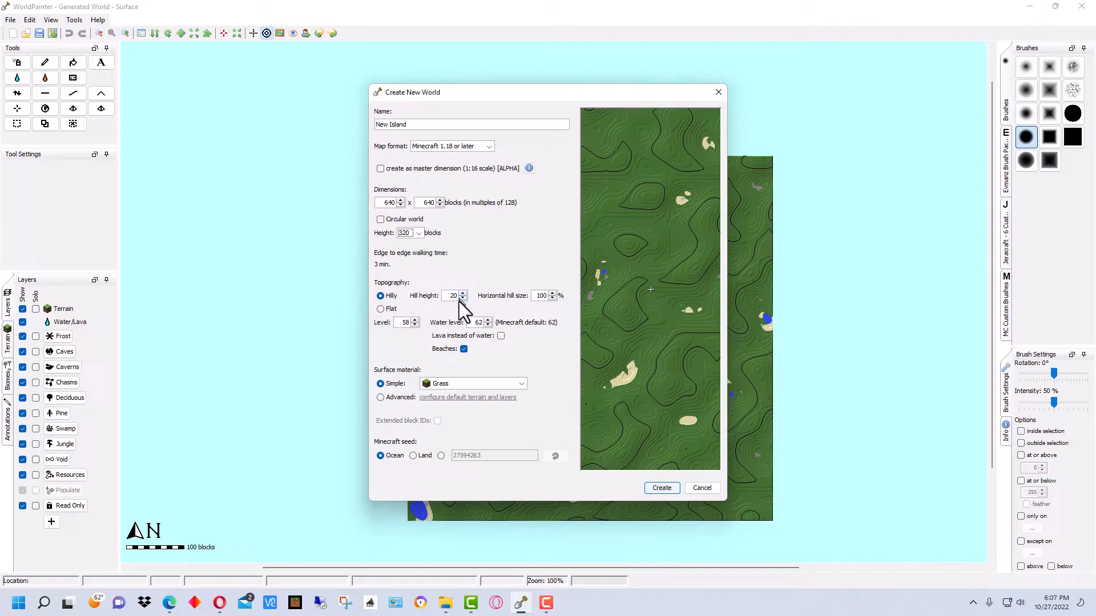
mouse_move(464, 304)
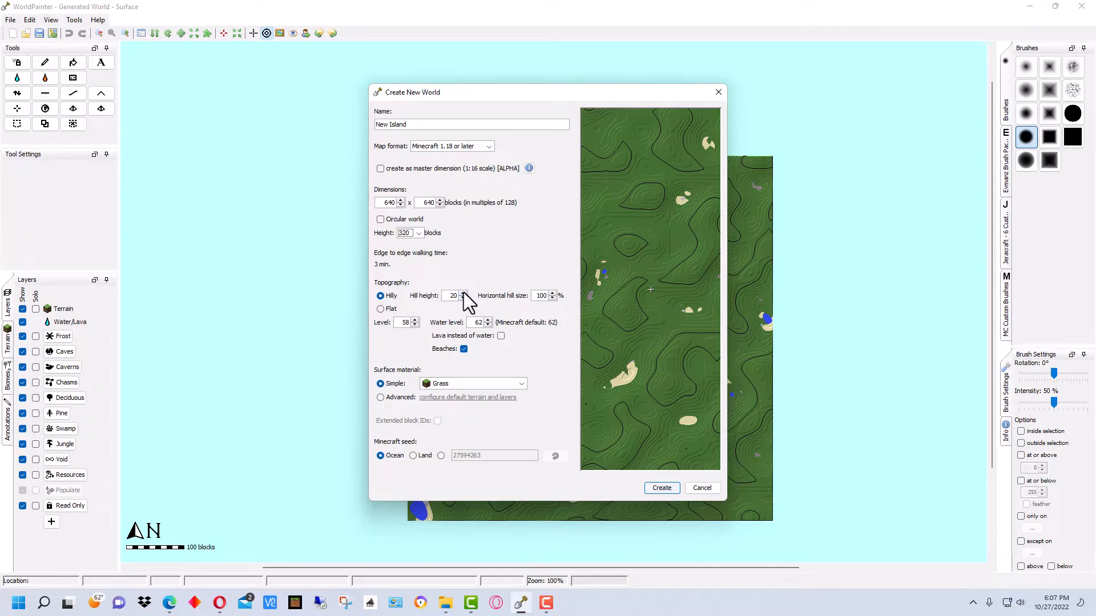
click(463, 293)
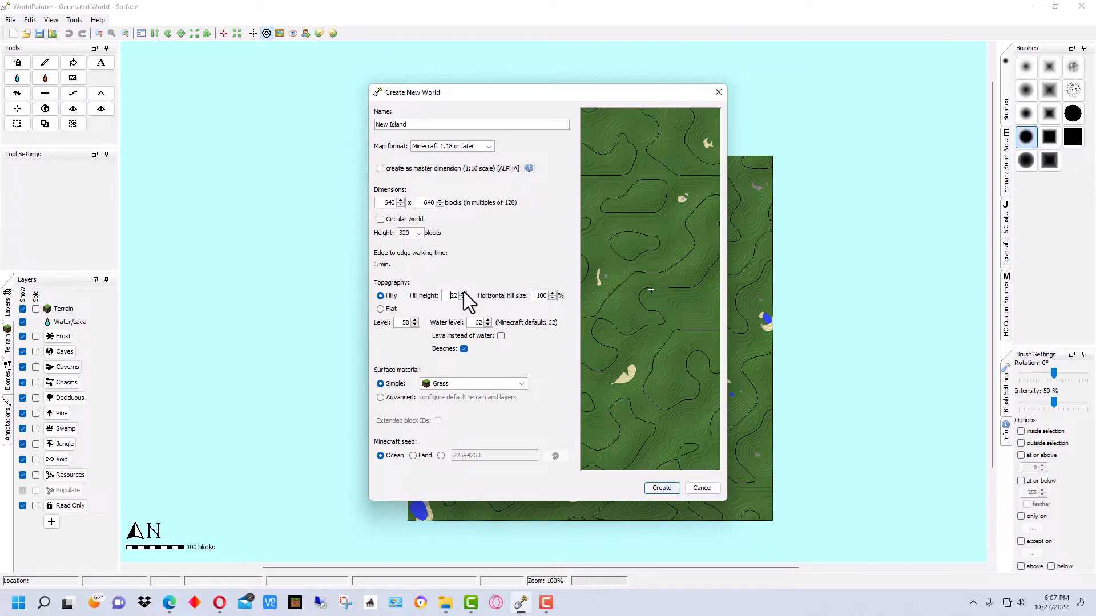
click(463, 292)
text(30)
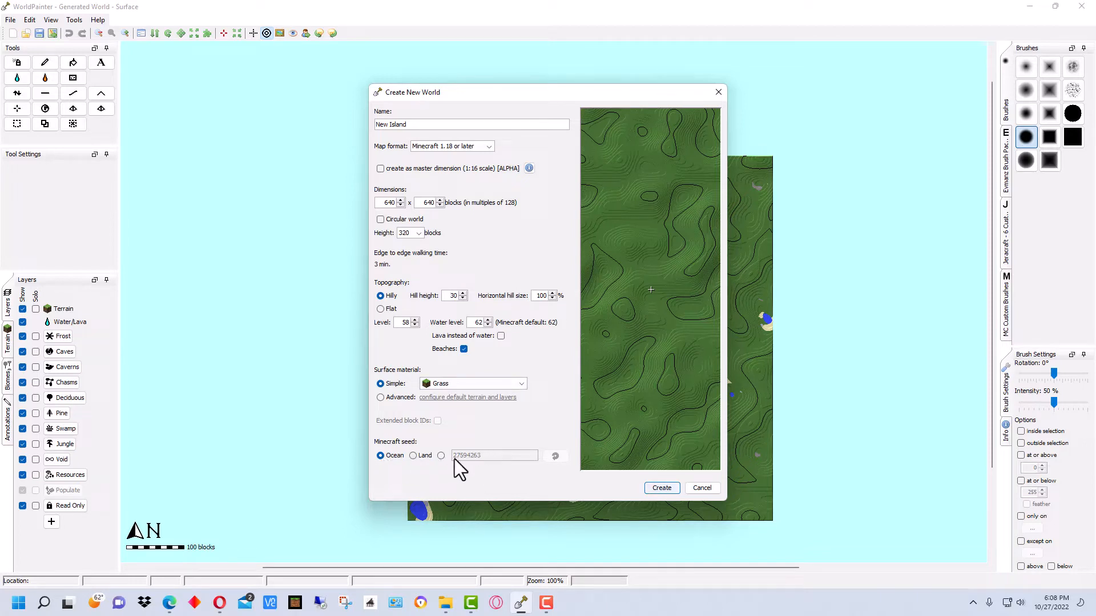
mouse_move(668, 349)
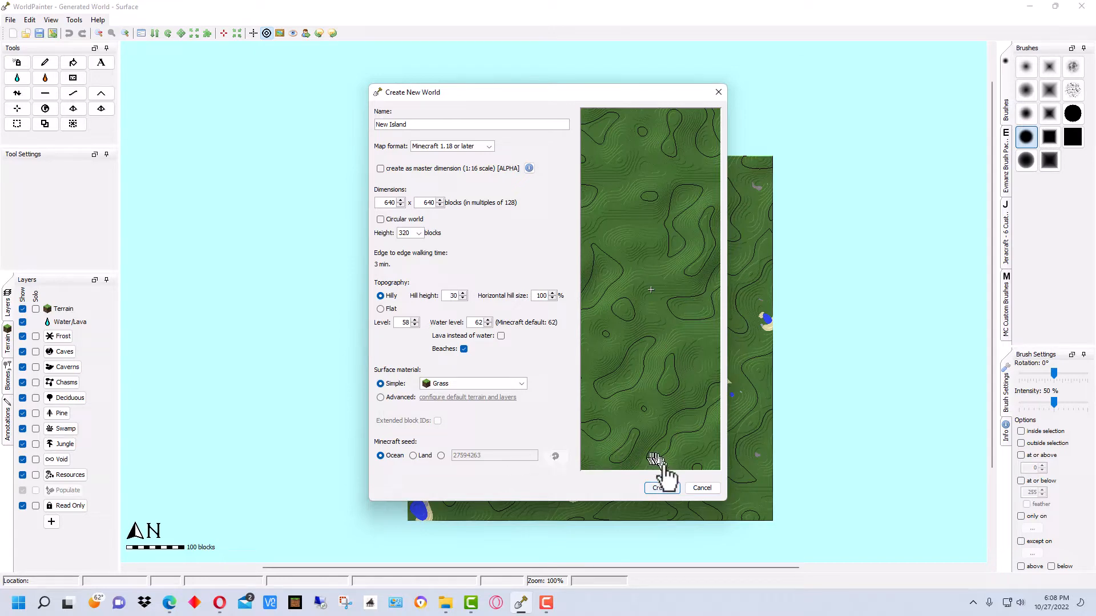
click(660, 488)
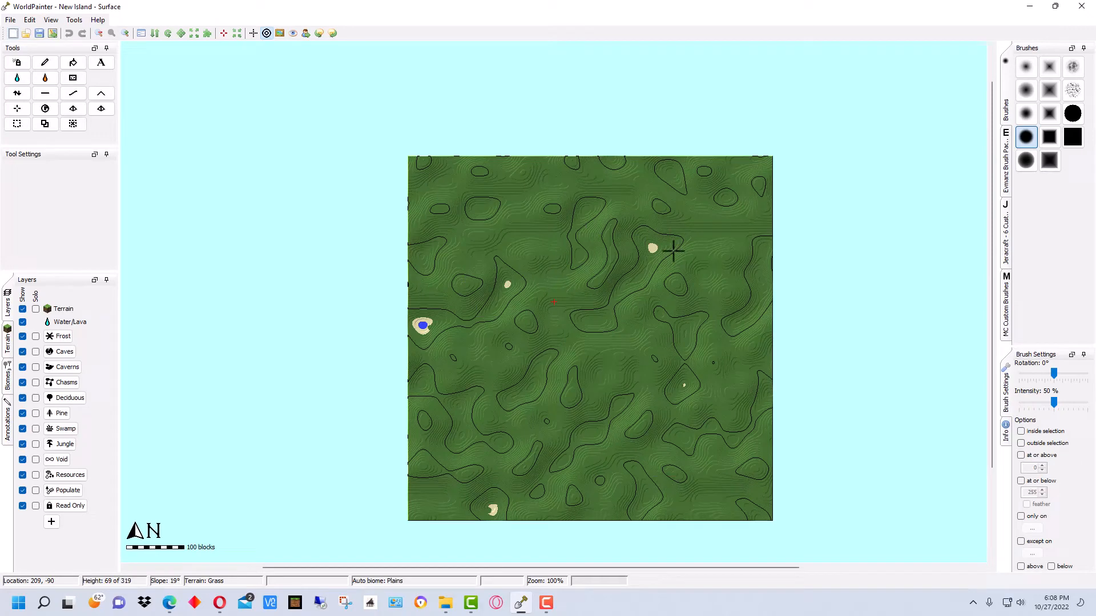
mouse_move(662, 271)
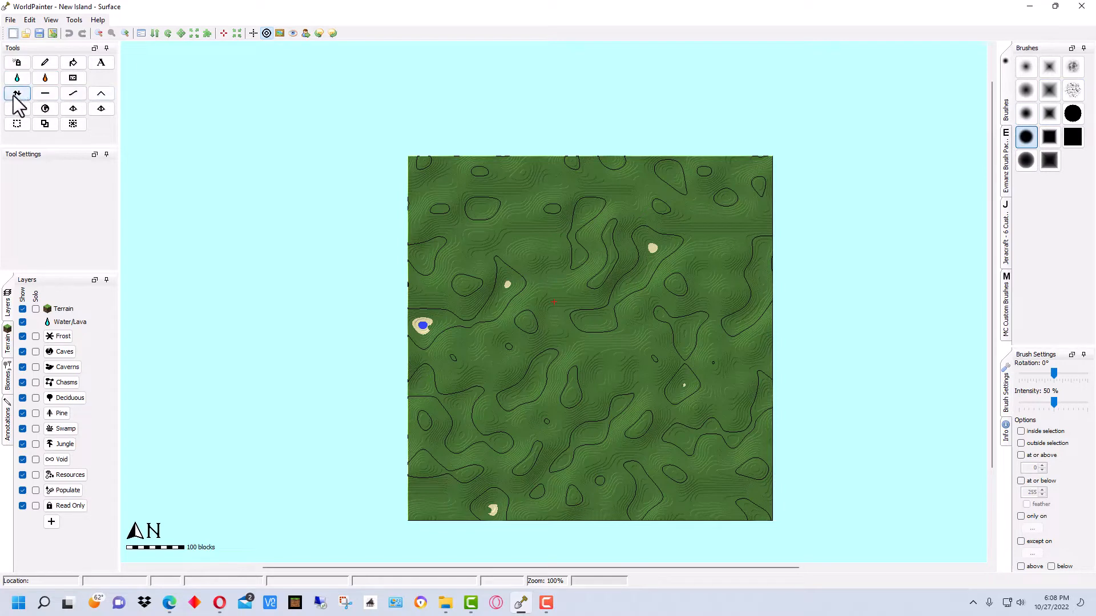
- With the Height tool, sink the top, western, southern and south-east edges below water
click(16, 93)
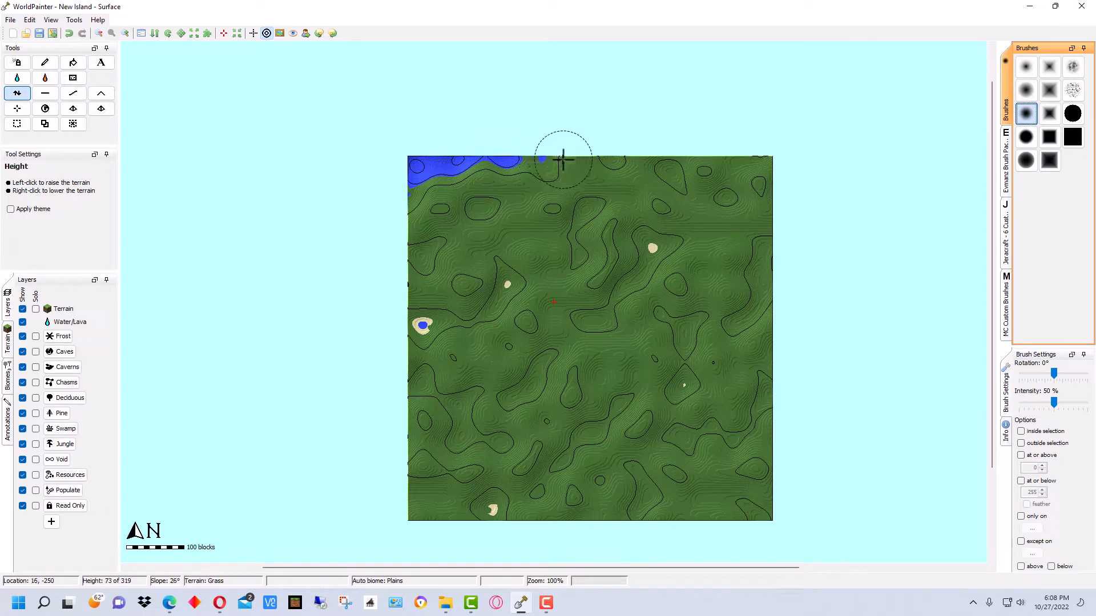
click(563, 161)
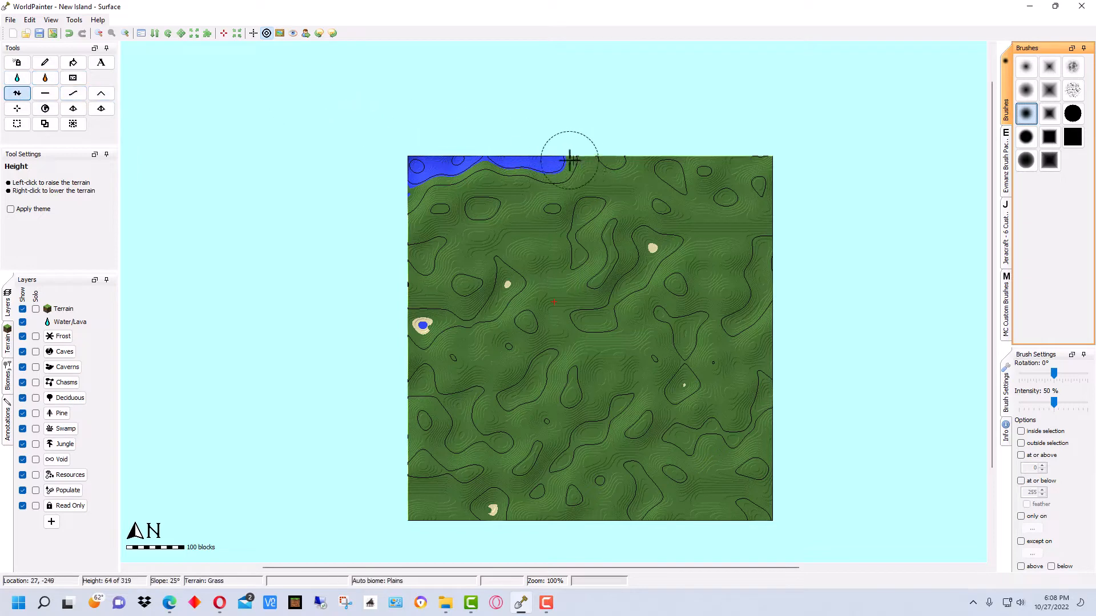
click(575, 163)
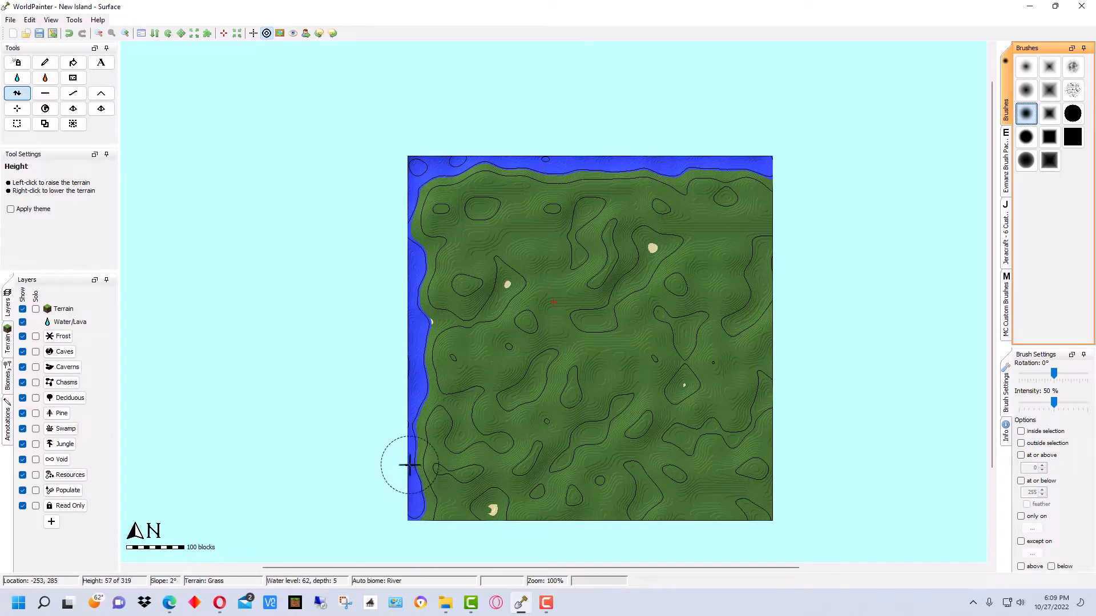
drag(409, 464, 549, 516)
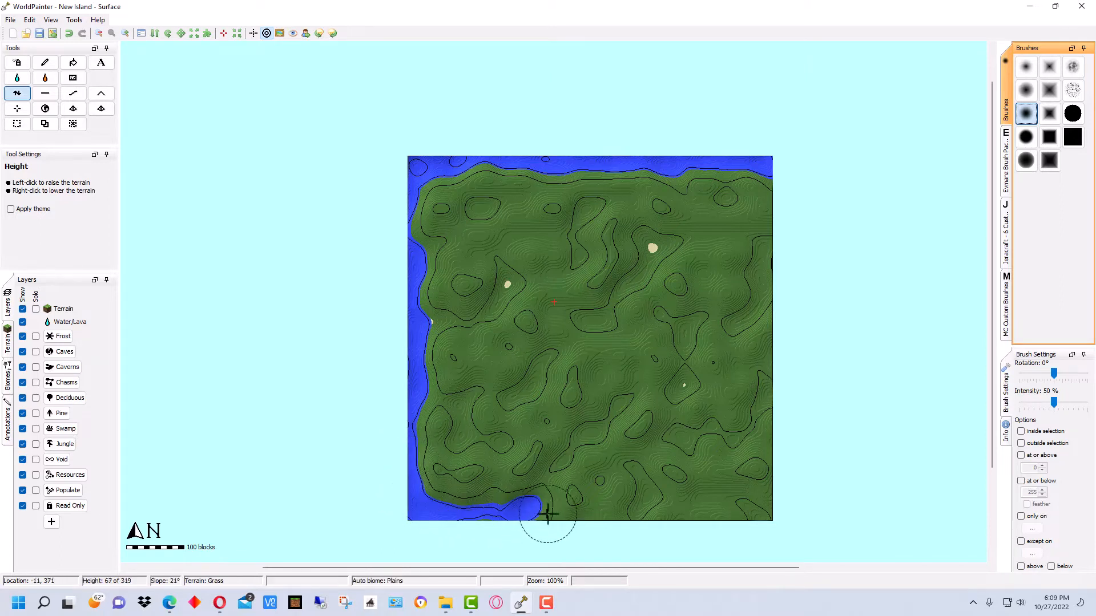
drag(549, 516, 660, 523)
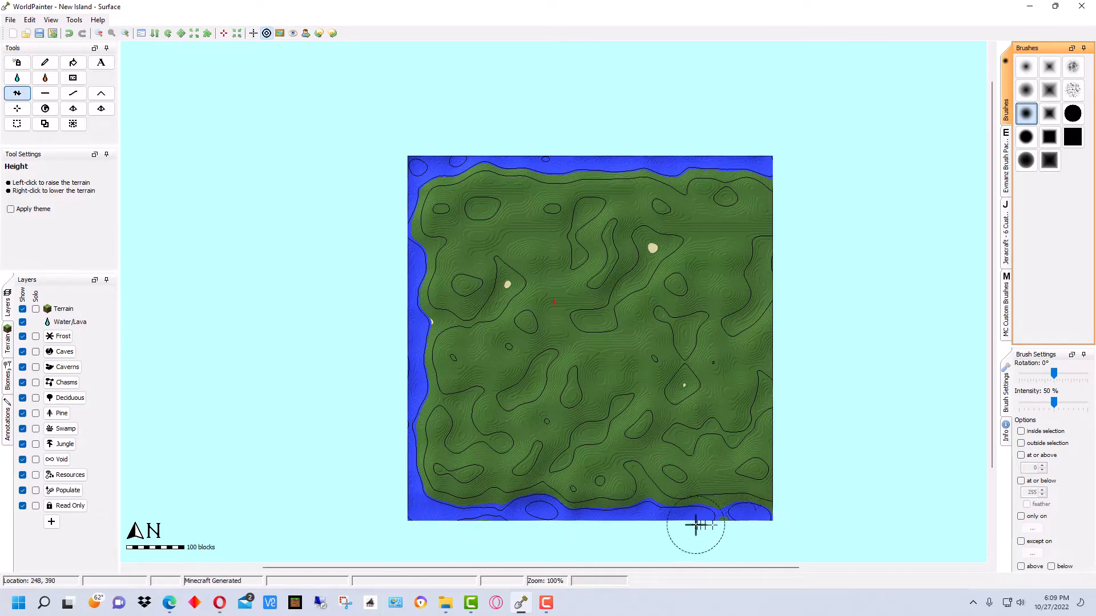
drag(699, 526, 769, 396)
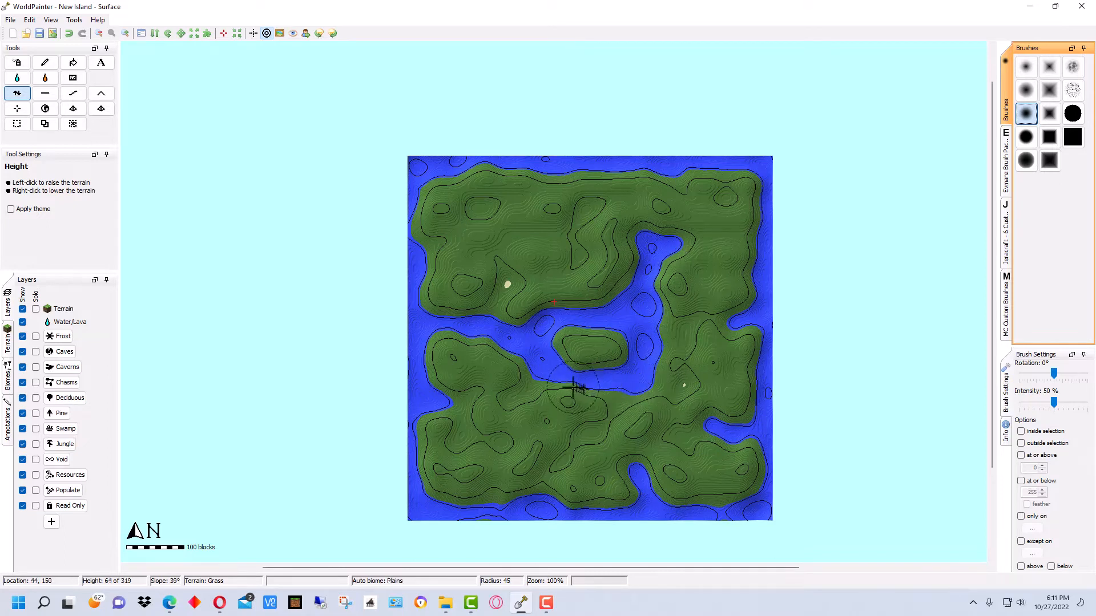
- Deepen the water channel running through the middle of the map
drag(573, 388, 657, 388)
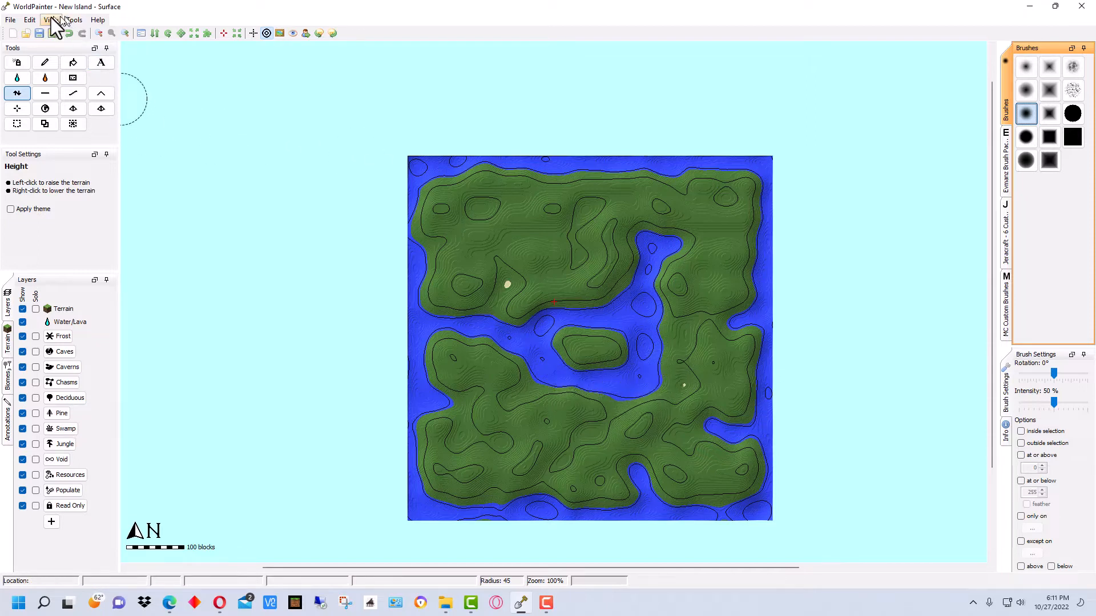
- Open View > 3D View and resize the preview window beside the map
click(50, 19)
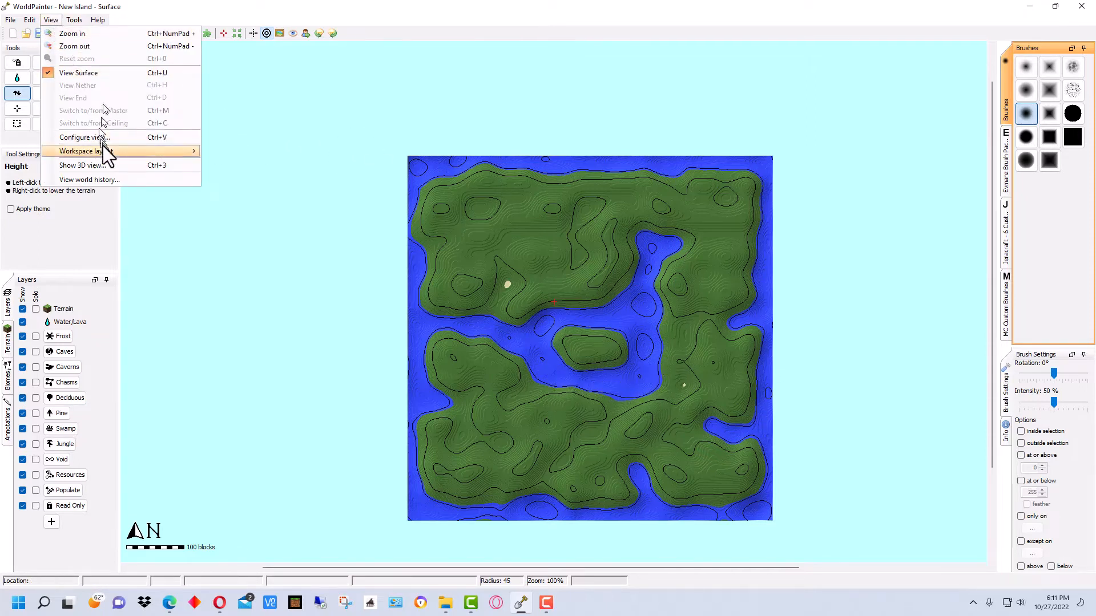
click(81, 165)
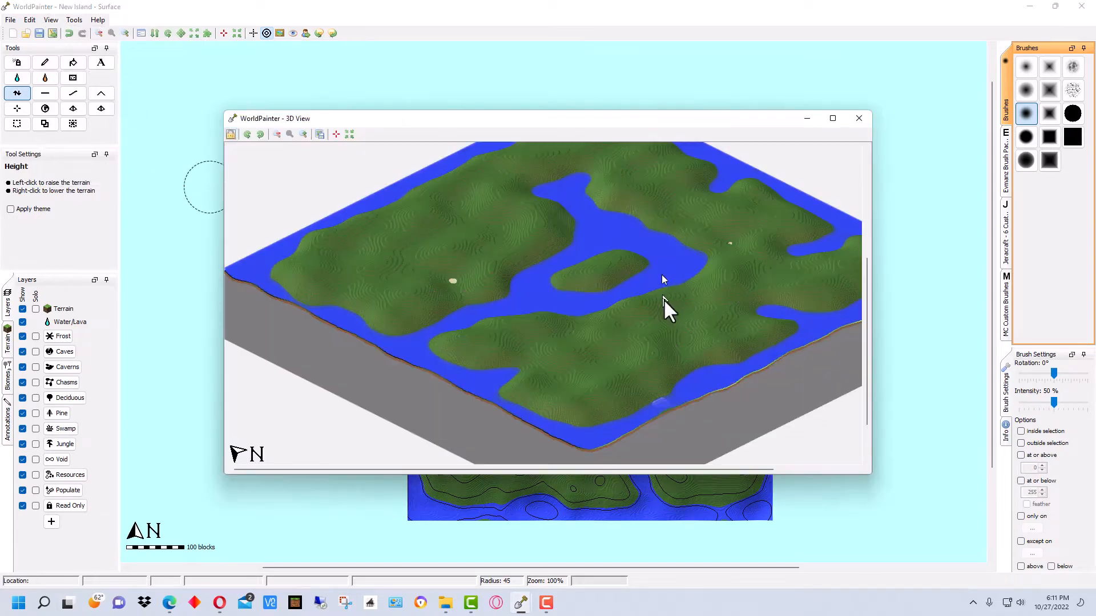
mouse_move(870, 479)
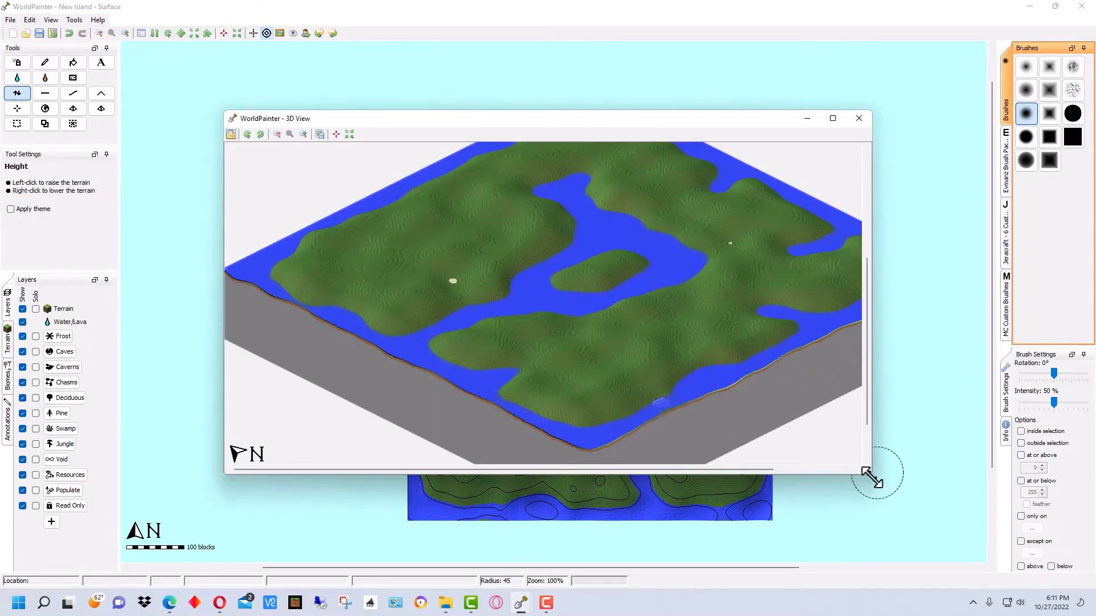
drag(870, 479, 574, 381)
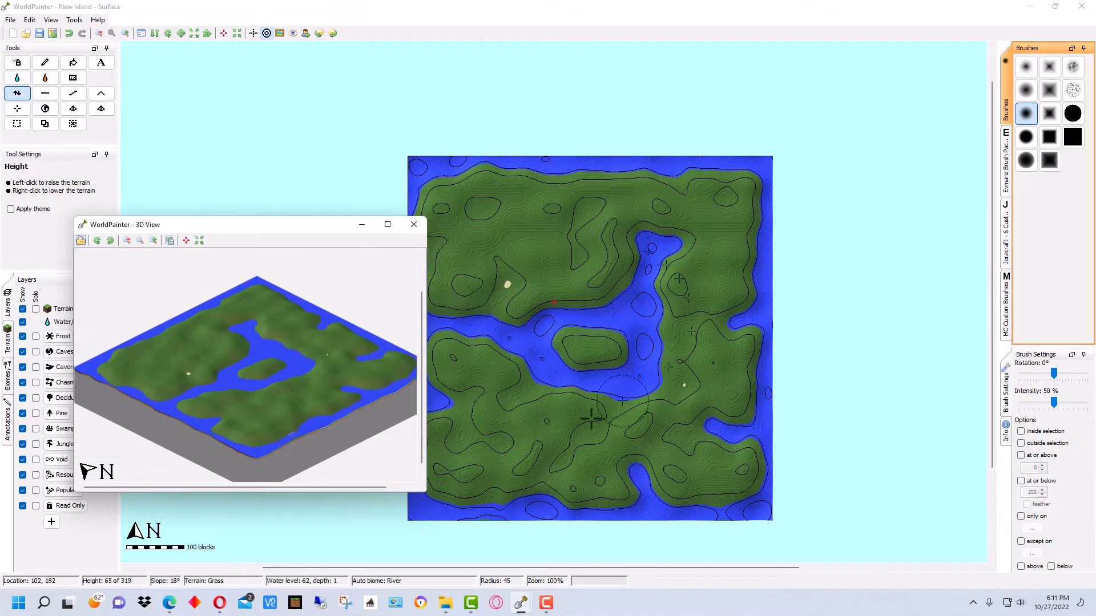
click(414, 224)
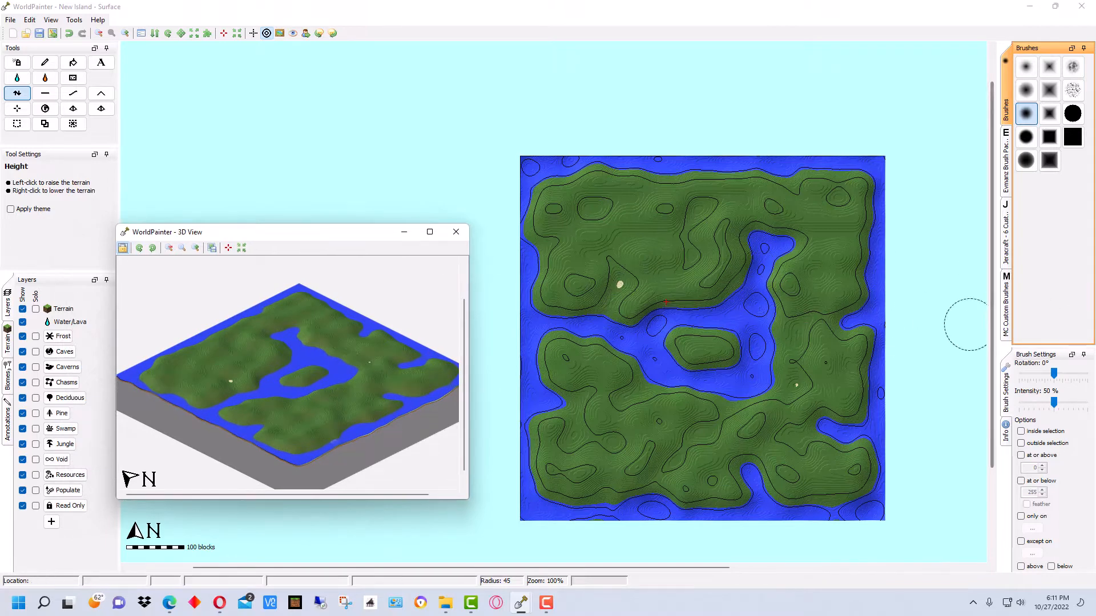
drag(168, 231, 203, 231)
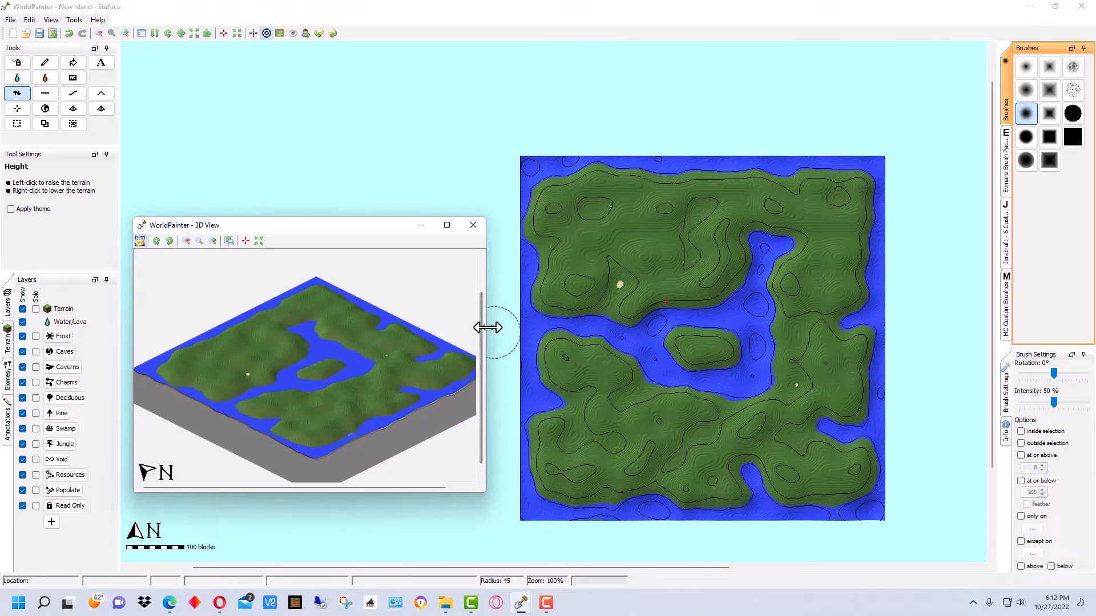
mouse_move(343, 405)
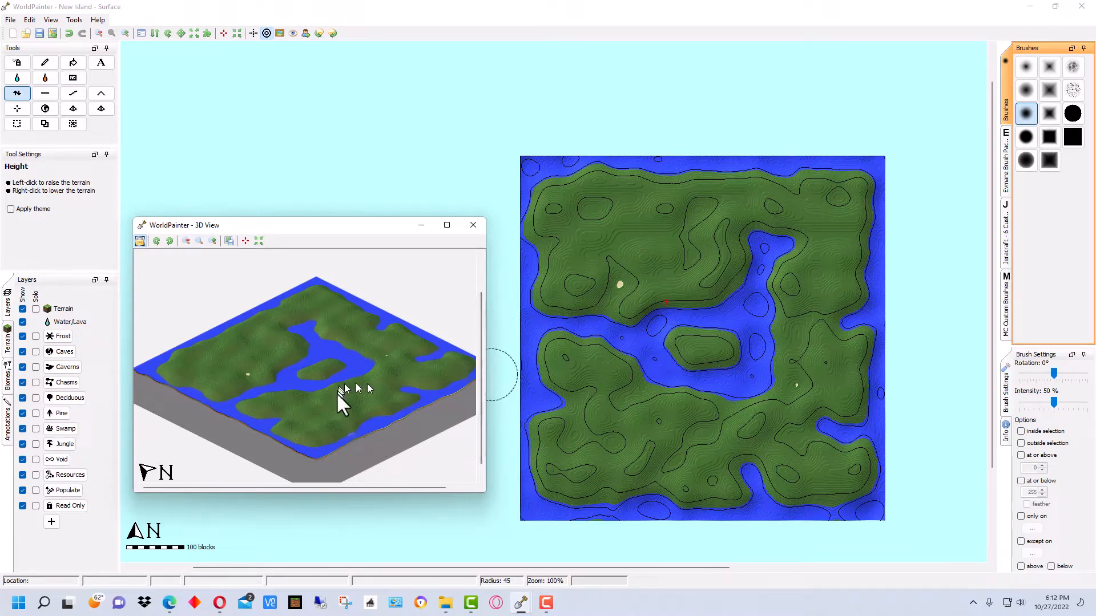
mouse_move(241, 378)
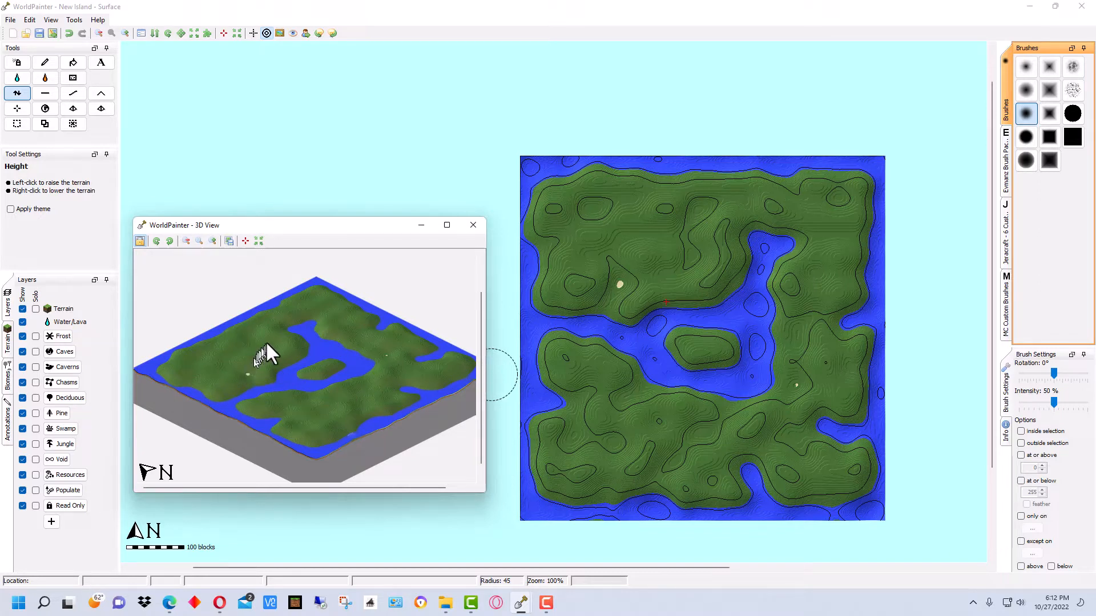
mouse_move(412, 370)
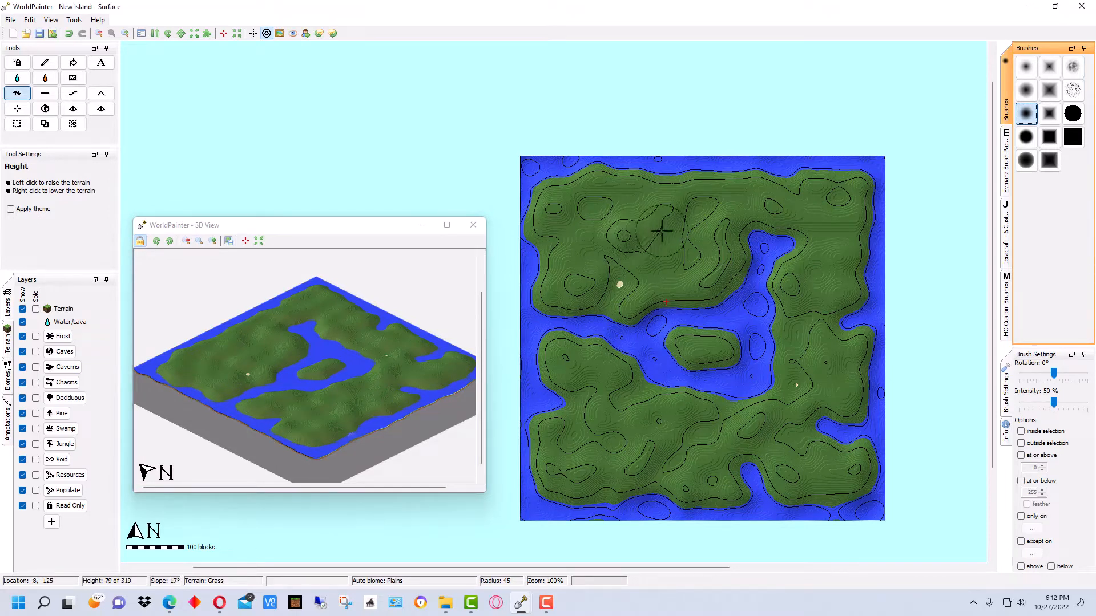
- Raise terrain along the northern arm and the north-east corner of the island
click(660, 227)
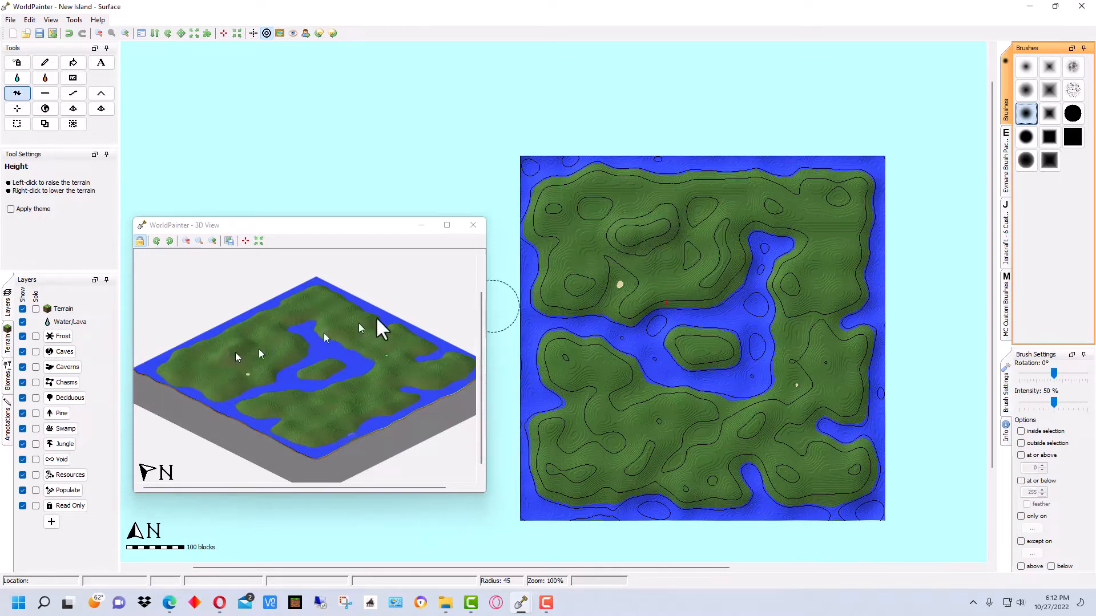
click(704, 222)
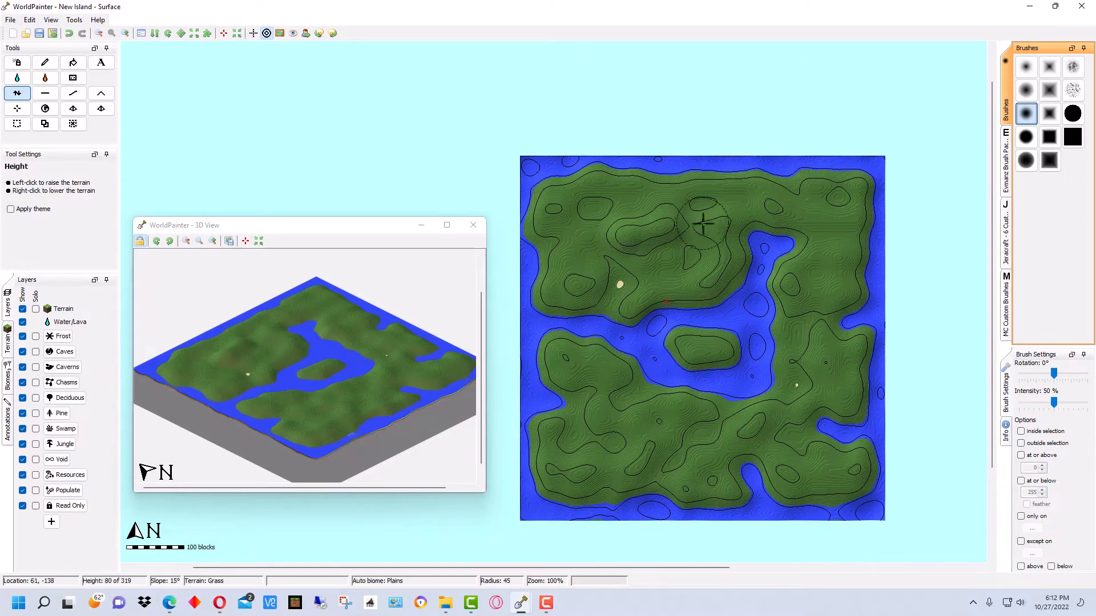
click(703, 222)
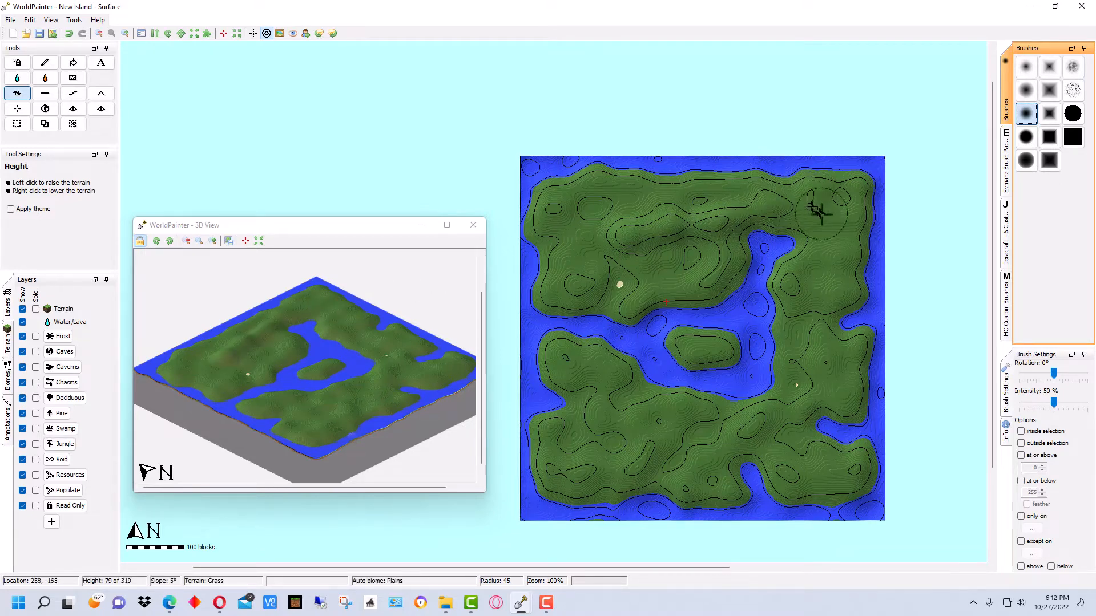
click(837, 259)
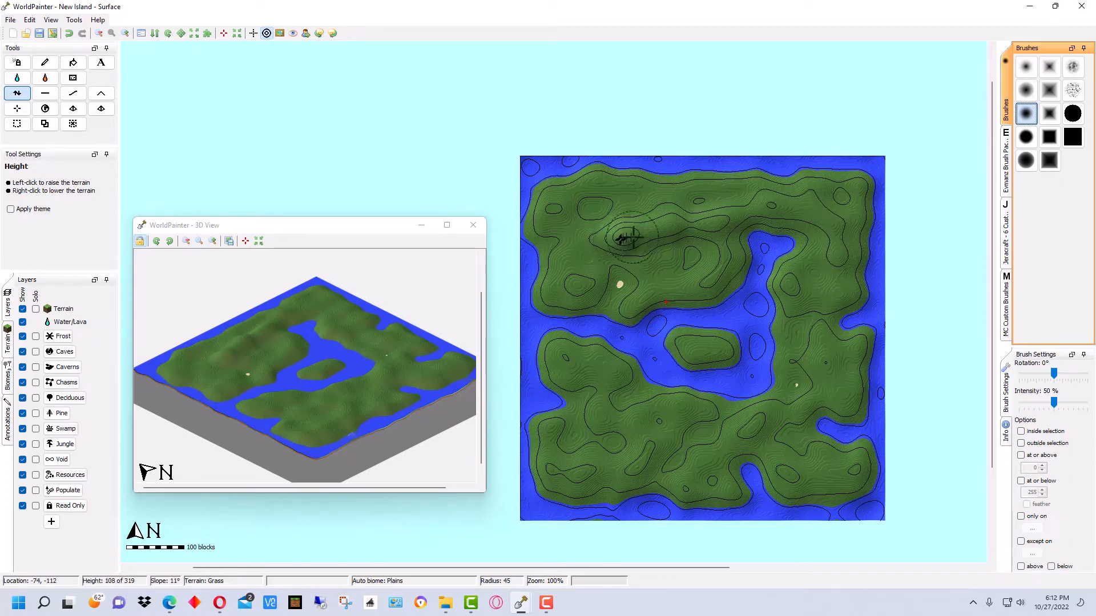
click(688, 221)
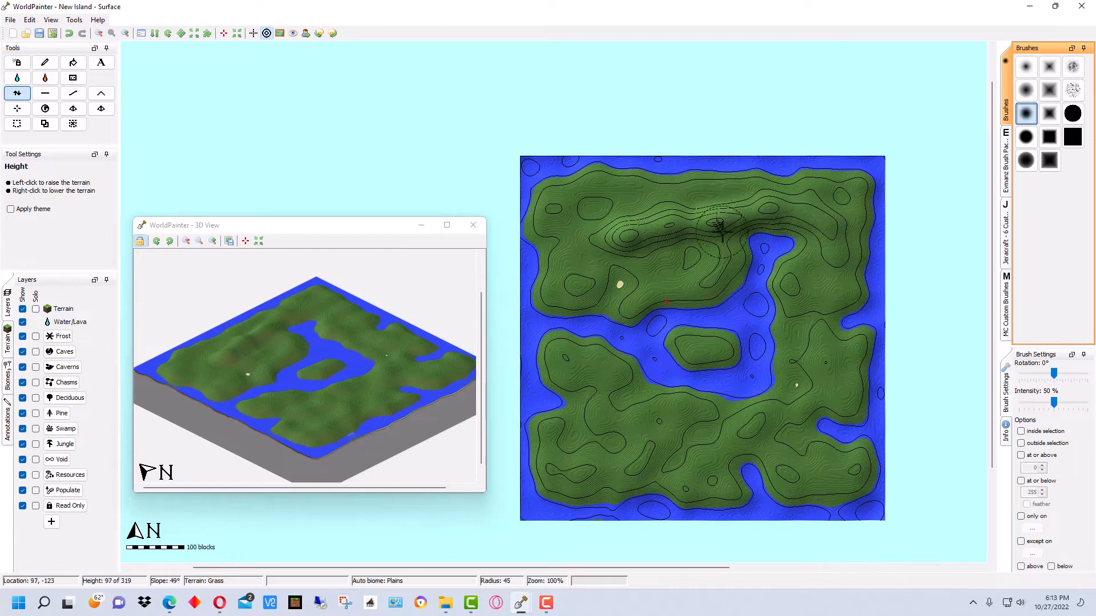
click(706, 337)
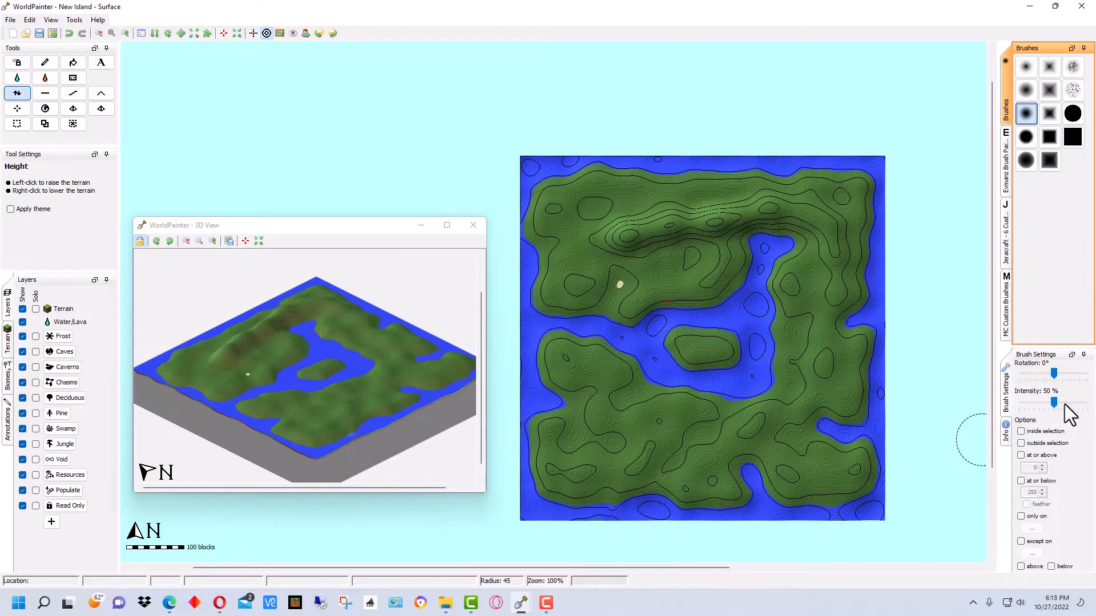
- At 100% brush intensity, paint ridges down the eastern and along the southern arms
drag(1052, 404, 1087, 403)
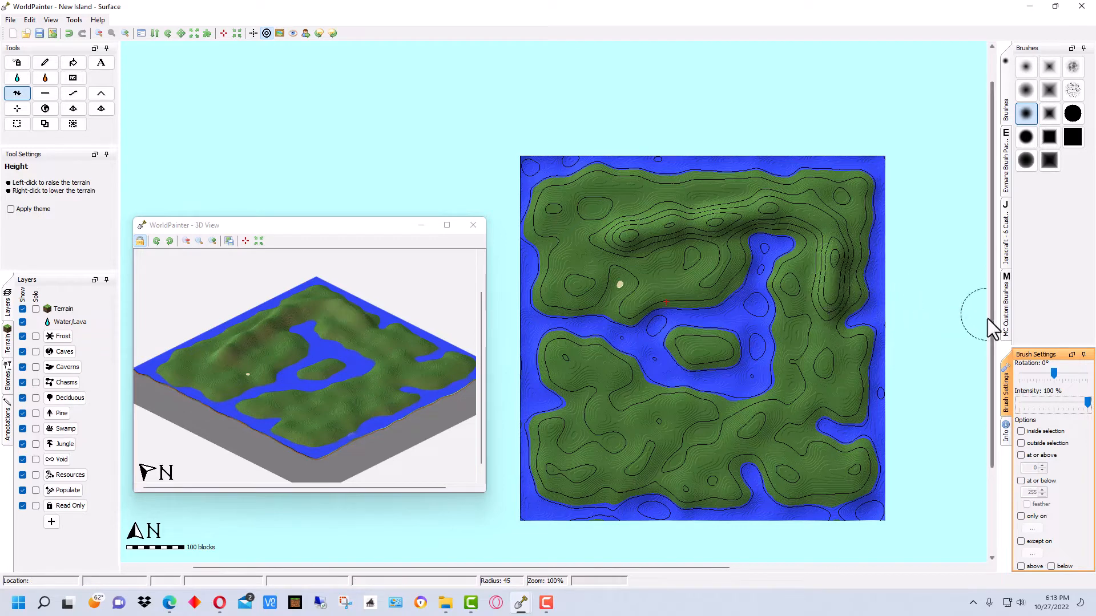
click(819, 374)
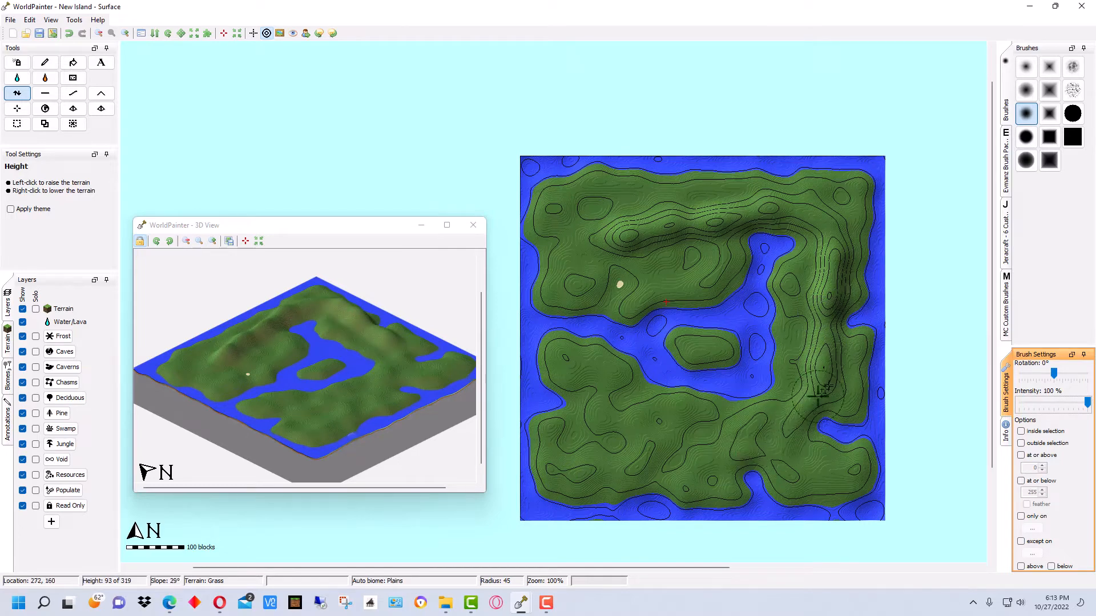
drag(825, 395, 608, 447)
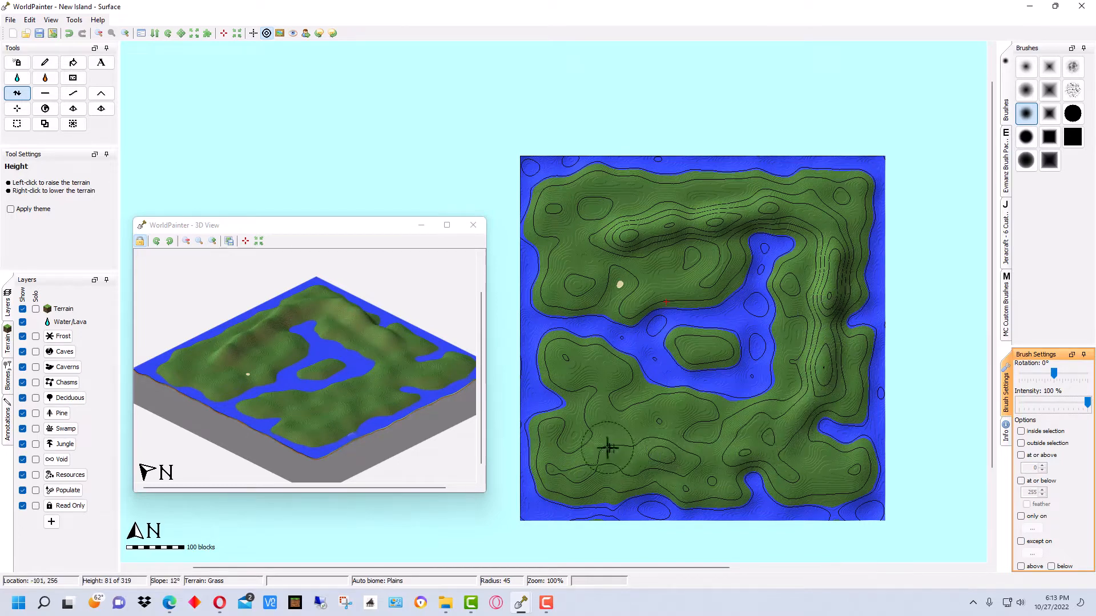
drag(608, 448, 776, 433)
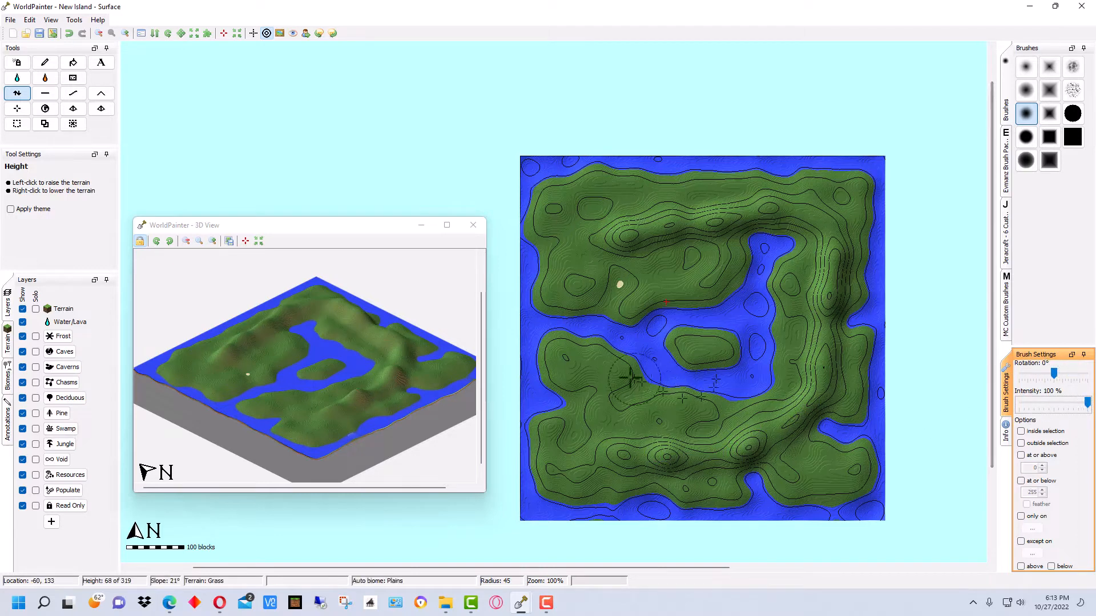
- Set brush intensity back to 50% and build a hill on the southern arm
drag(1084, 400, 1041, 405)
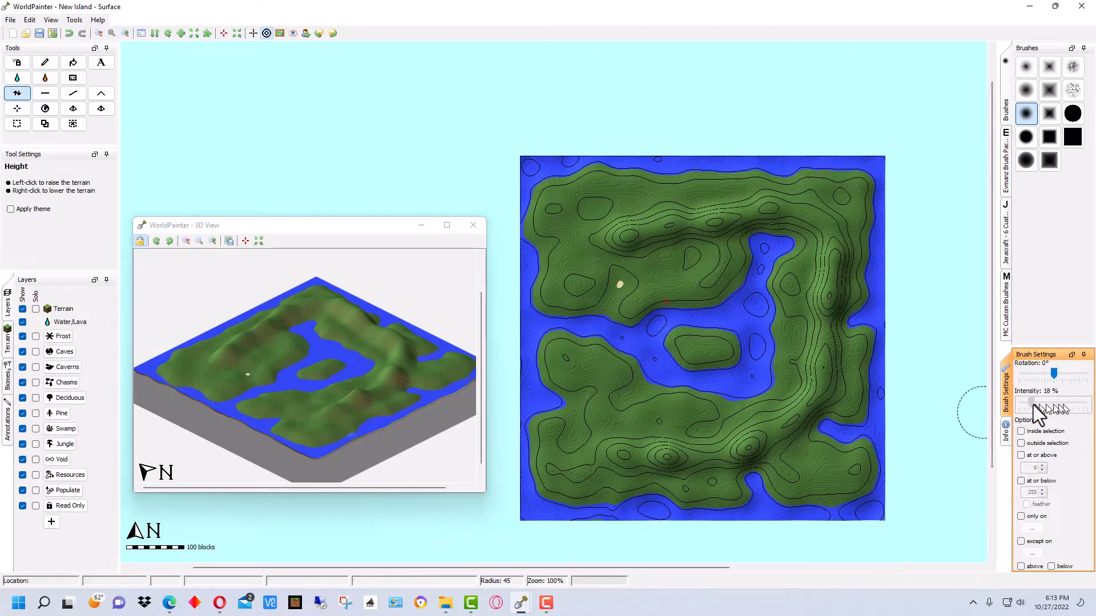
drag(1045, 404, 1055, 404)
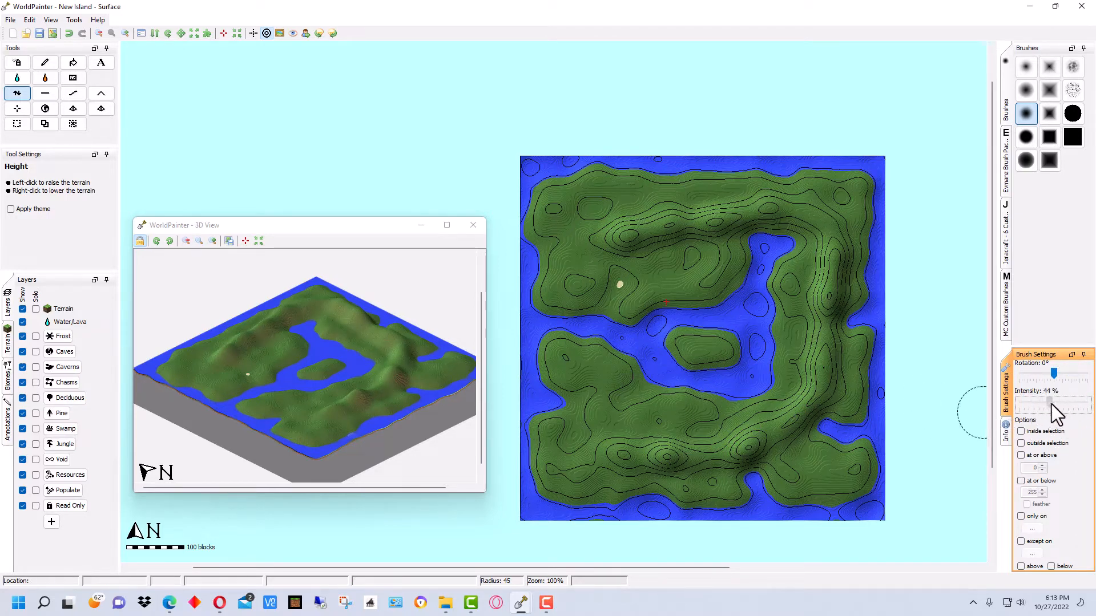
drag(1049, 405, 1055, 404)
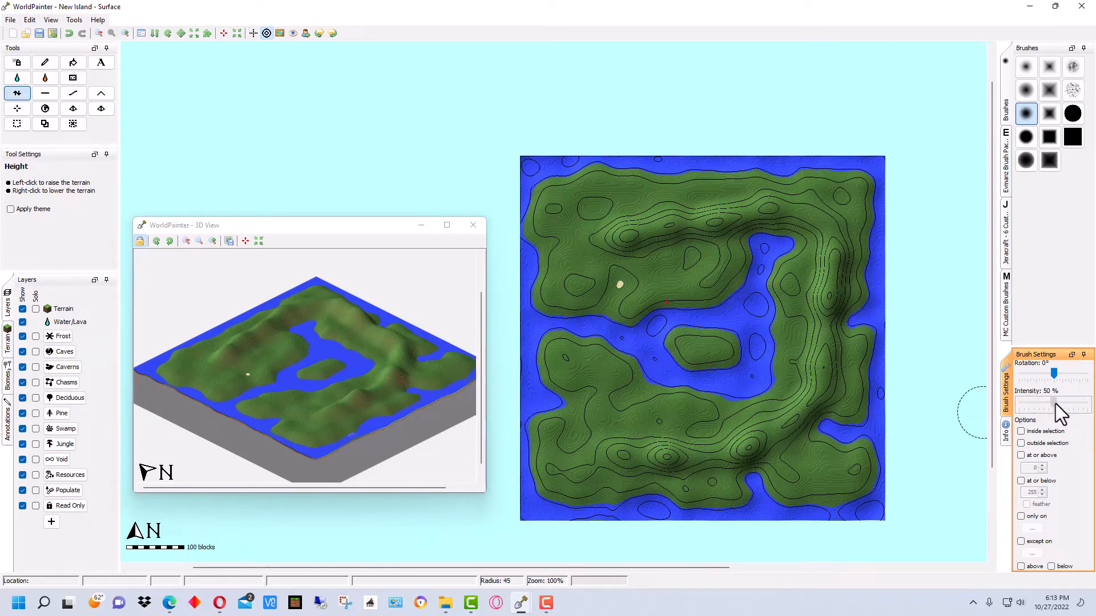
click(650, 440)
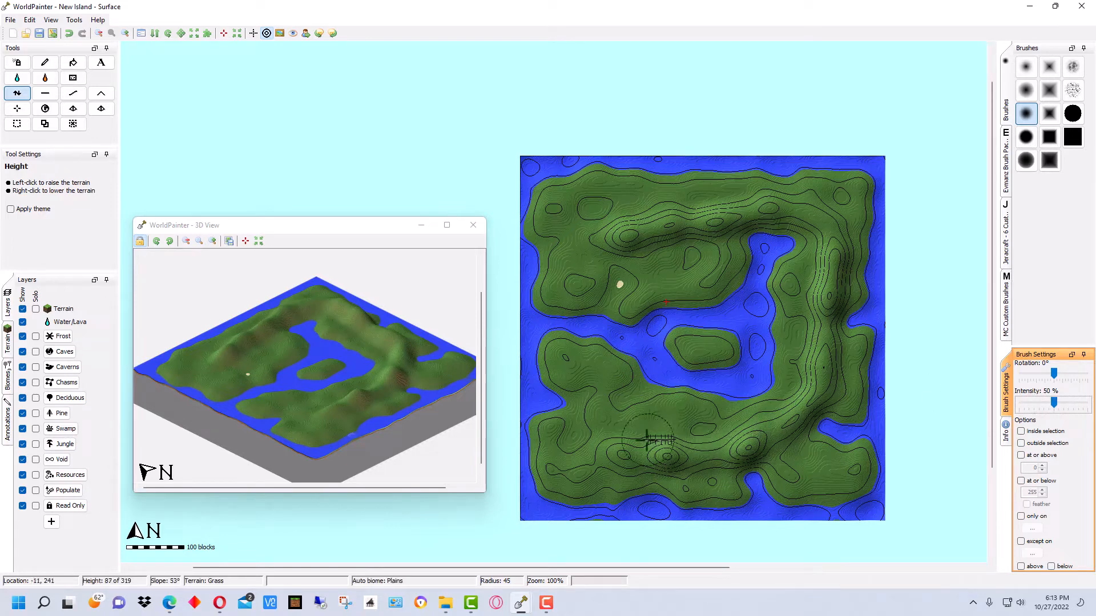
click(704, 432)
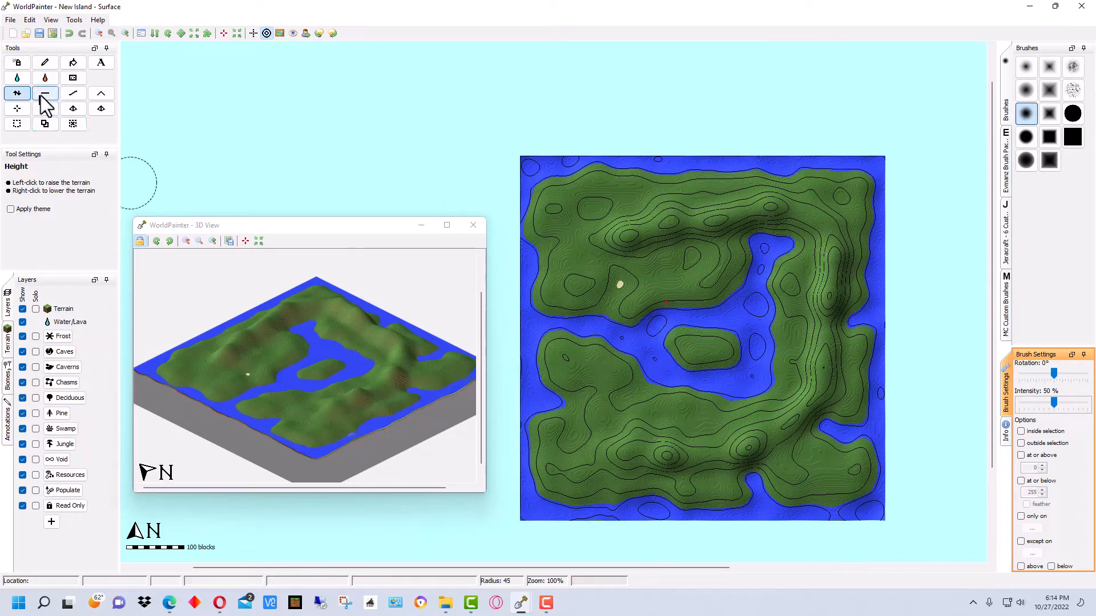
- Flatten the south-western landmass into even ground with the Flatten tool
click(44, 93)
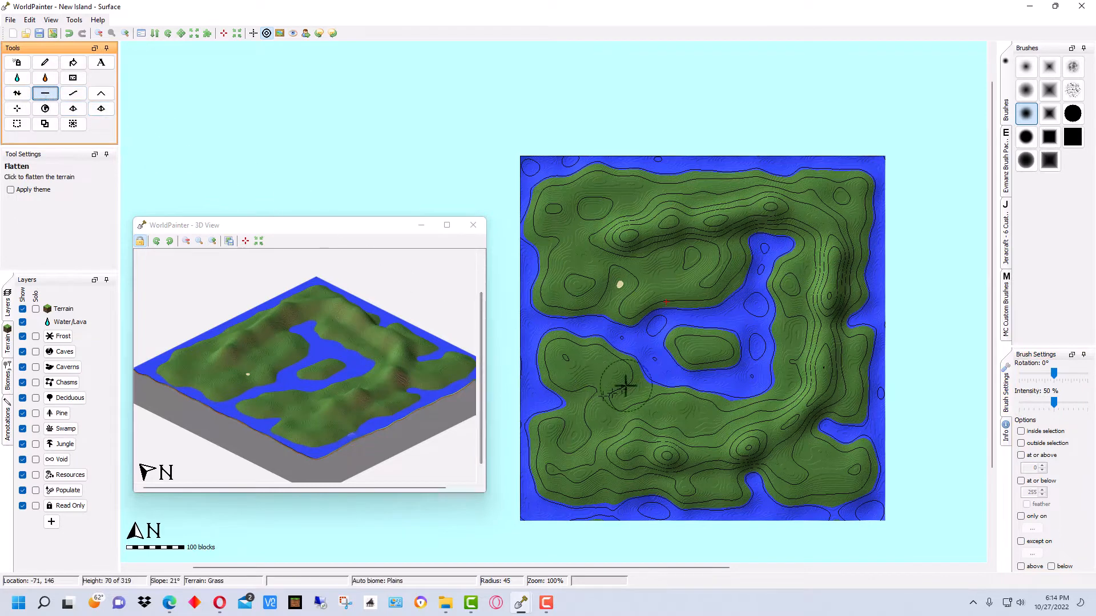
click(613, 380)
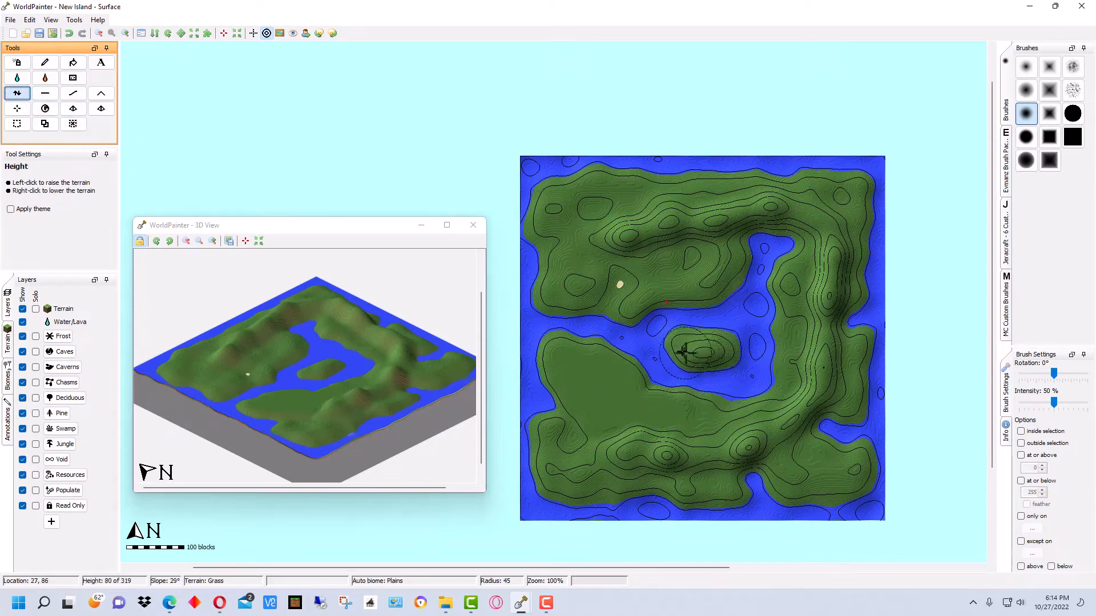
- Raise the central islet into a hill and lift the eastern arm's inner edge
click(702, 352)
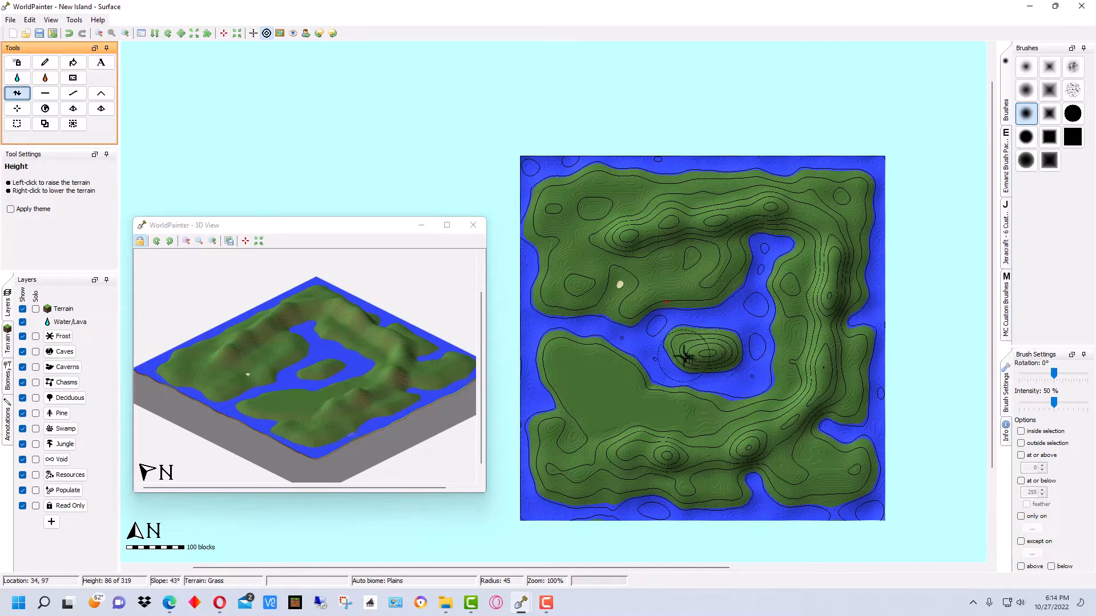
click(748, 342)
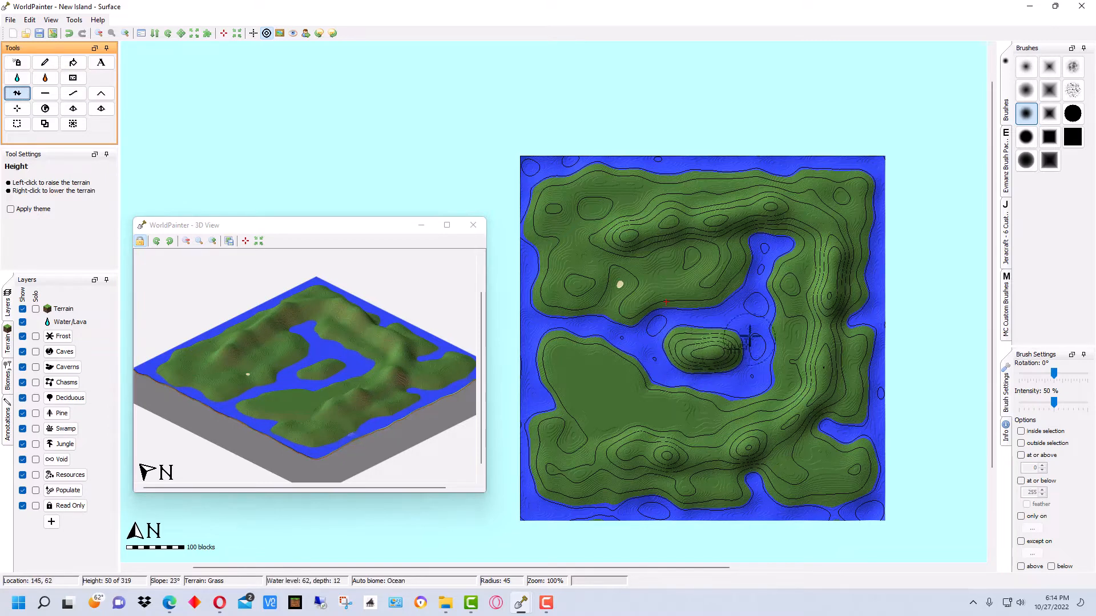
click(699, 342)
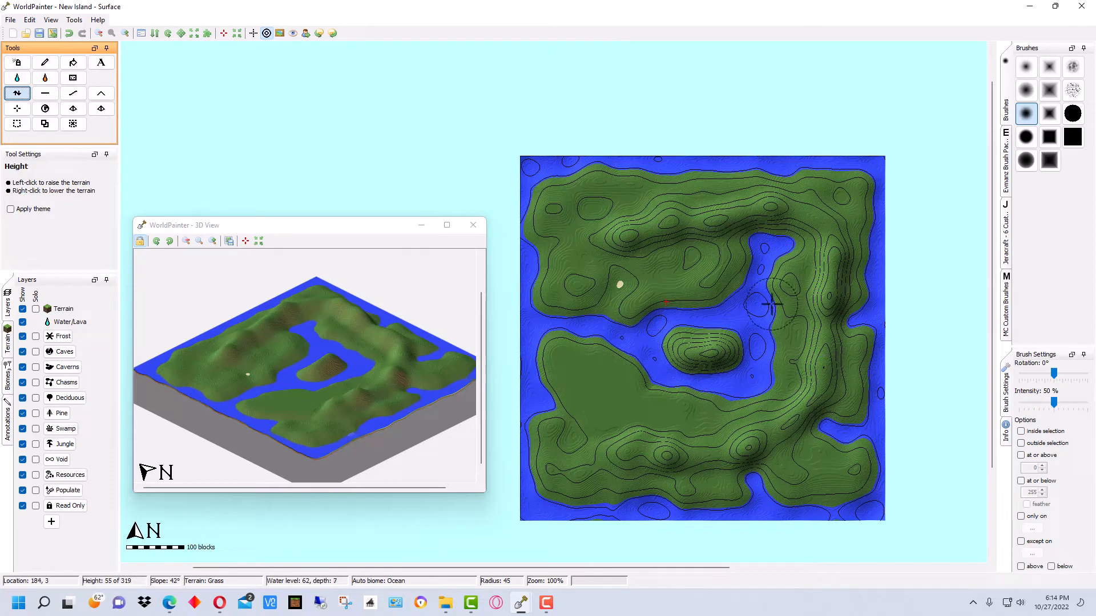
click(769, 307)
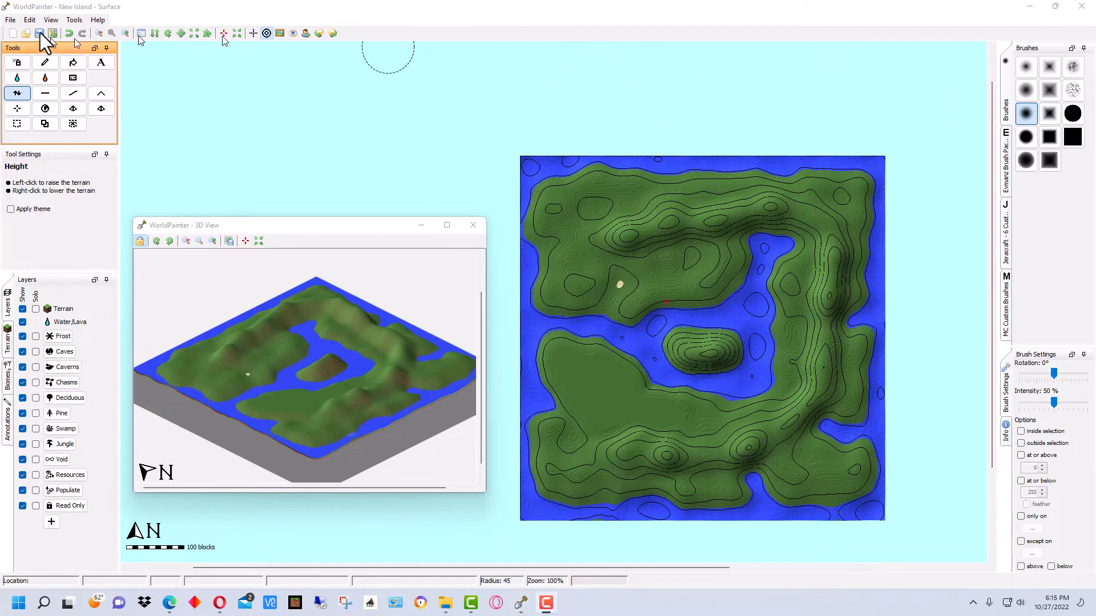
- Save the world through File > Save World as New Island.world
click(10, 19)
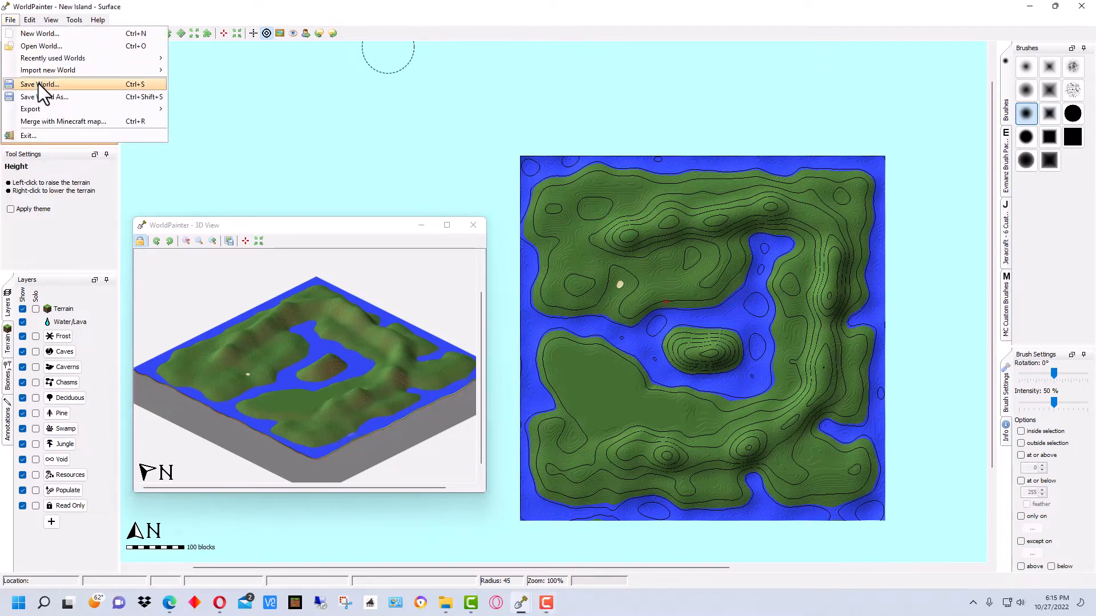
click(40, 84)
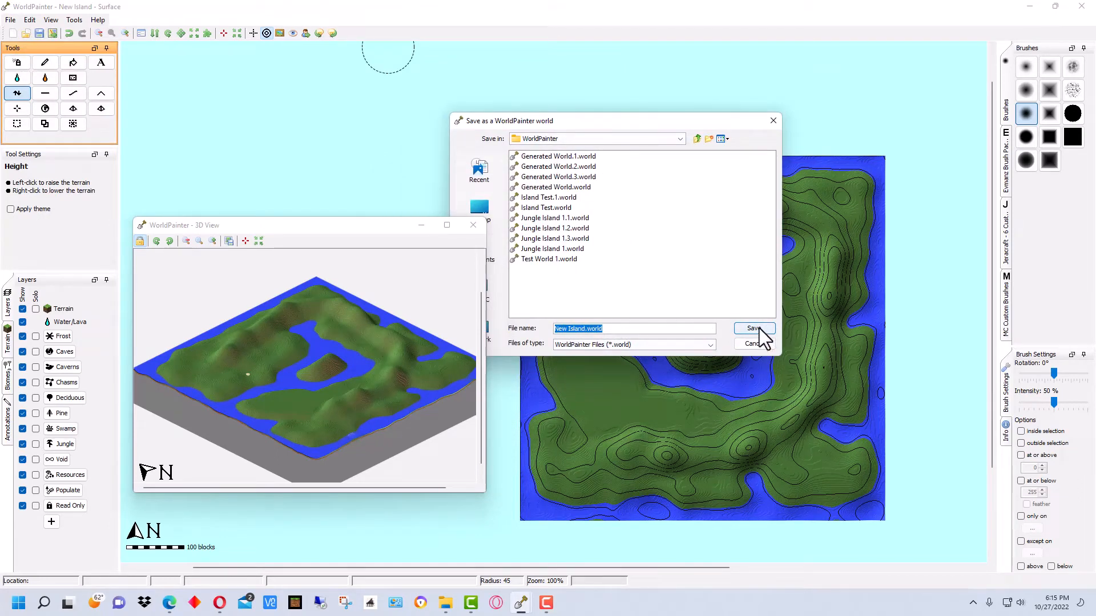
mouse_move(754, 329)
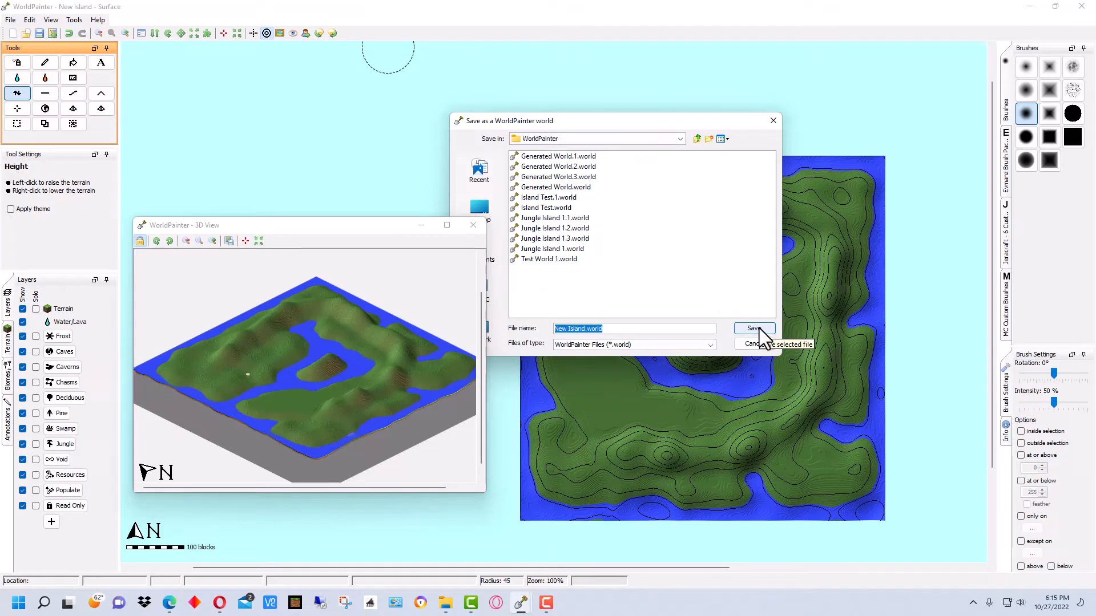
click(753, 329)
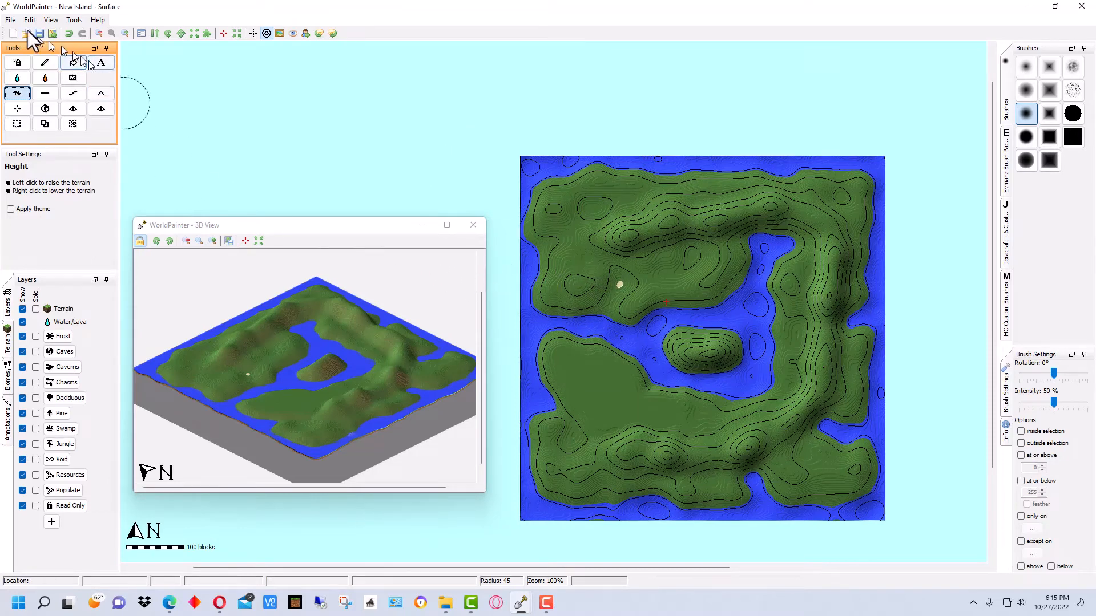
click(11, 19)
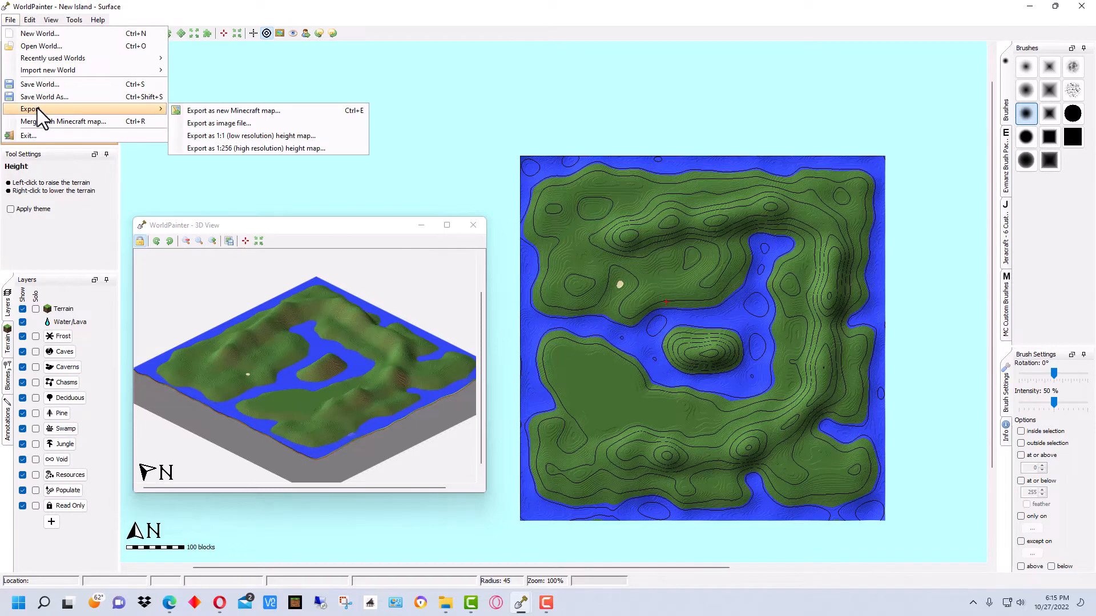
mouse_move(203, 118)
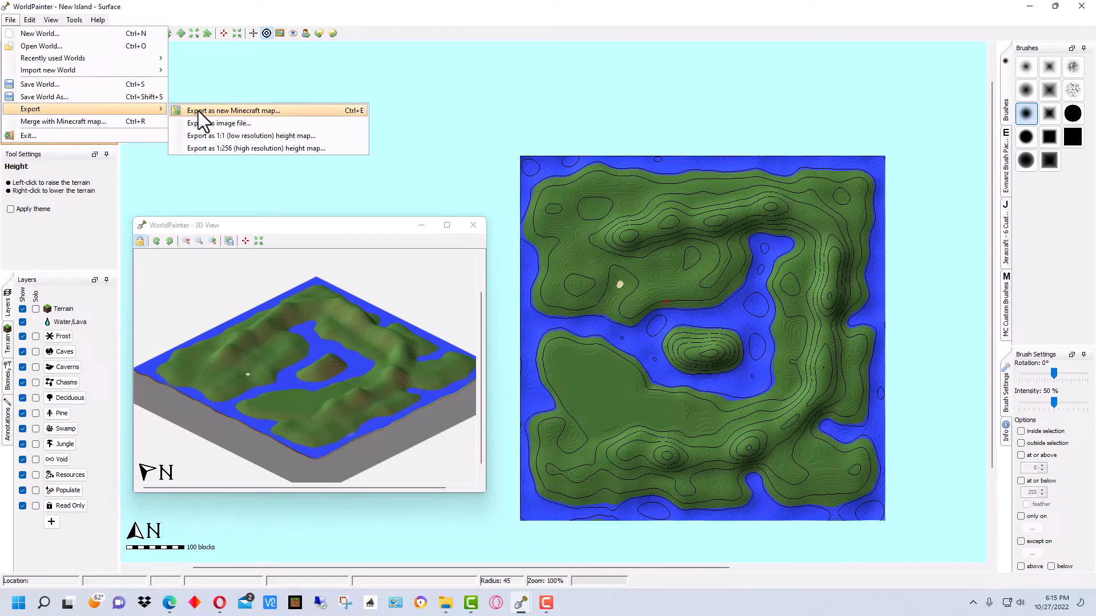
mouse_move(234, 110)
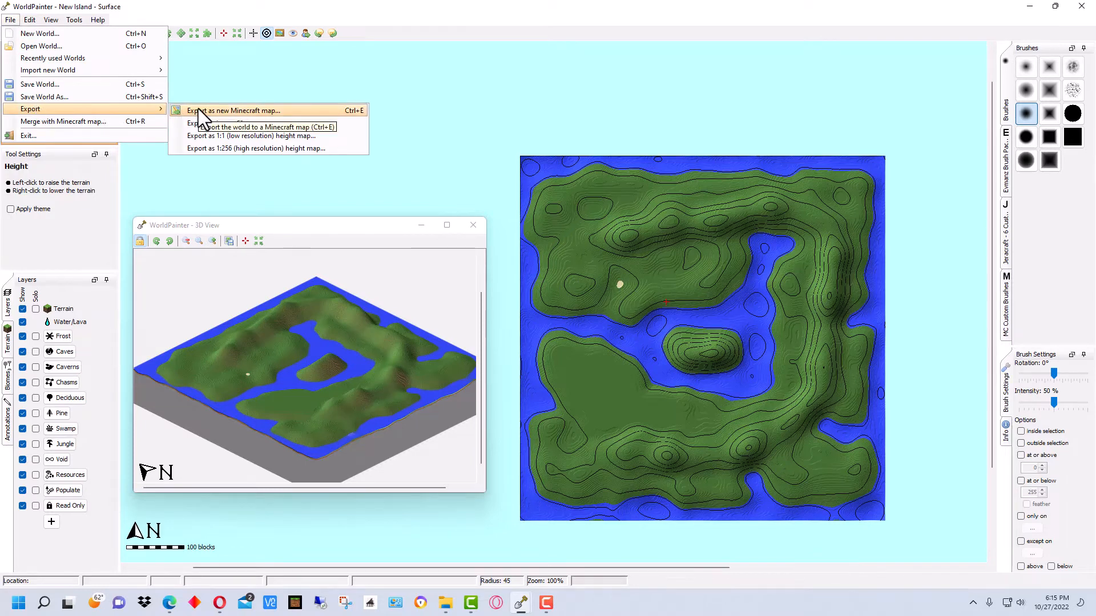
click(232, 110)
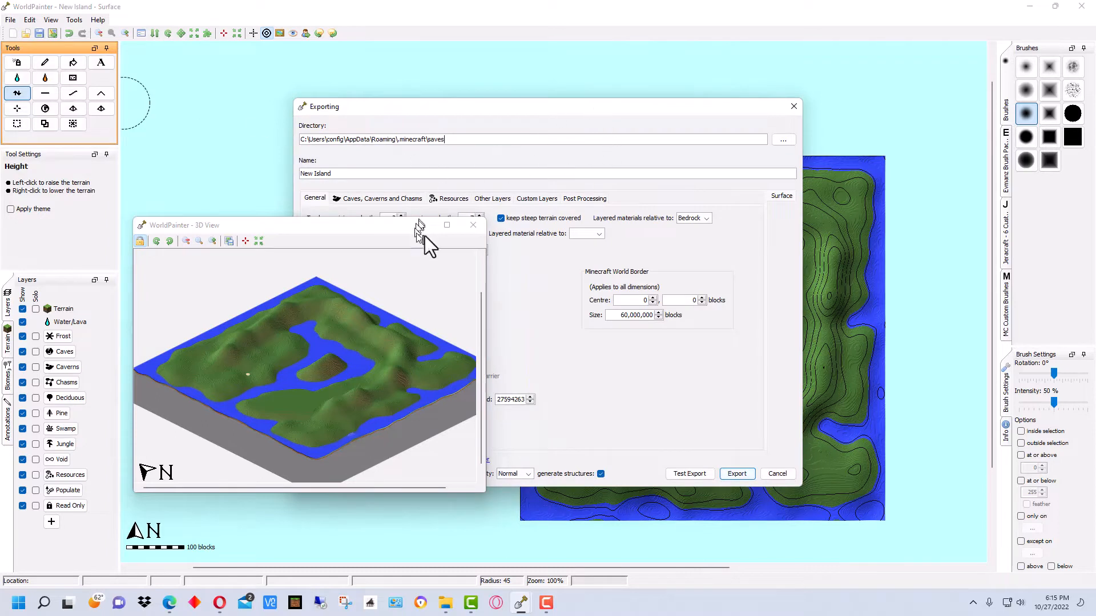
mouse_move(339, 234)
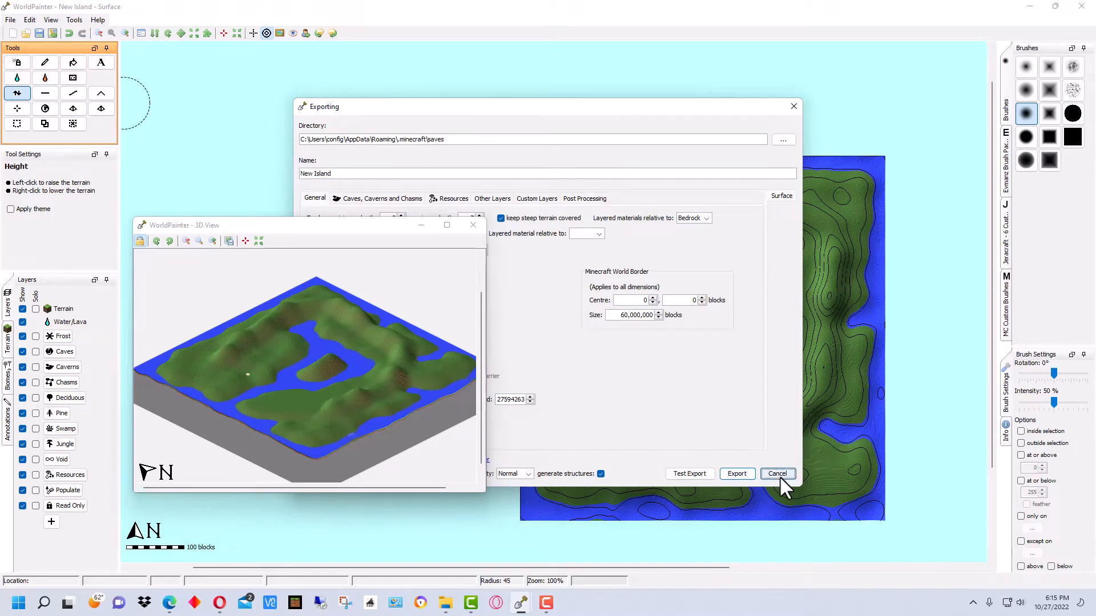
click(777, 474)
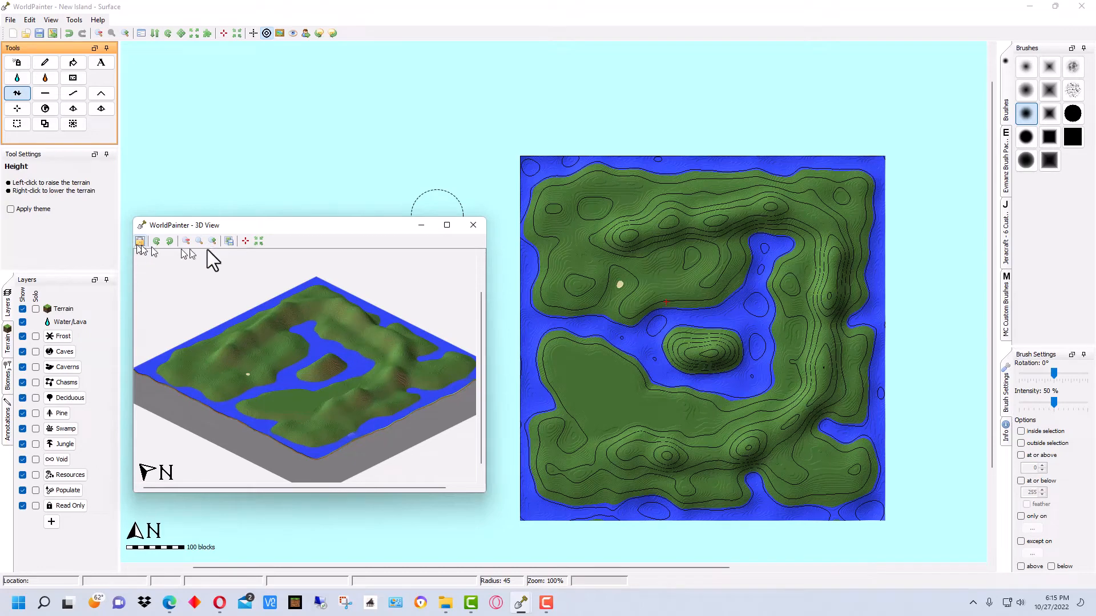
- Close the 3D preview and export the island as a new Minecraft map, New Island
click(473, 224)
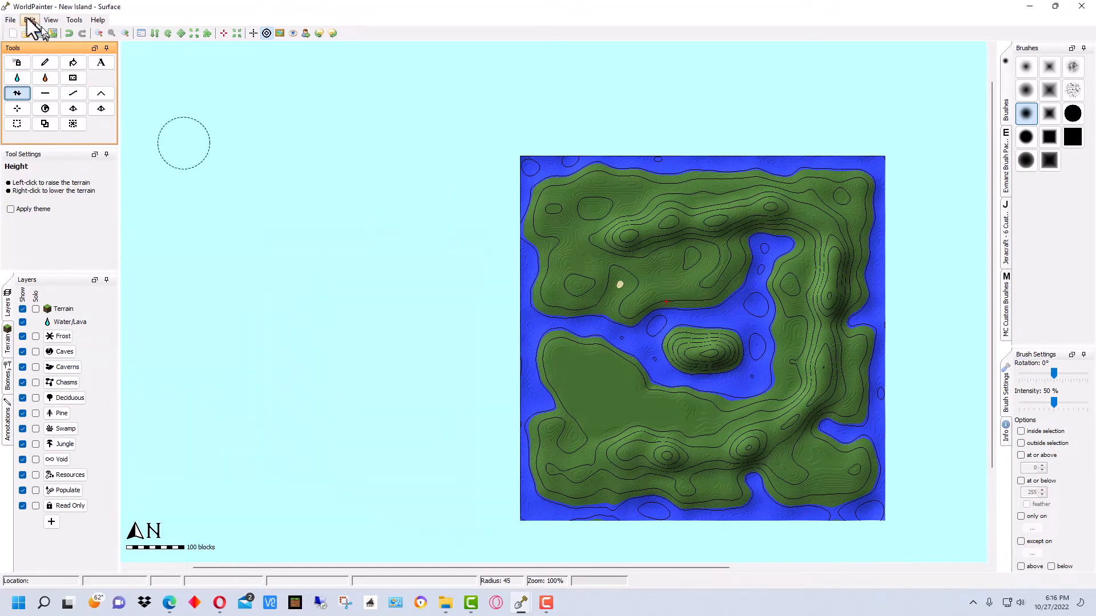
click(11, 18)
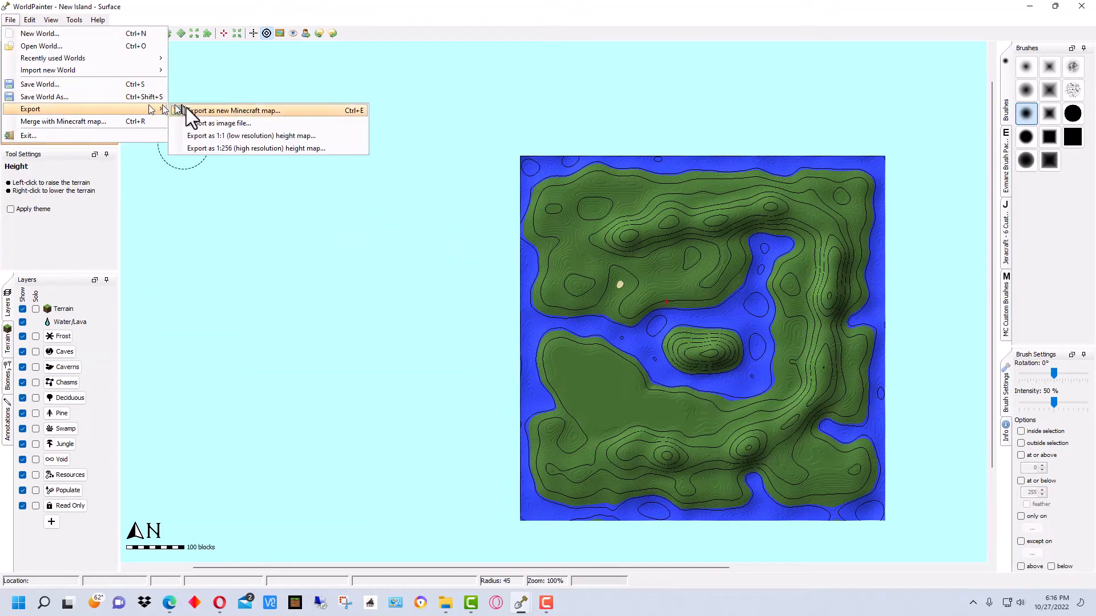
click(234, 110)
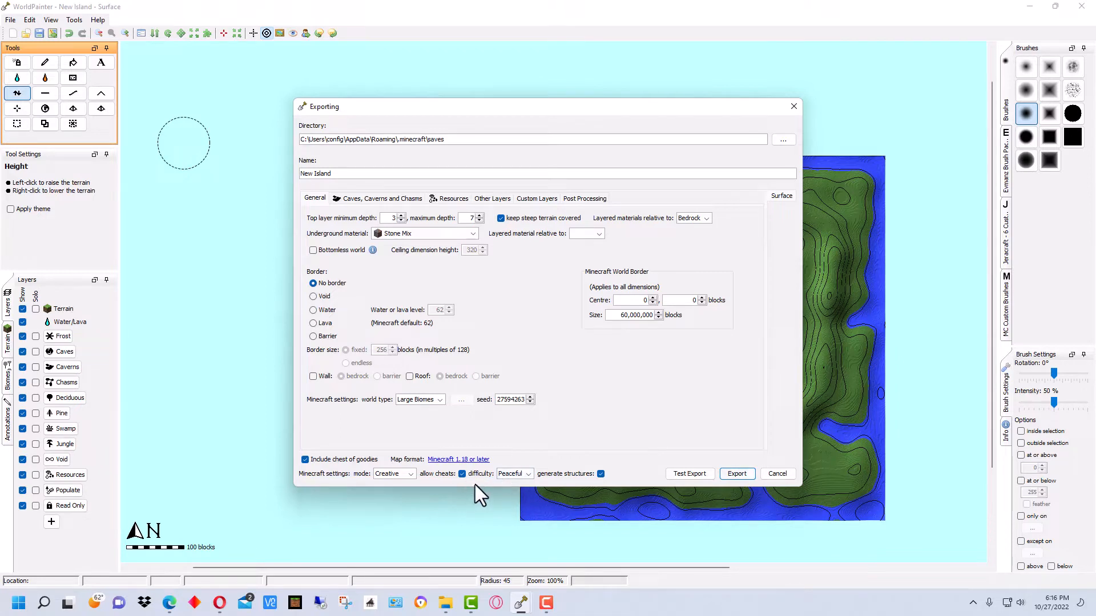
mouse_move(557, 327)
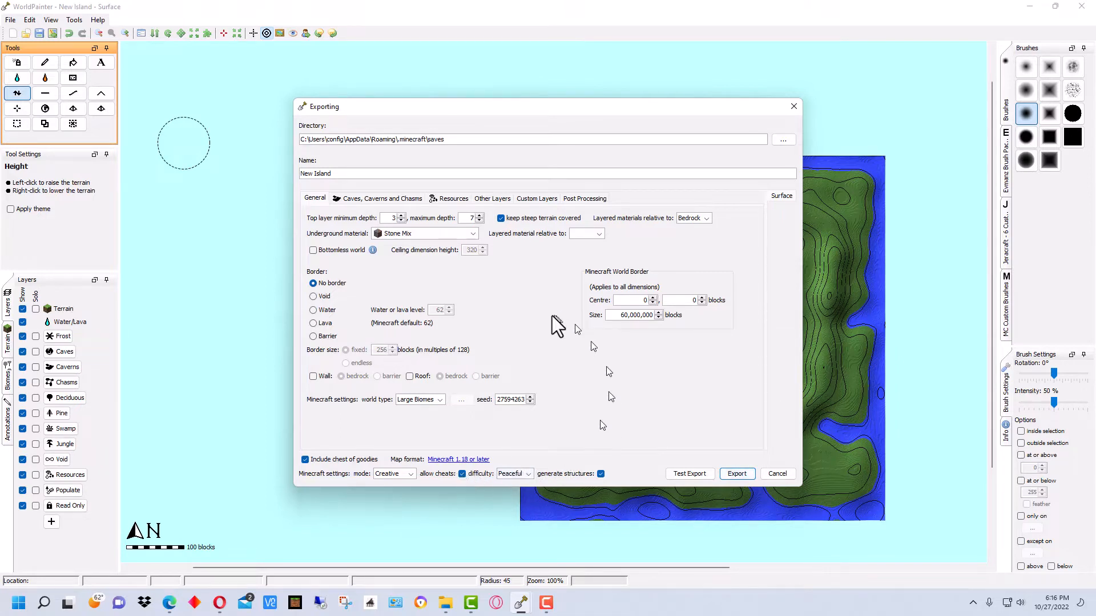
mouse_move(538, 289)
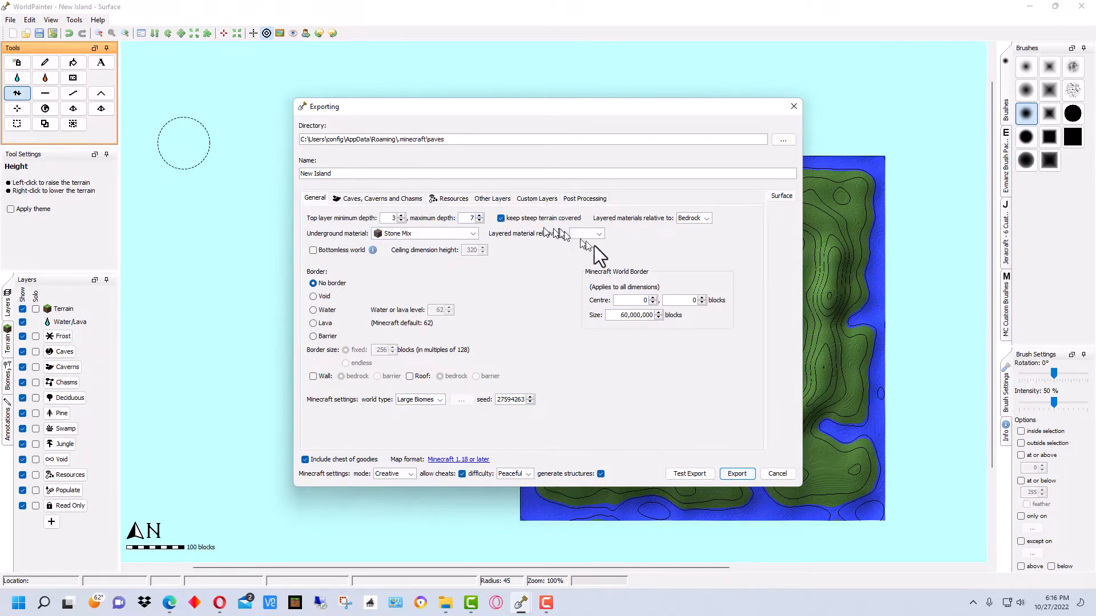
mouse_move(657, 259)
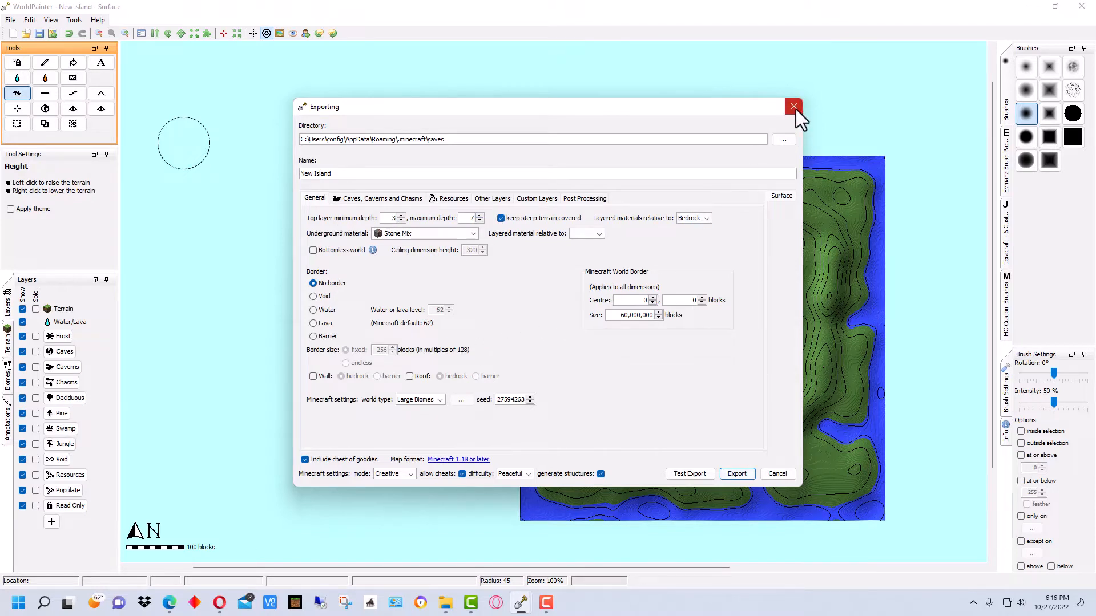
click(736, 474)
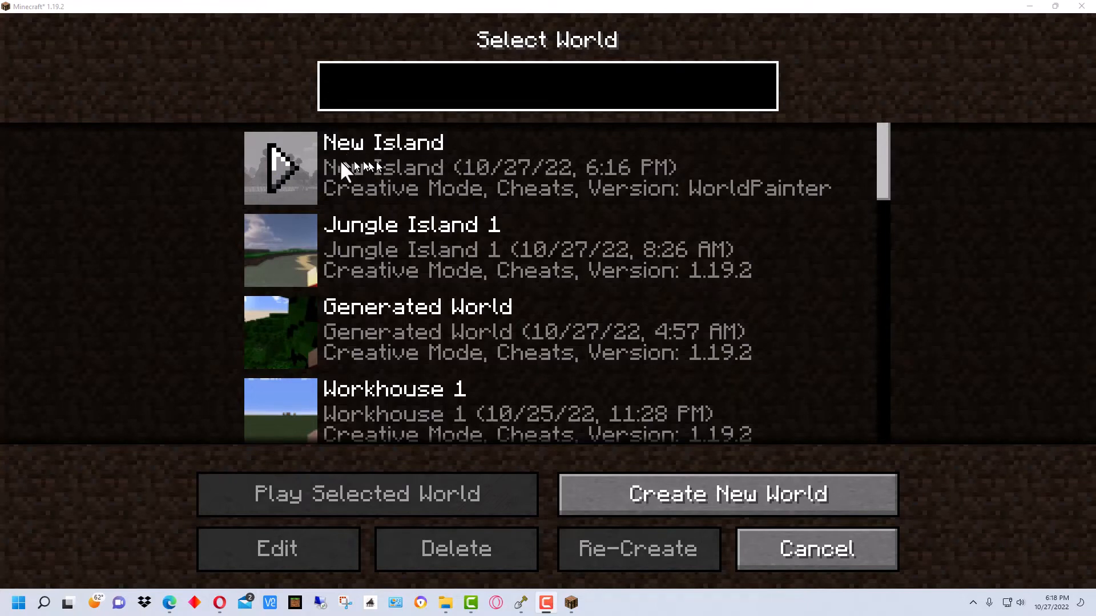
mouse_move(286, 177)
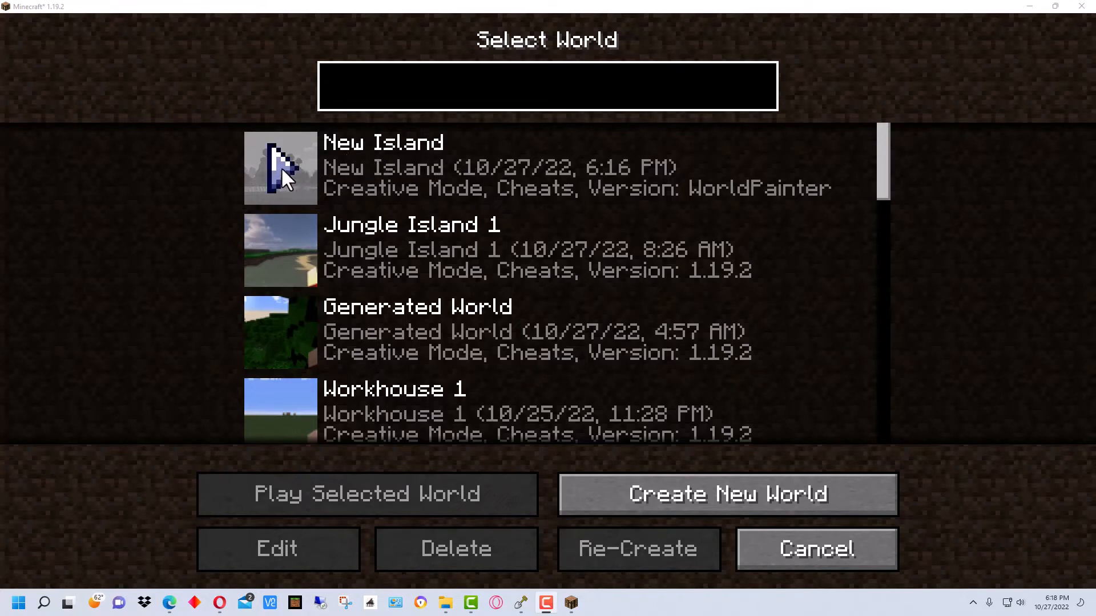
- Load the New Island world from Minecraft's Select World list
click(548, 86)
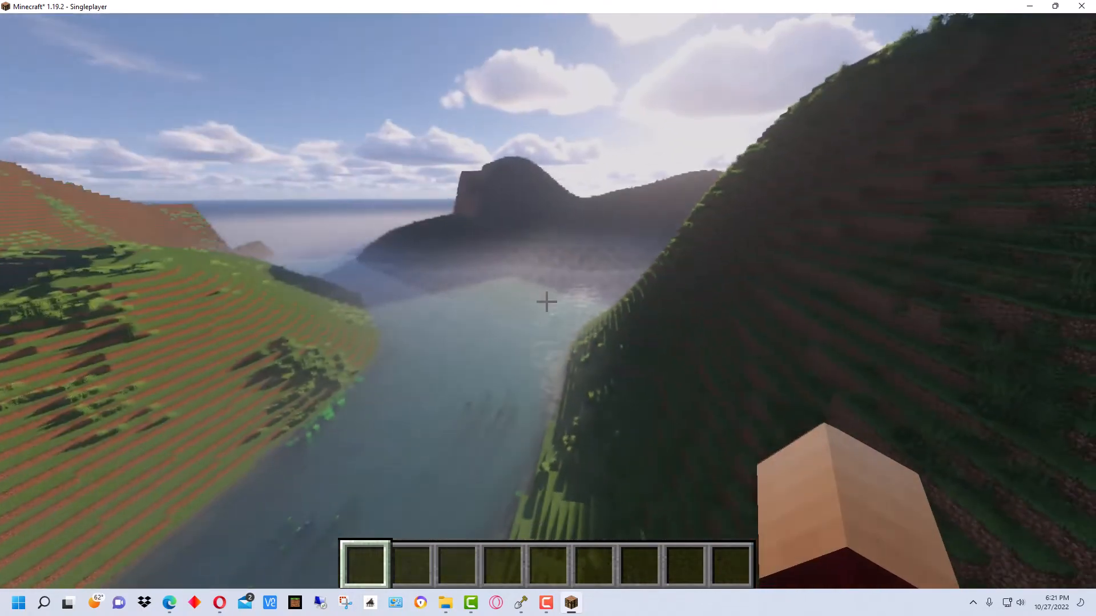
mouse_move(545, 302)
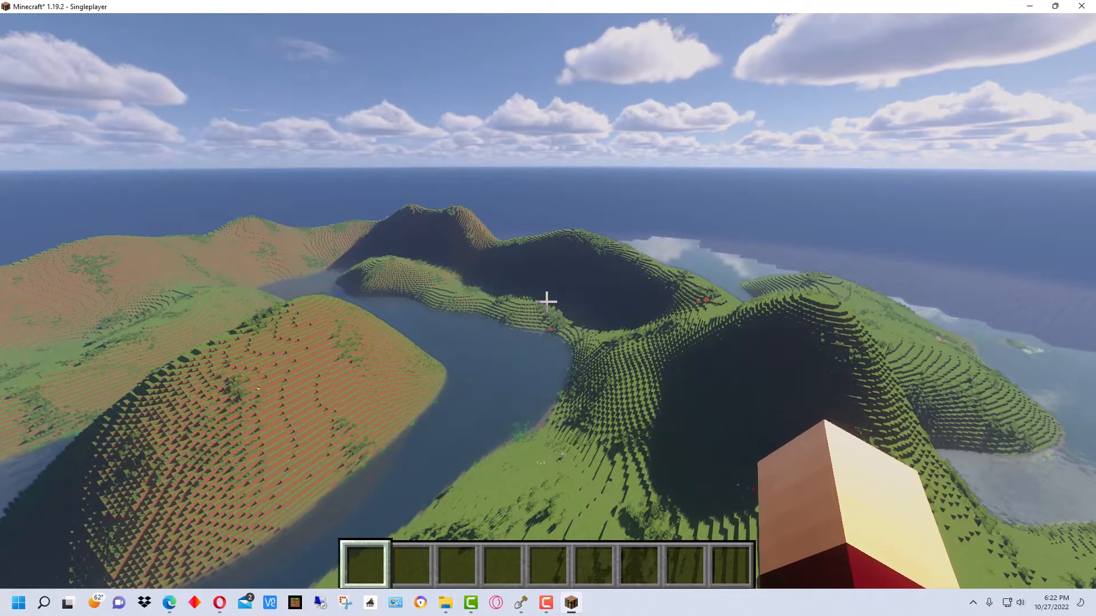
- Pause Minecraft with Esc after flying over the ridges, channels and ocean
key(Escape)
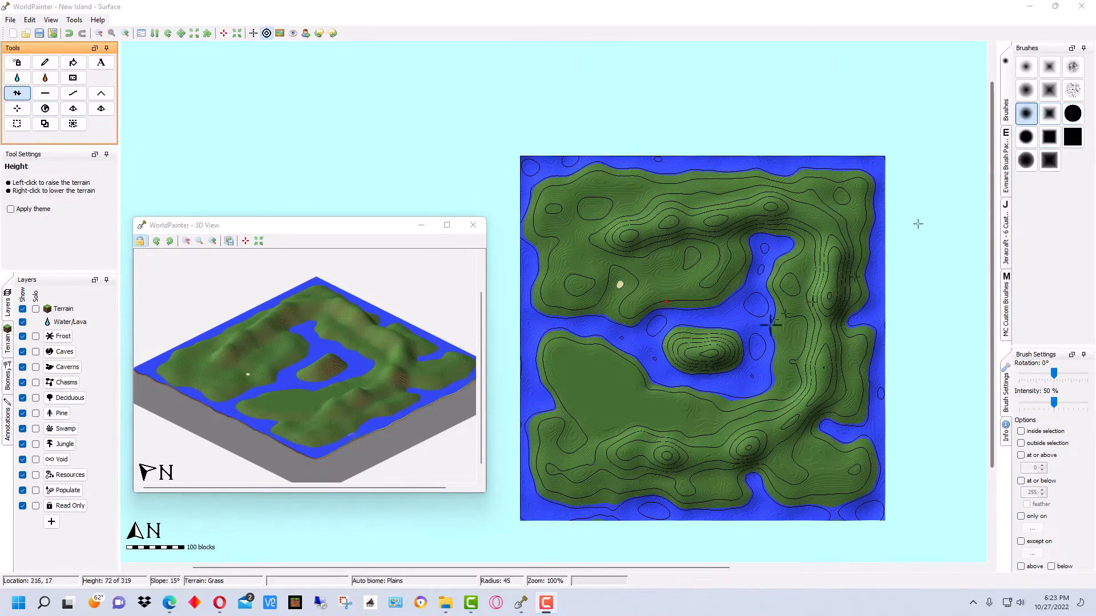
- Refocus WorldPainter's New Island map and 3D preview to look over the terrain
click(707, 353)
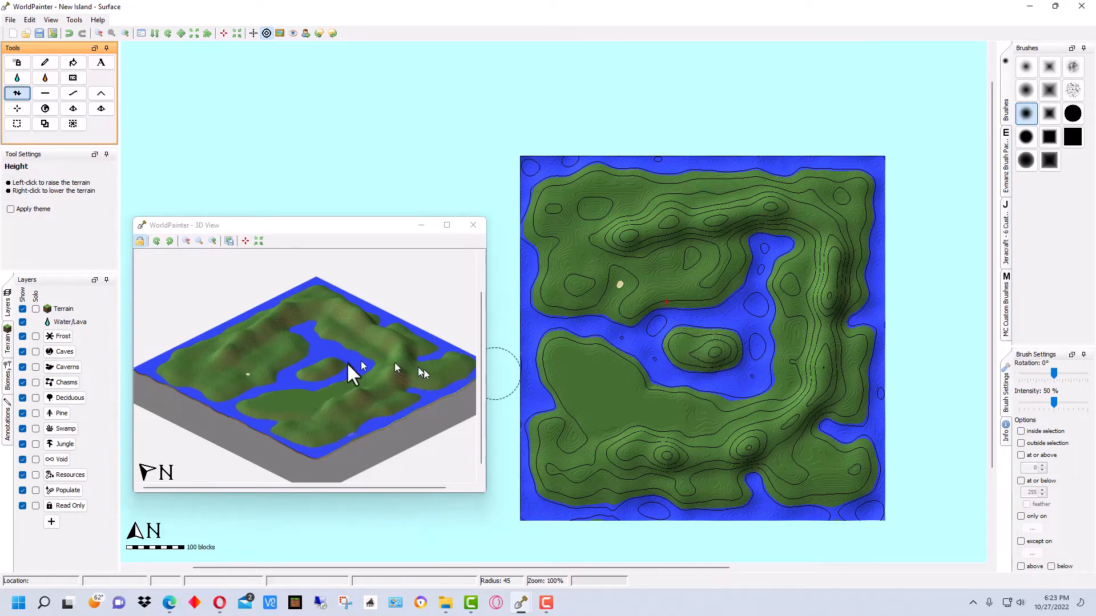
click(704, 353)
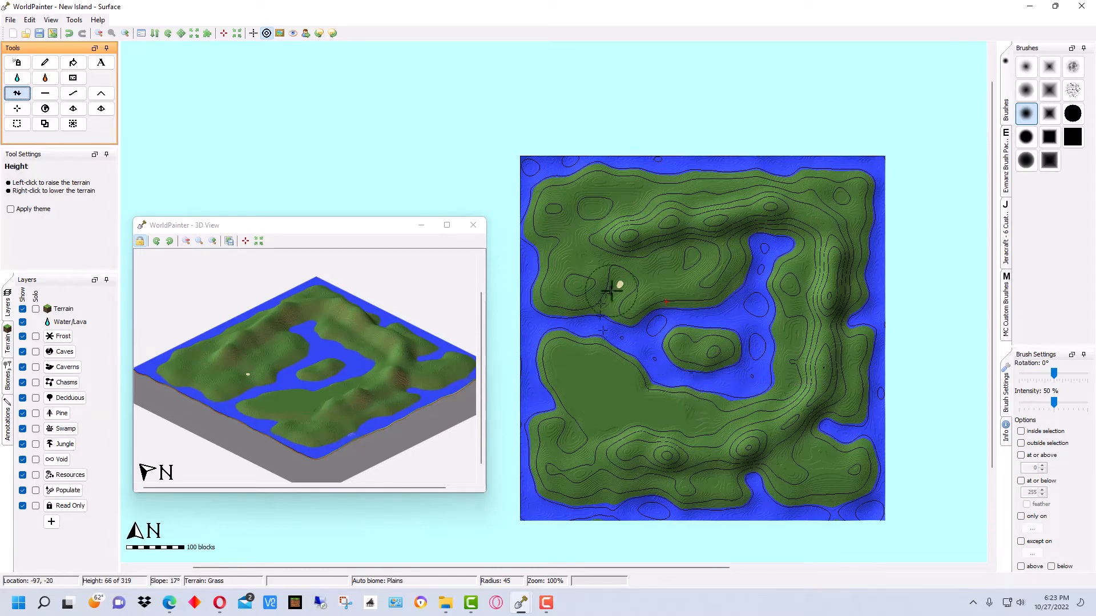
mouse_move(603, 348)
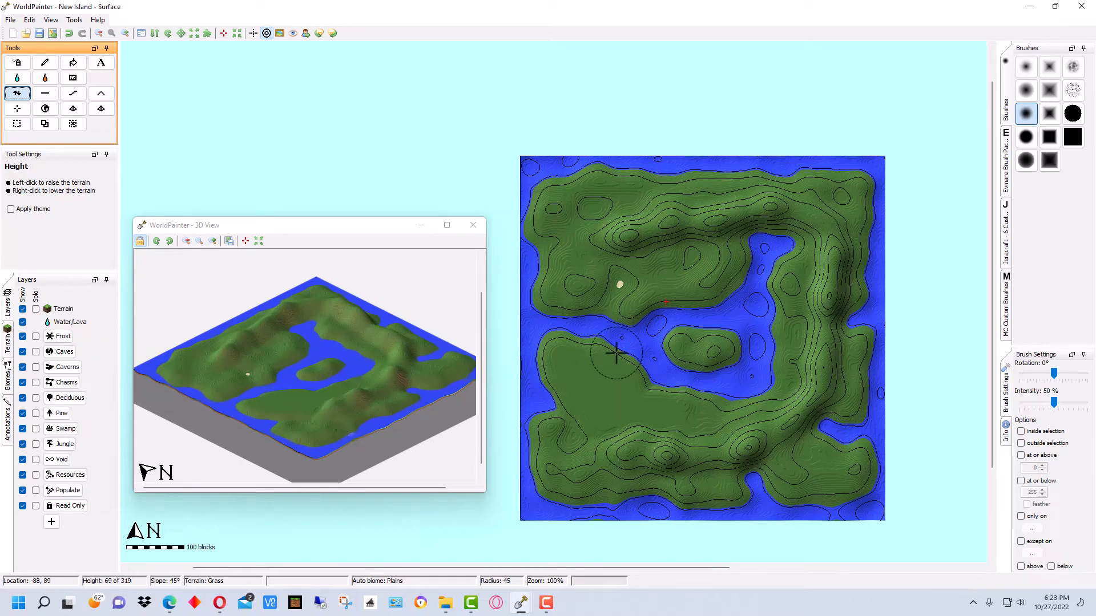
mouse_move(617, 358)
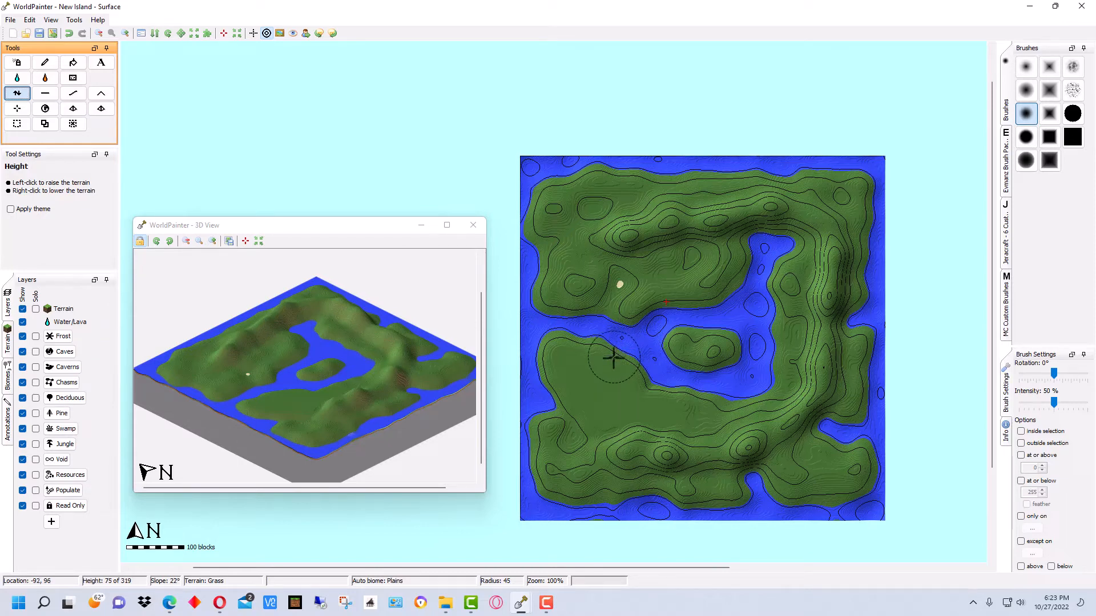
click(619, 356)
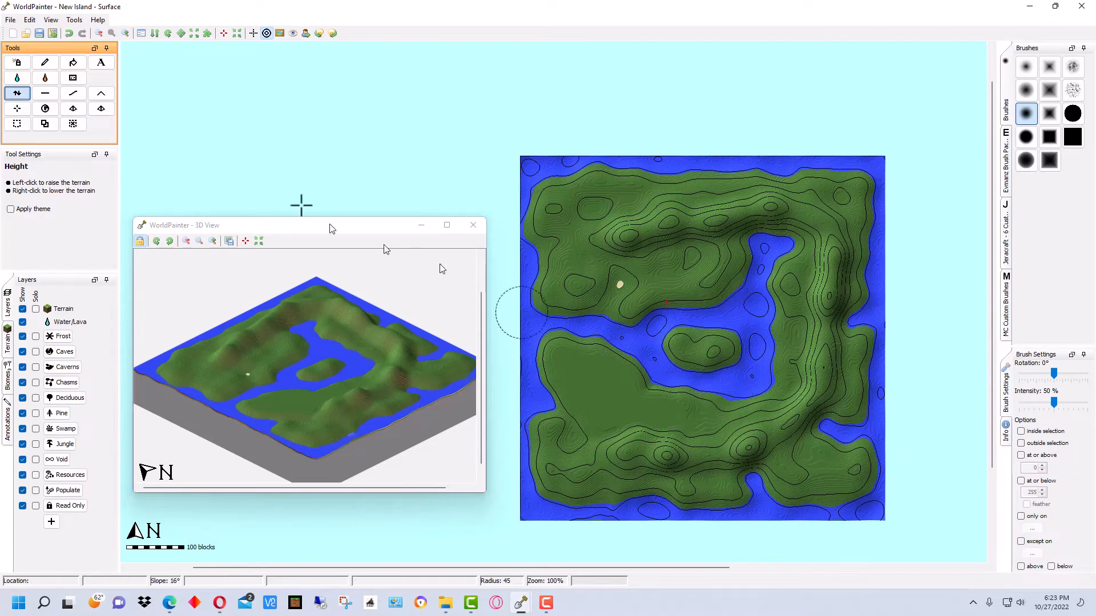
- Choose the Paint tool with terrain materials, limited to ground at or below 71
click(45, 62)
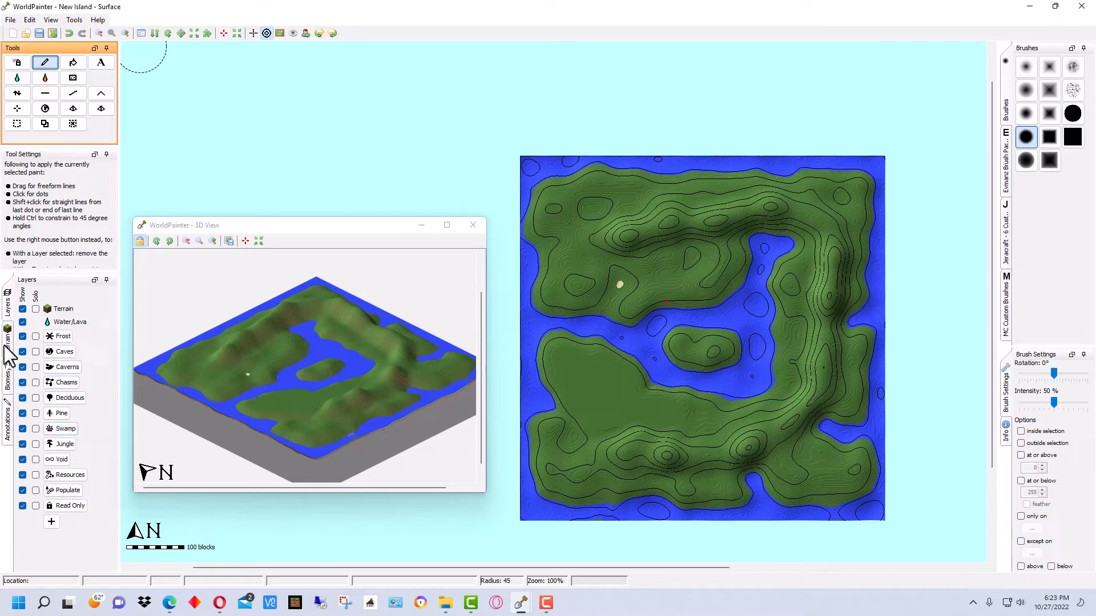
click(8, 336)
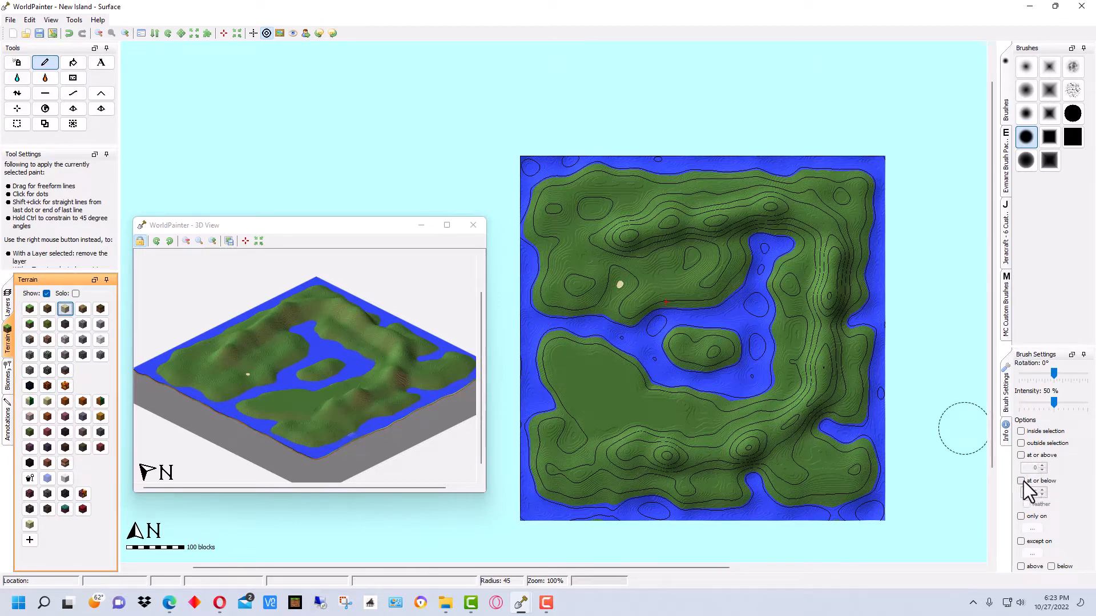
click(1022, 481)
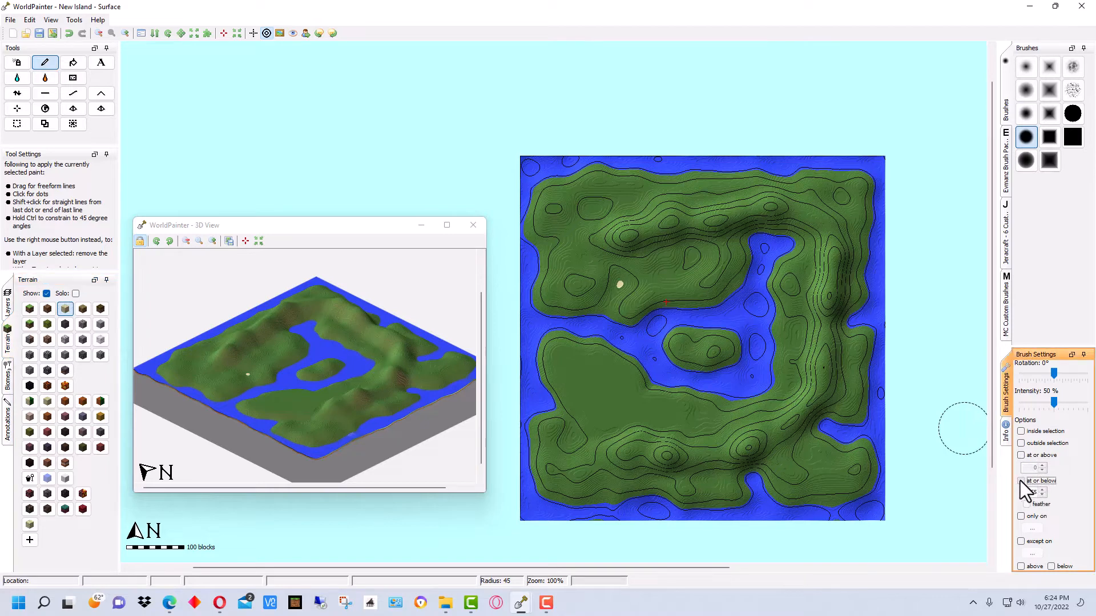
click(1021, 480)
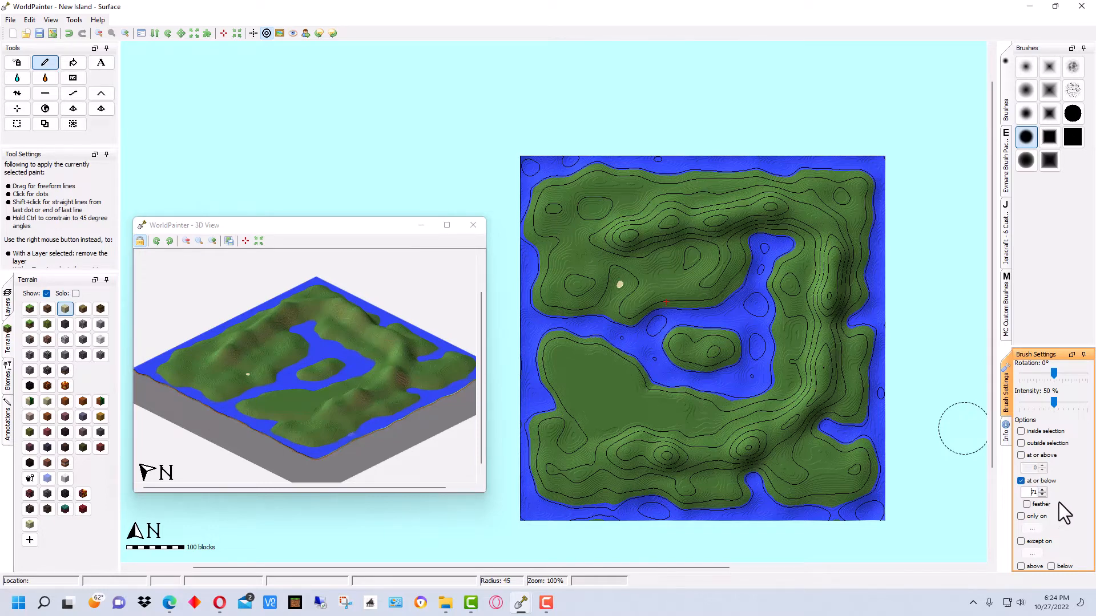
mouse_move(598, 353)
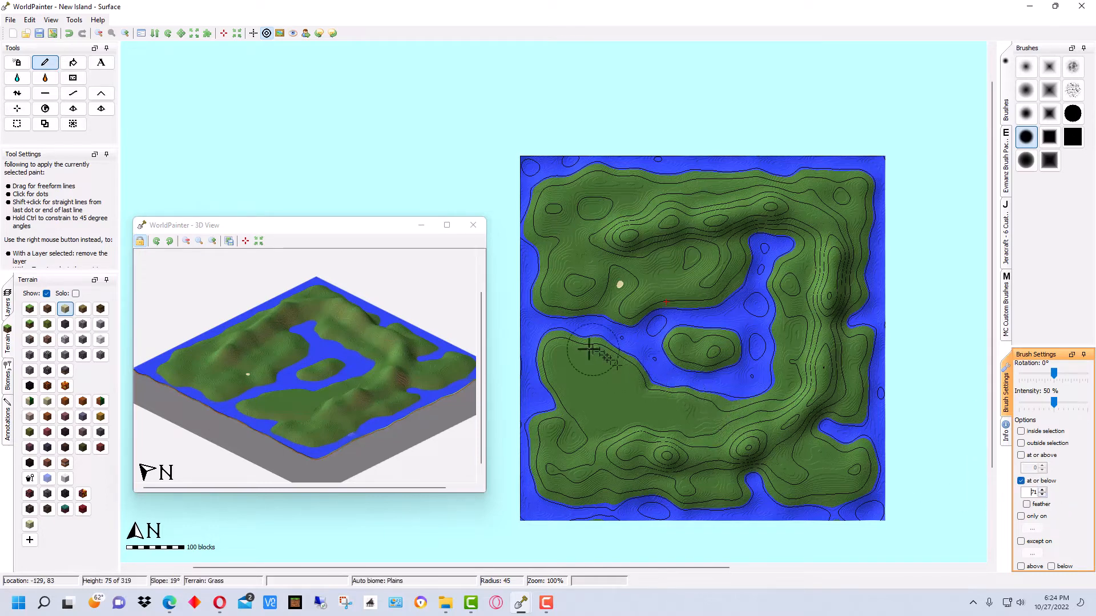
- Paint sand along the inner channel, north, east and southeast coasts, and low patches
drag(608, 356, 535, 353)
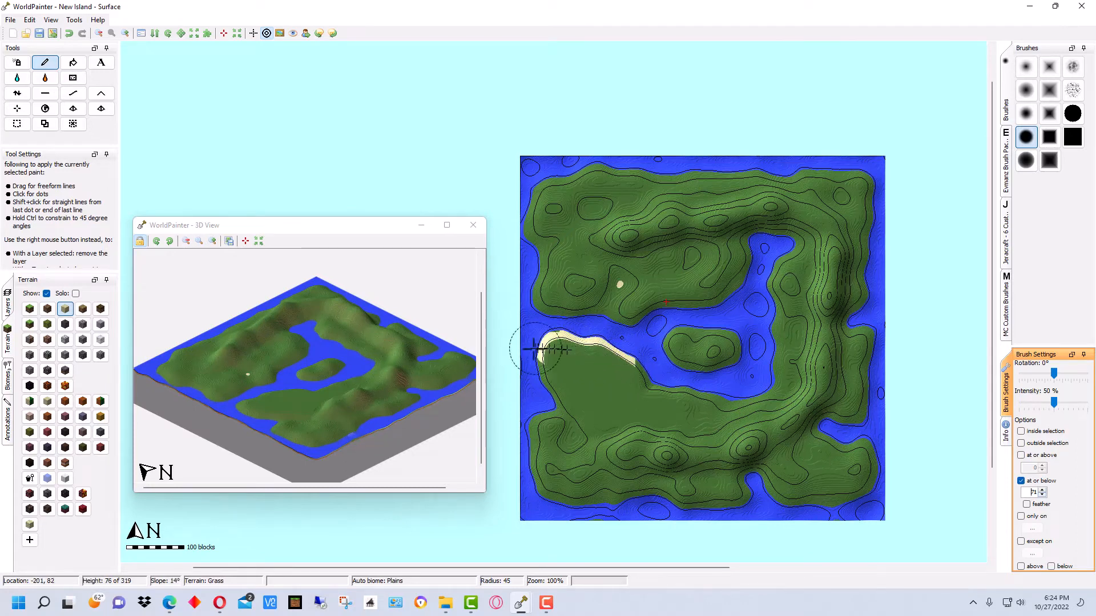
drag(549, 350, 695, 402)
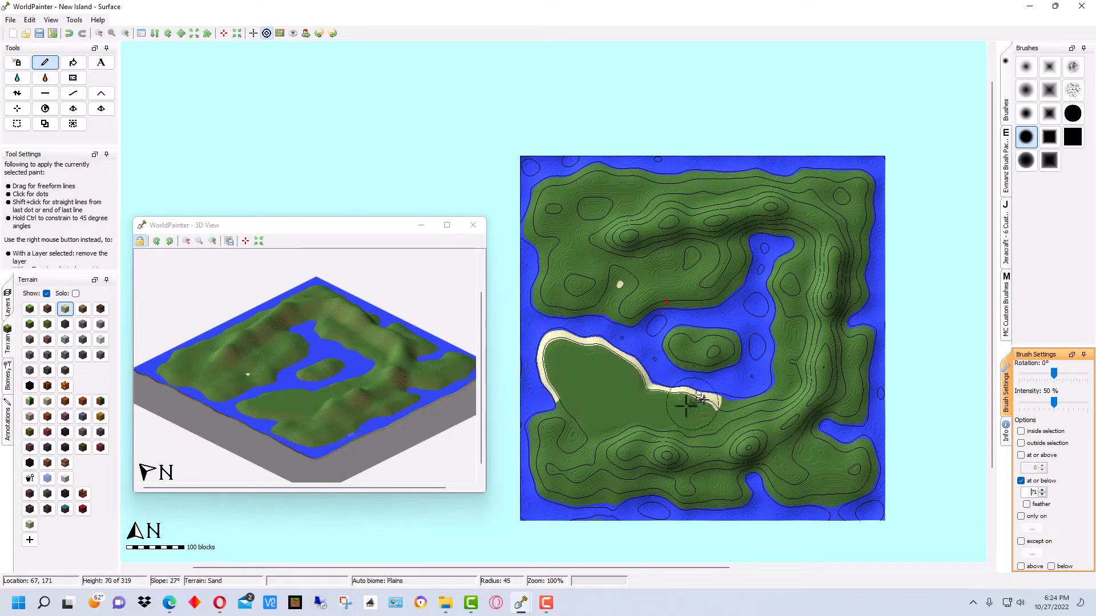
drag(691, 402, 786, 293)
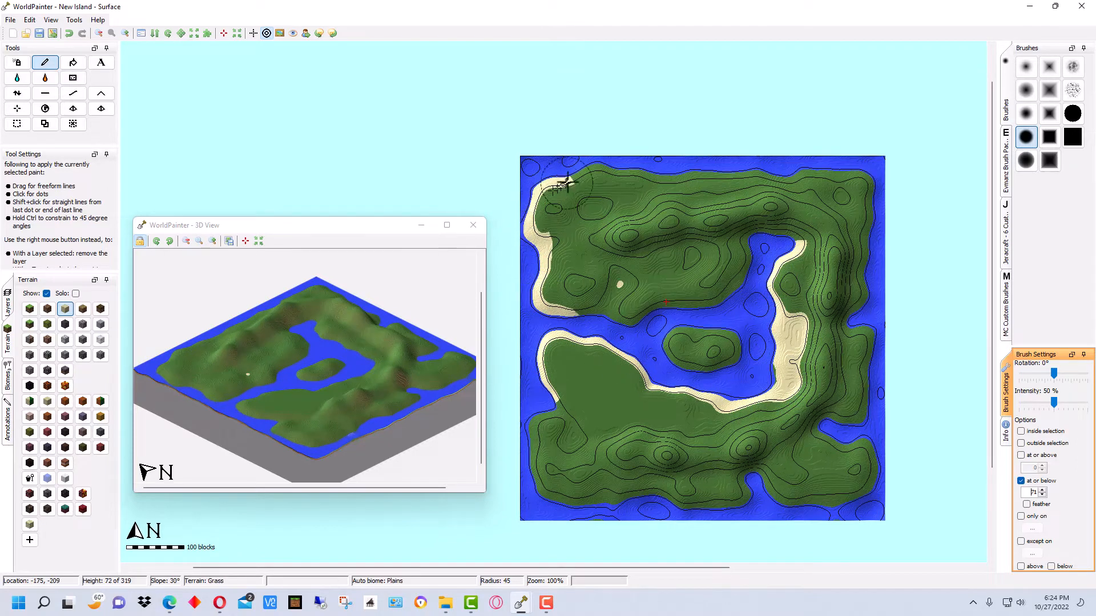
drag(559, 183, 867, 183)
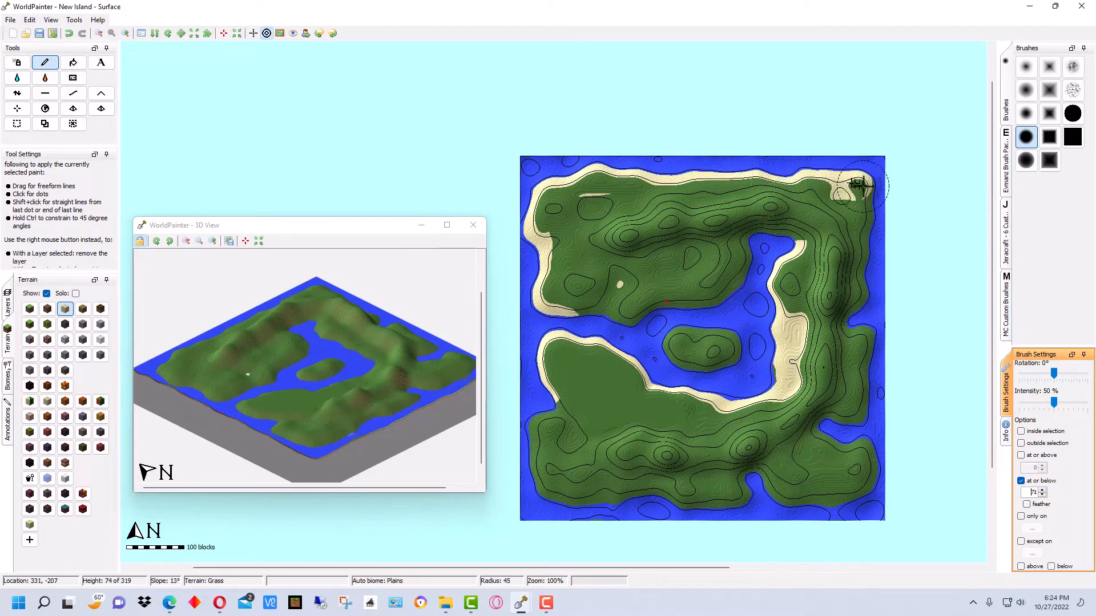
drag(866, 181, 843, 198)
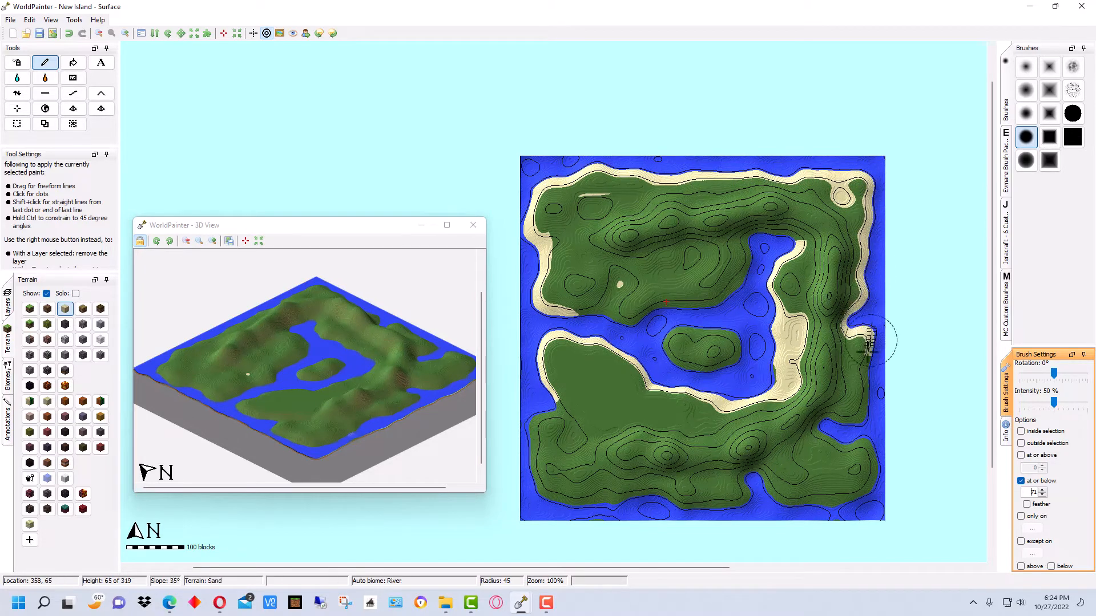
drag(870, 343, 870, 483)
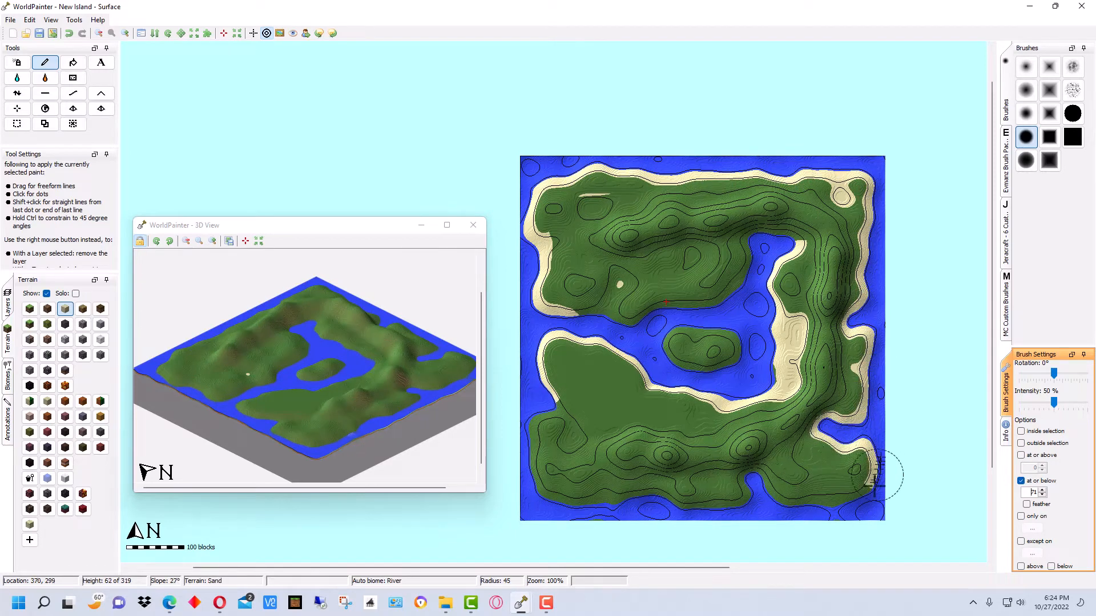
drag(874, 475, 758, 476)
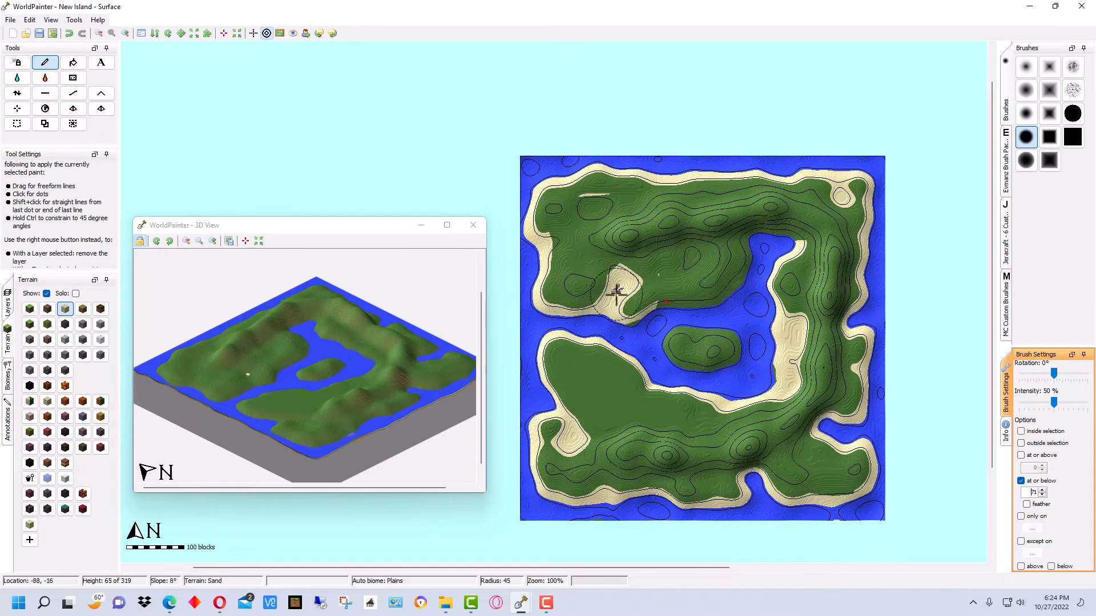
drag(615, 290, 748, 266)
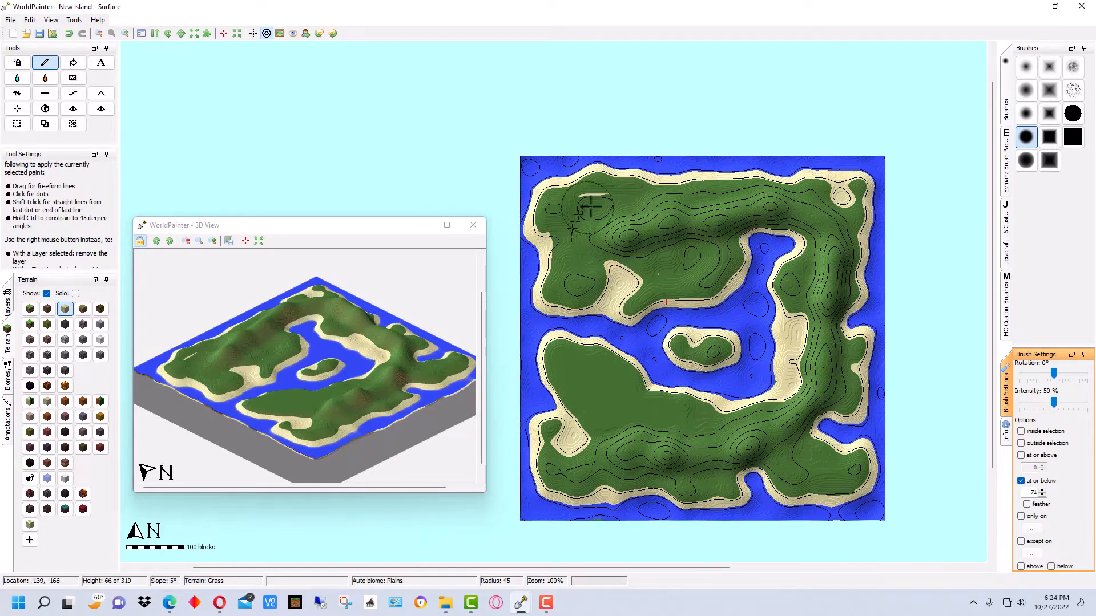
drag(591, 210, 552, 318)
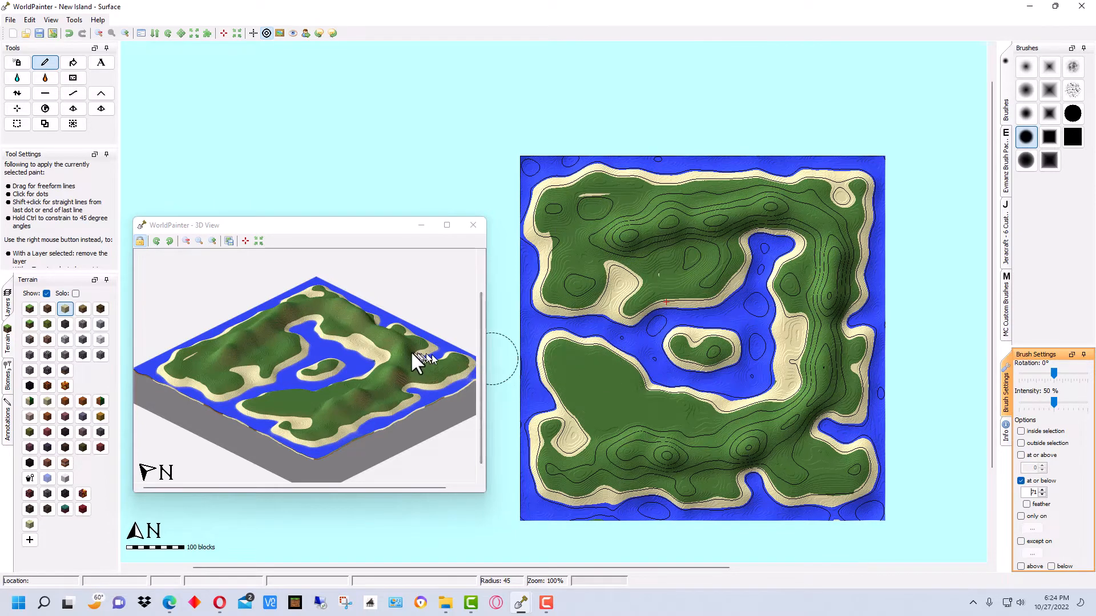
mouse_move(409, 360)
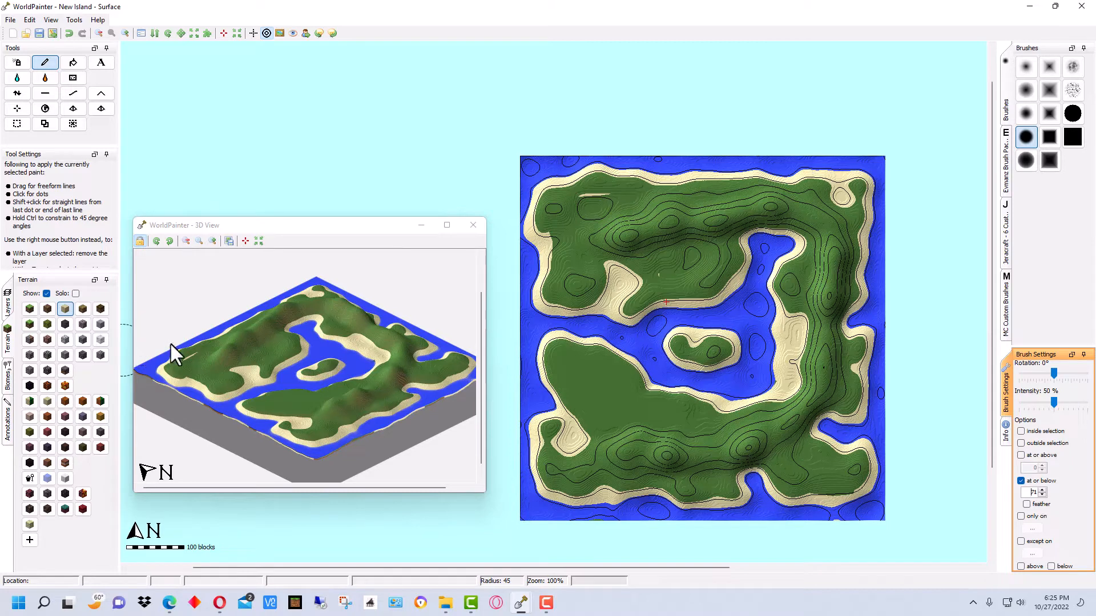
mouse_move(224, 339)
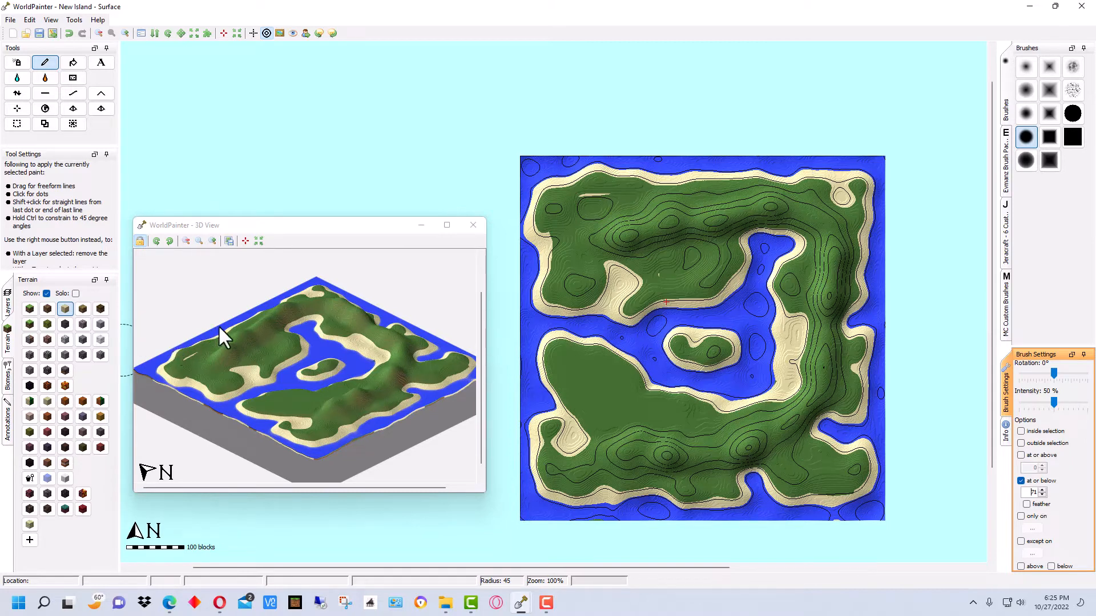
mouse_move(636, 245)
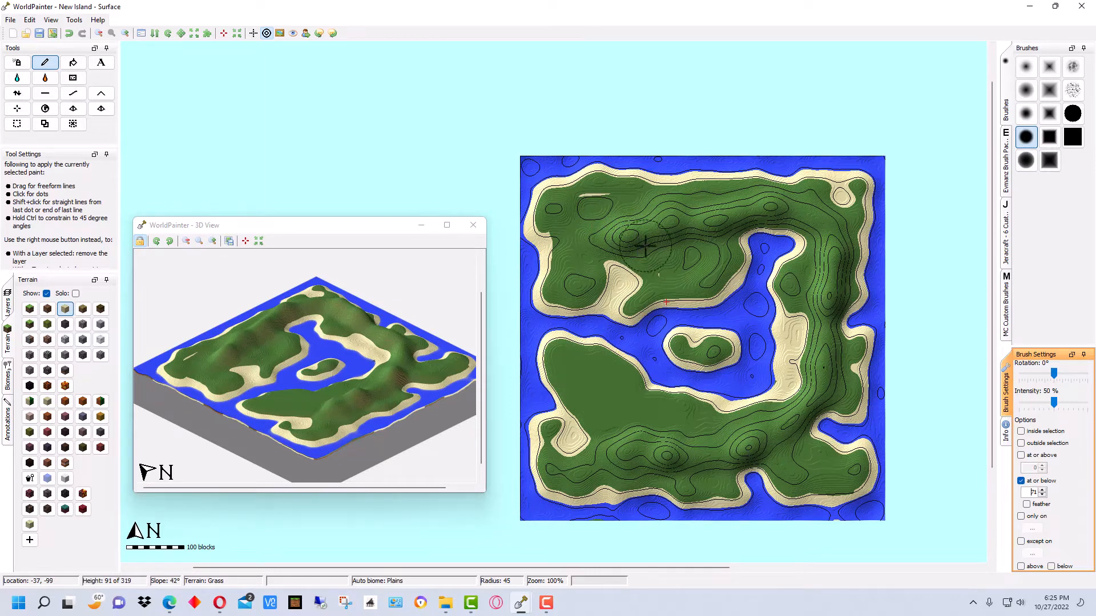
- Select Stone Mix terrain and clear the 'at or below' height limit
click(639, 249)
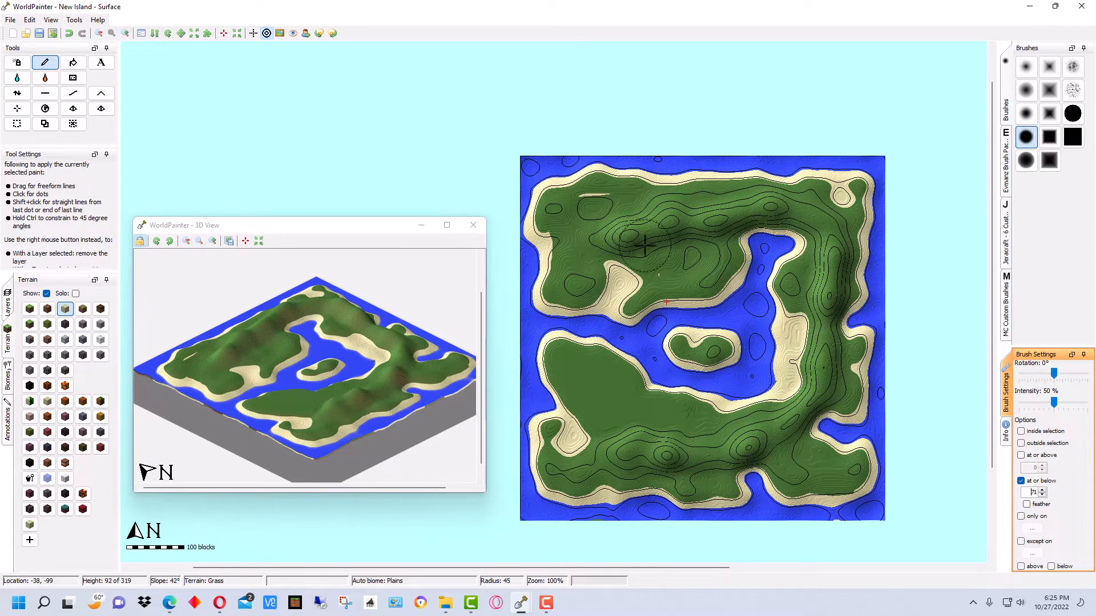
mouse_move(713, 353)
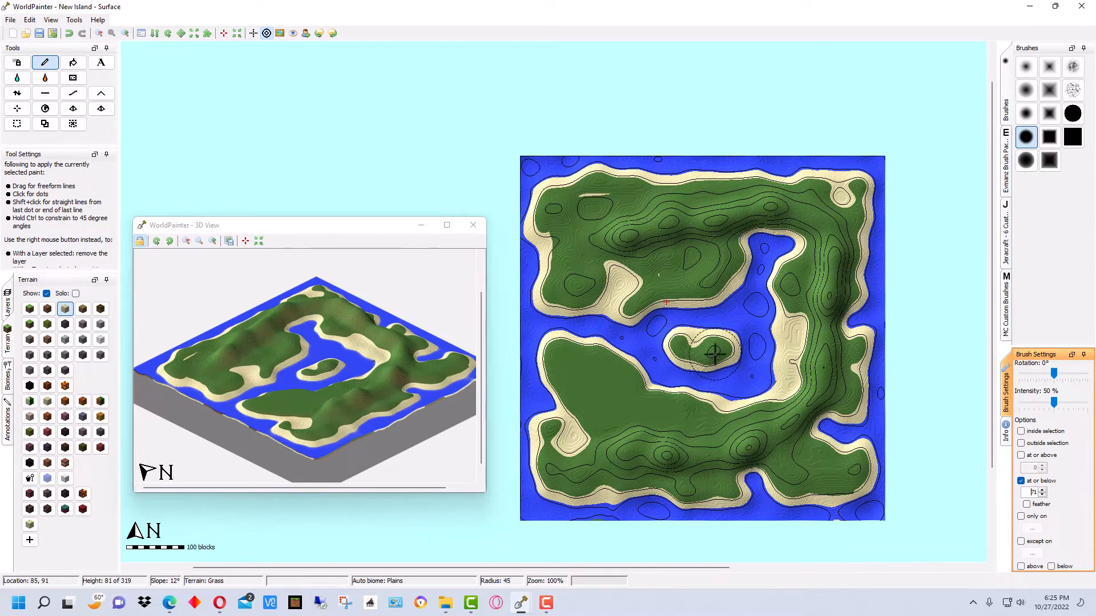
click(713, 353)
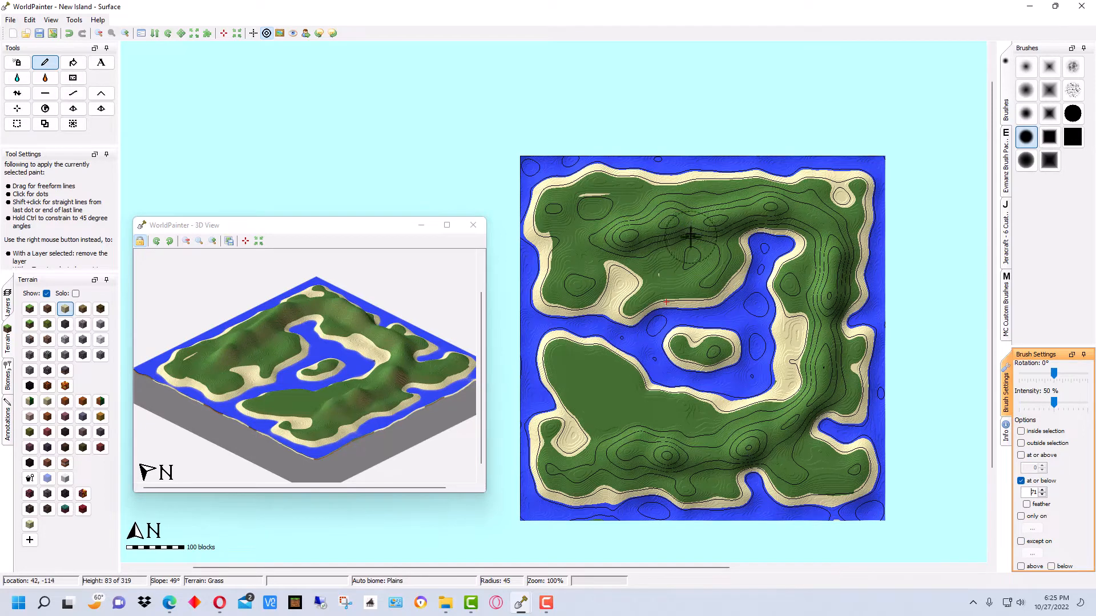
mouse_move(689, 234)
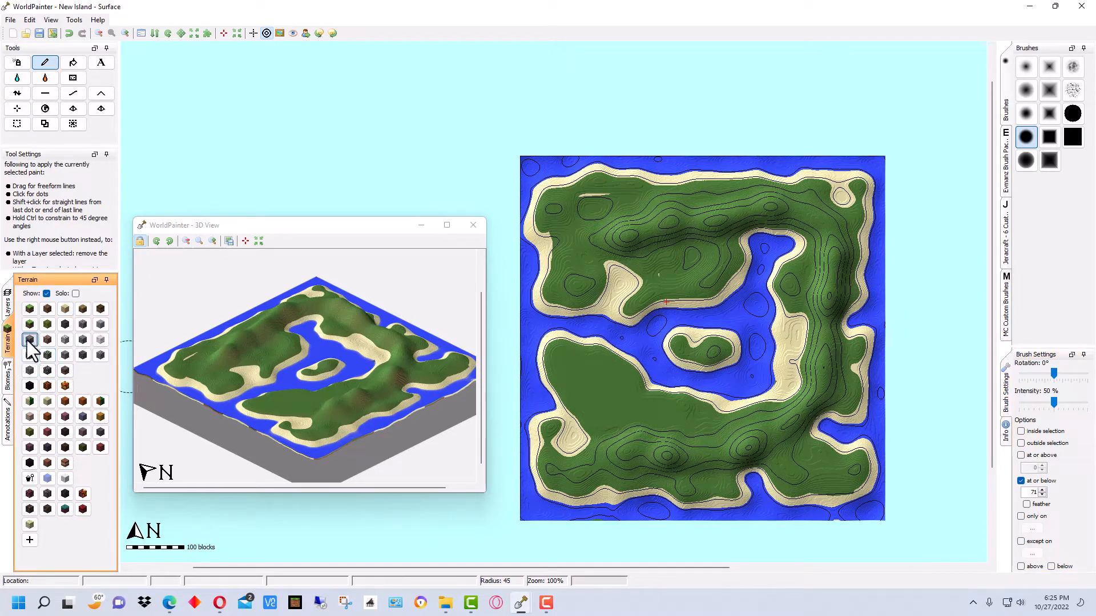
mouse_move(30, 340)
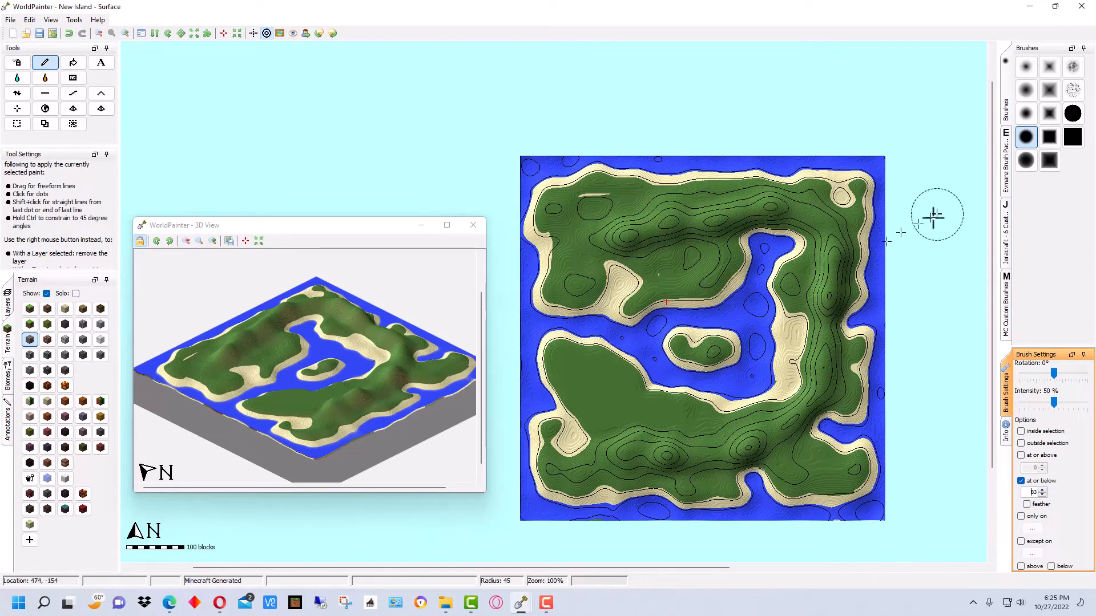
click(682, 457)
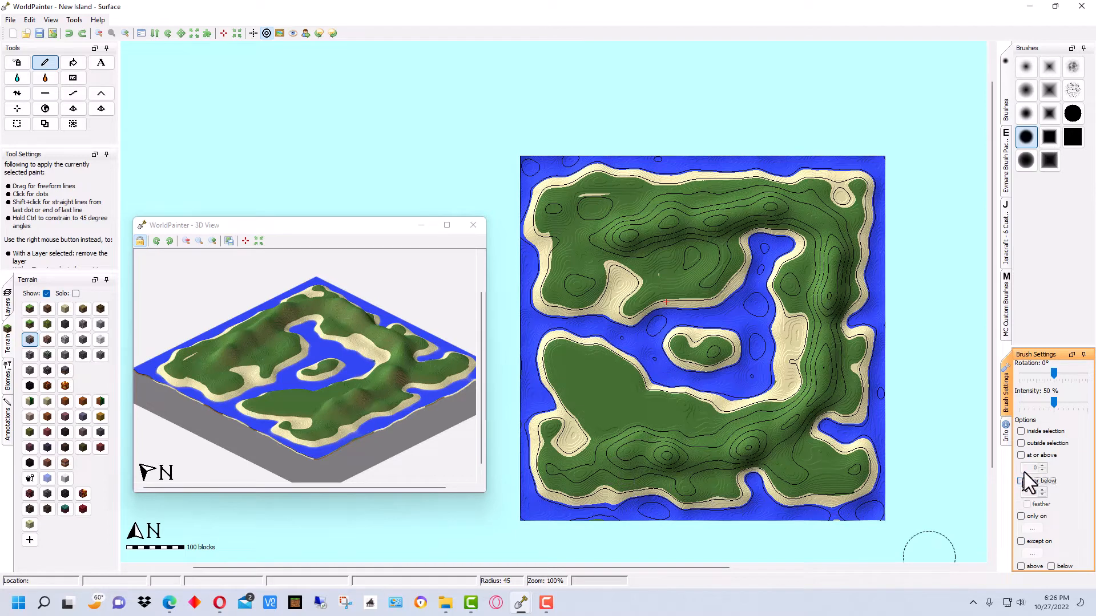
- Paint Stone Mix at or above 83 along the southern and eastern ridges
click(1021, 455)
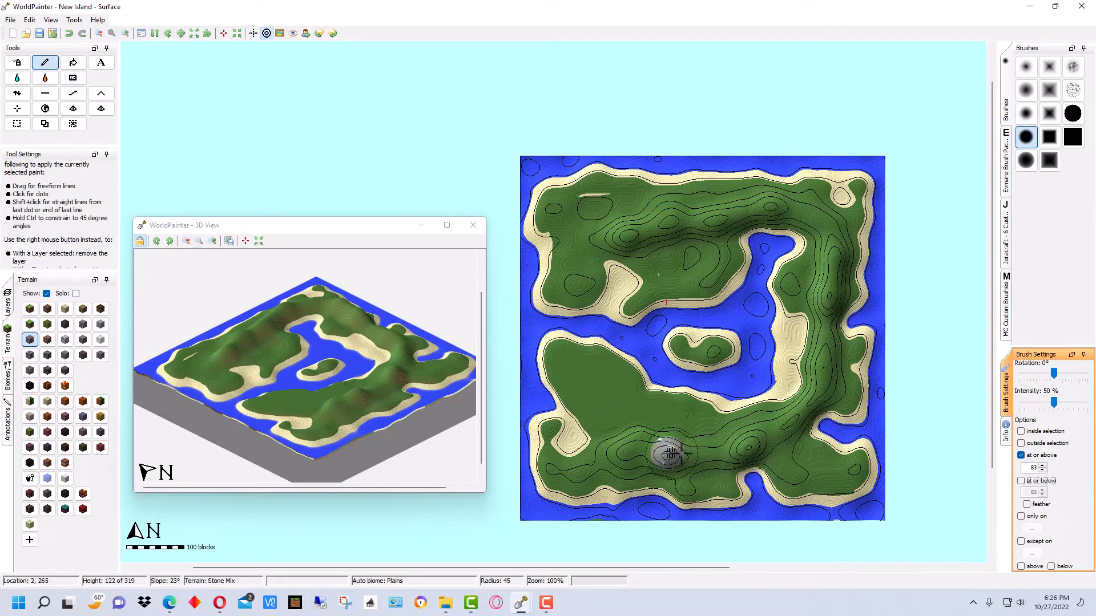
drag(667, 453, 758, 437)
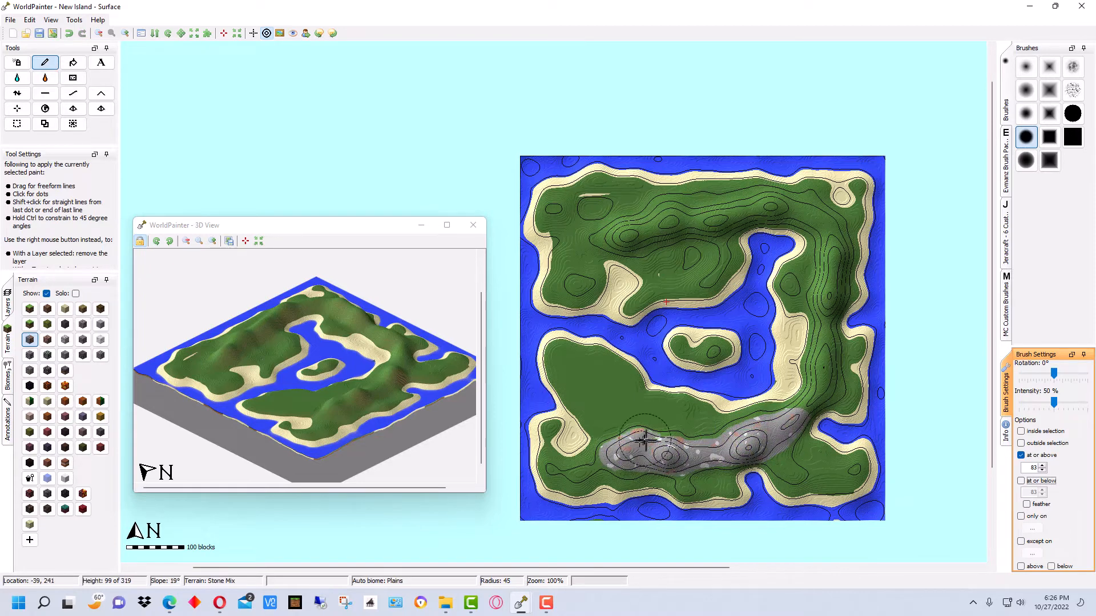
drag(644, 440, 828, 367)
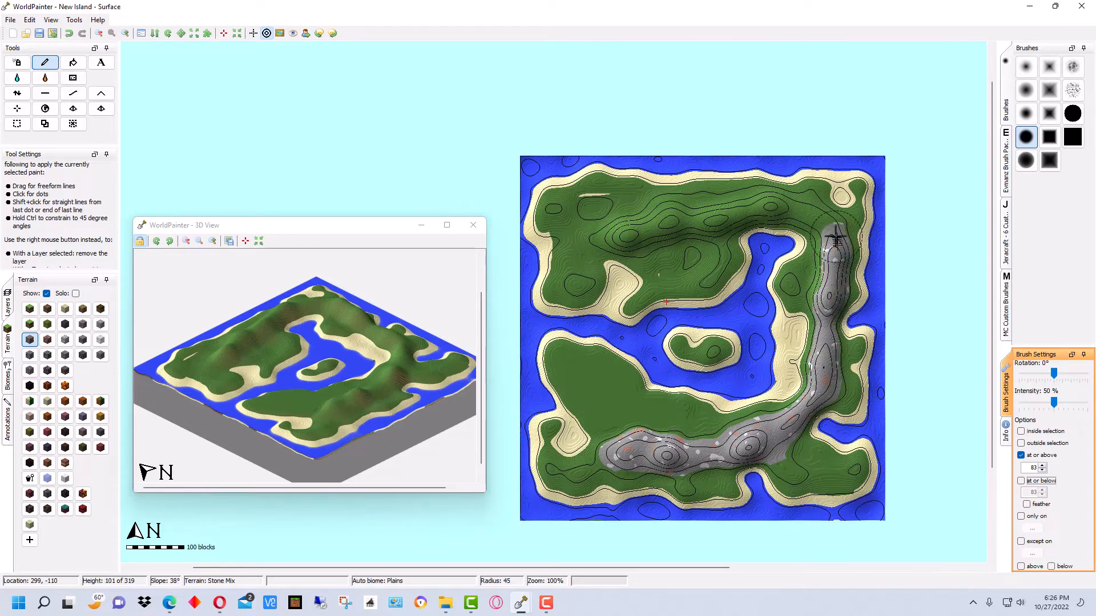
drag(835, 245, 570, 251)
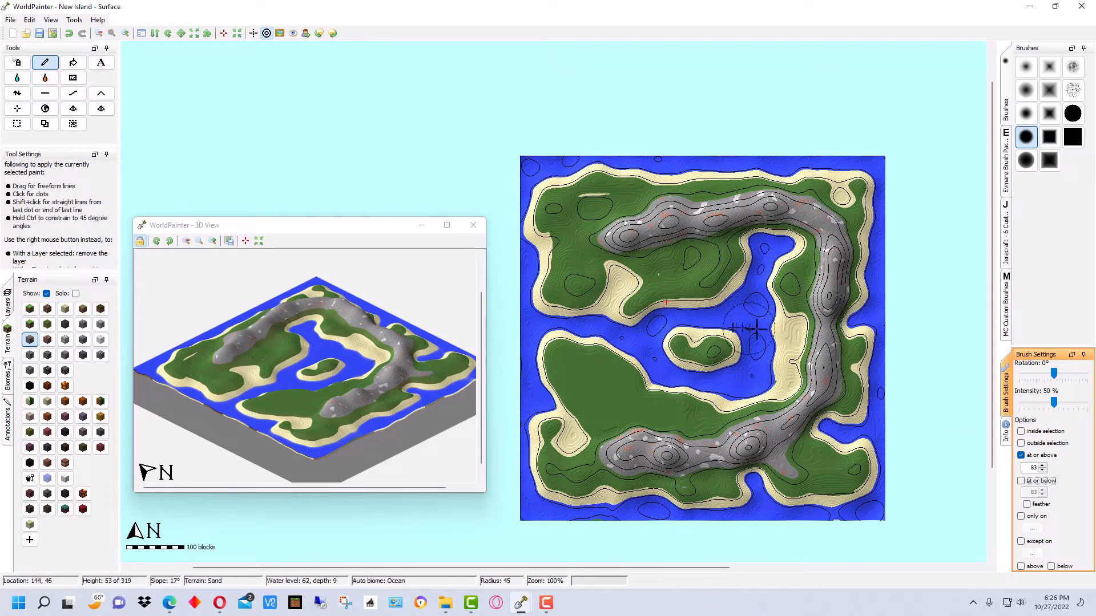
mouse_move(854, 294)
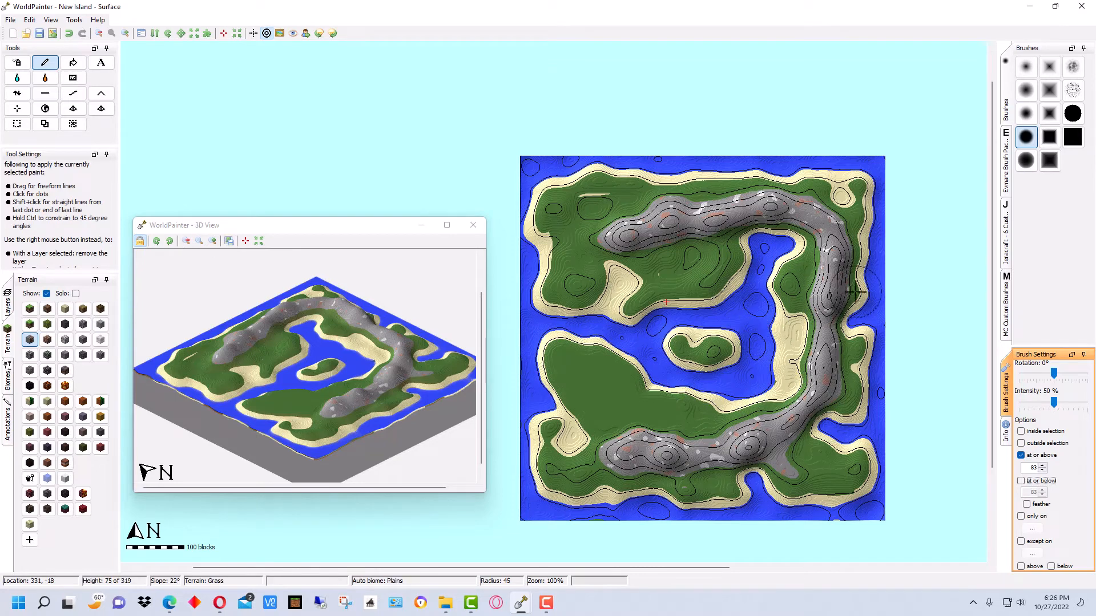
mouse_move(738, 302)
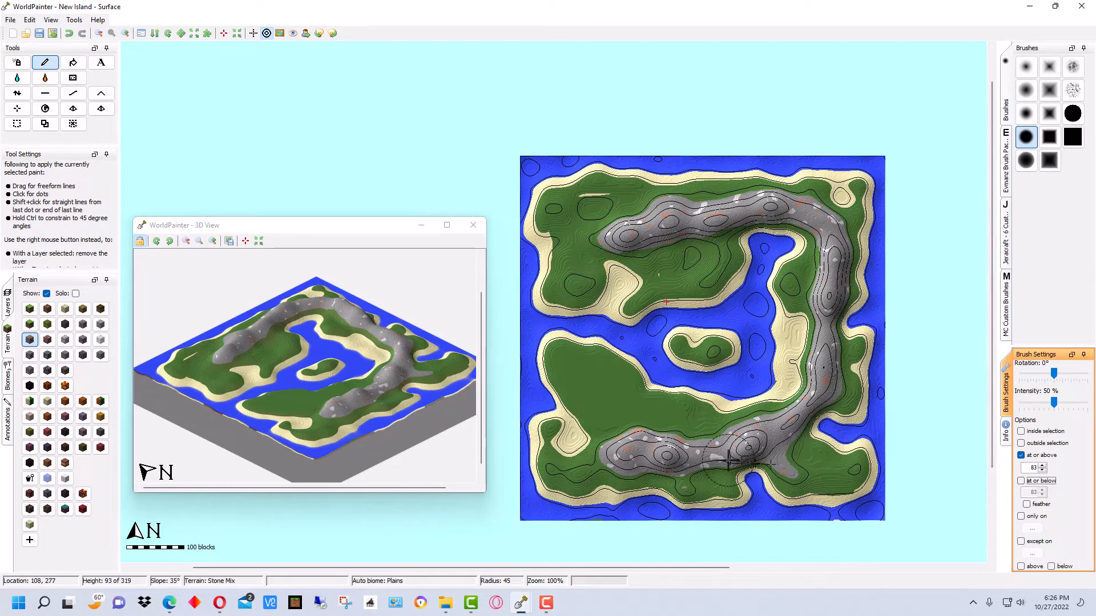
drag(737, 461, 681, 464)
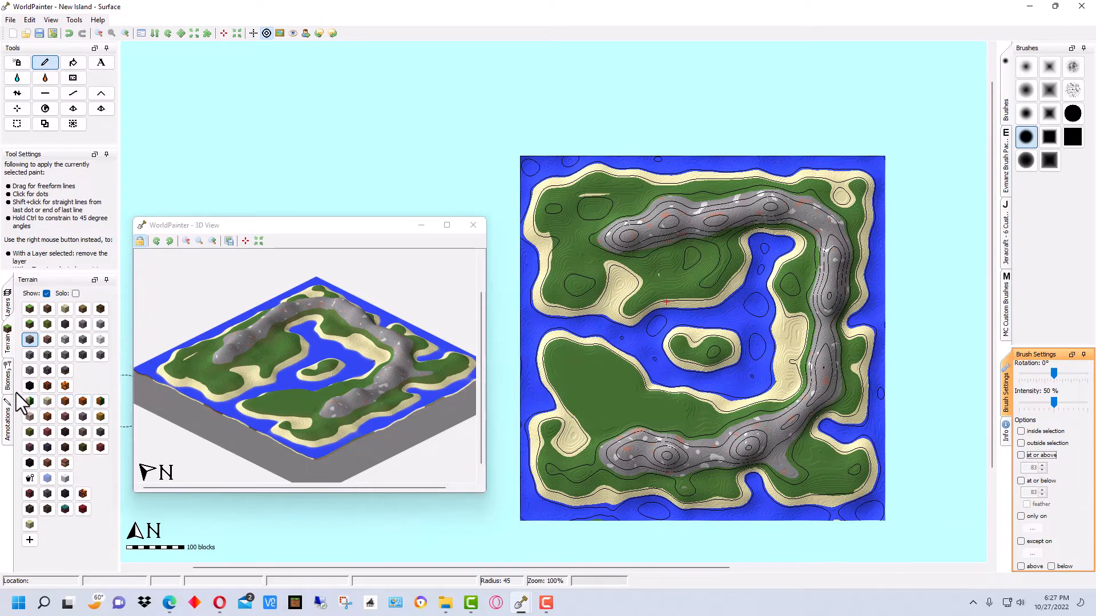
click(7, 296)
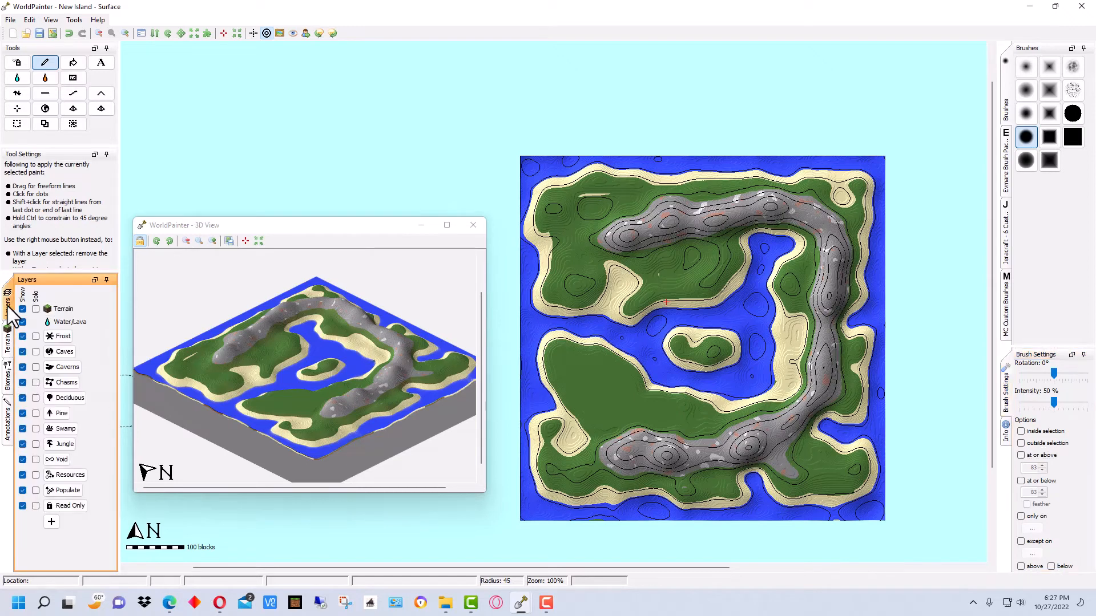
mouse_move(25, 325)
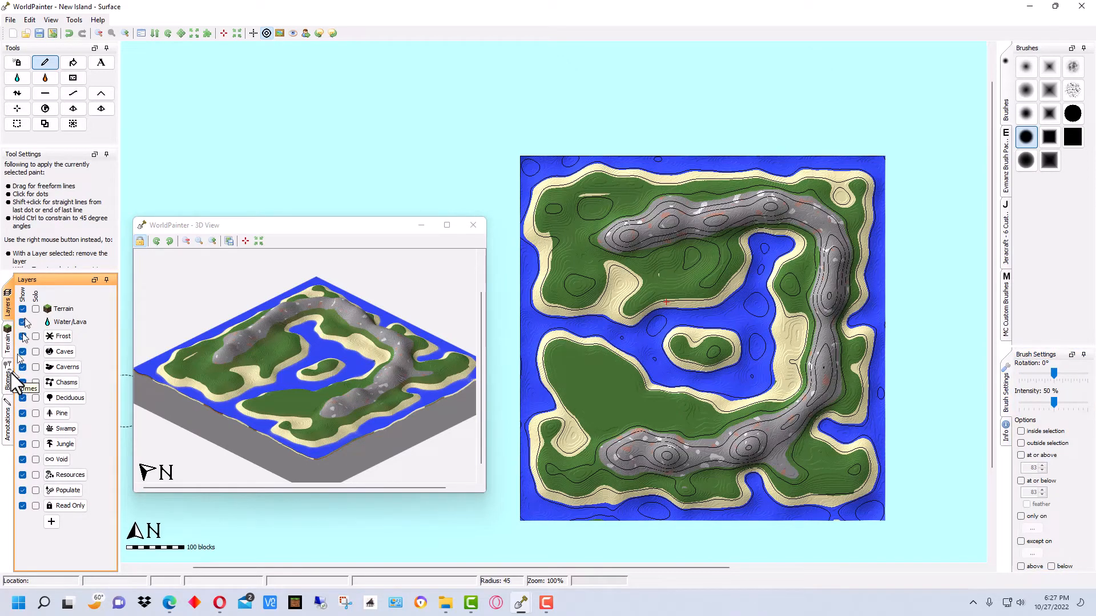
- Select the Jungle biome and paint it across the northern and middle map
click(7, 377)
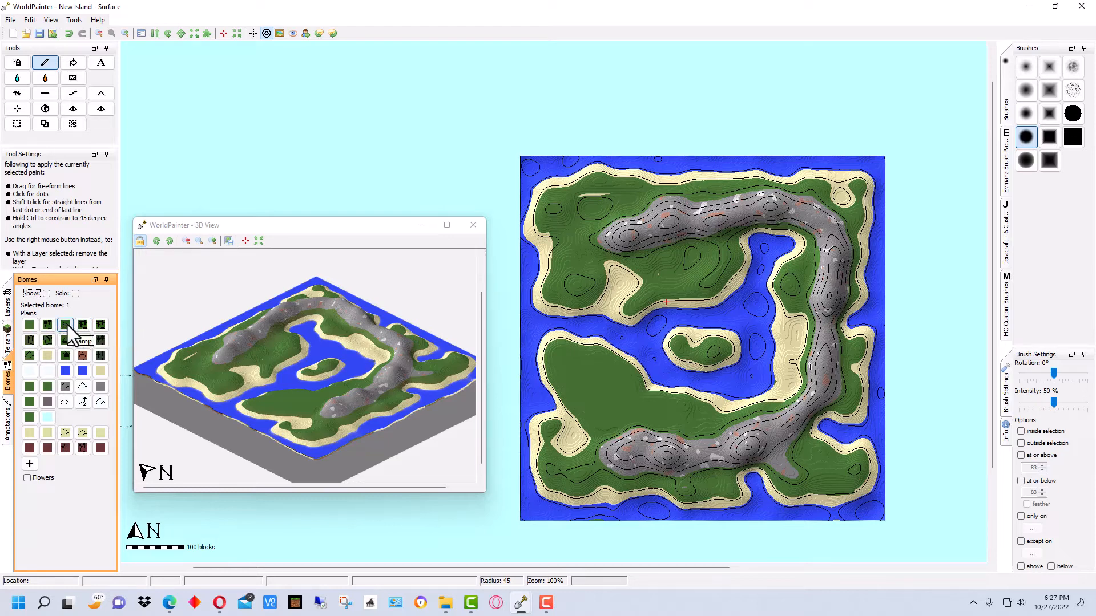
click(83, 326)
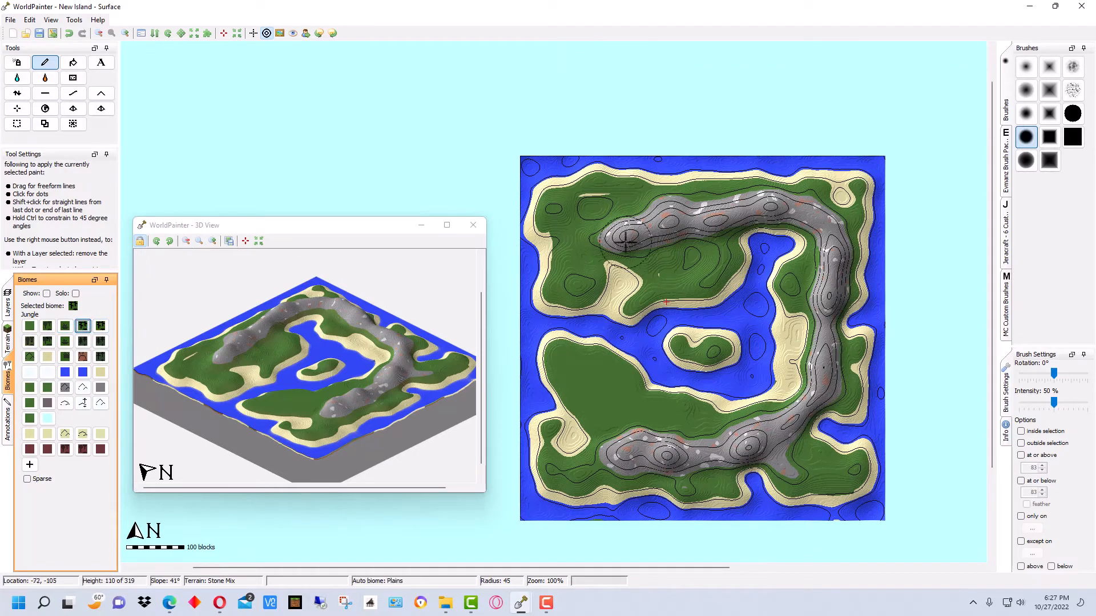
mouse_move(888, 489)
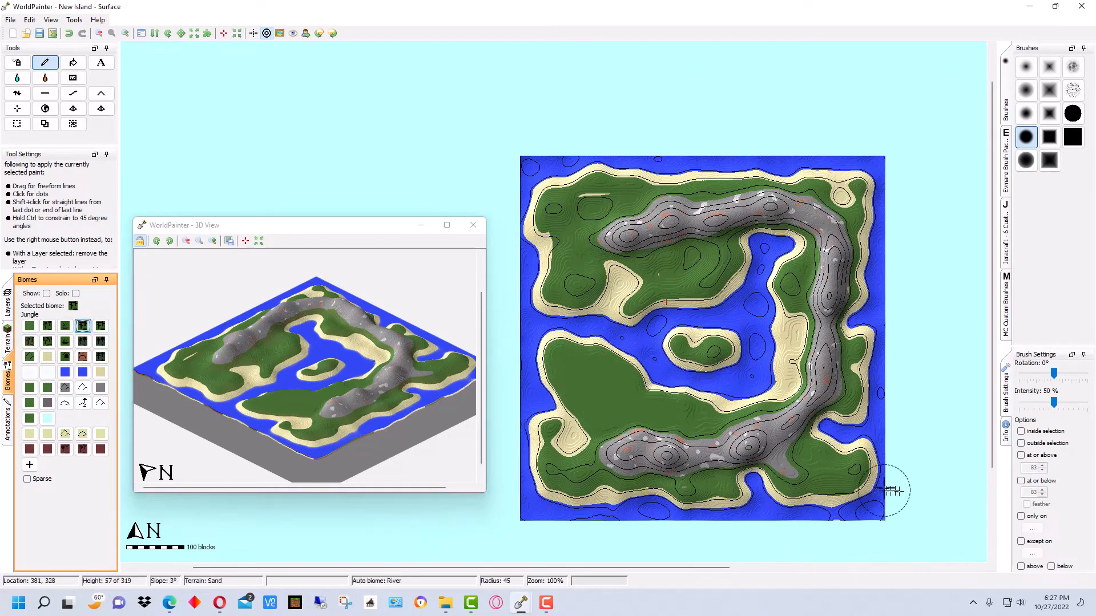
mouse_move(529, 173)
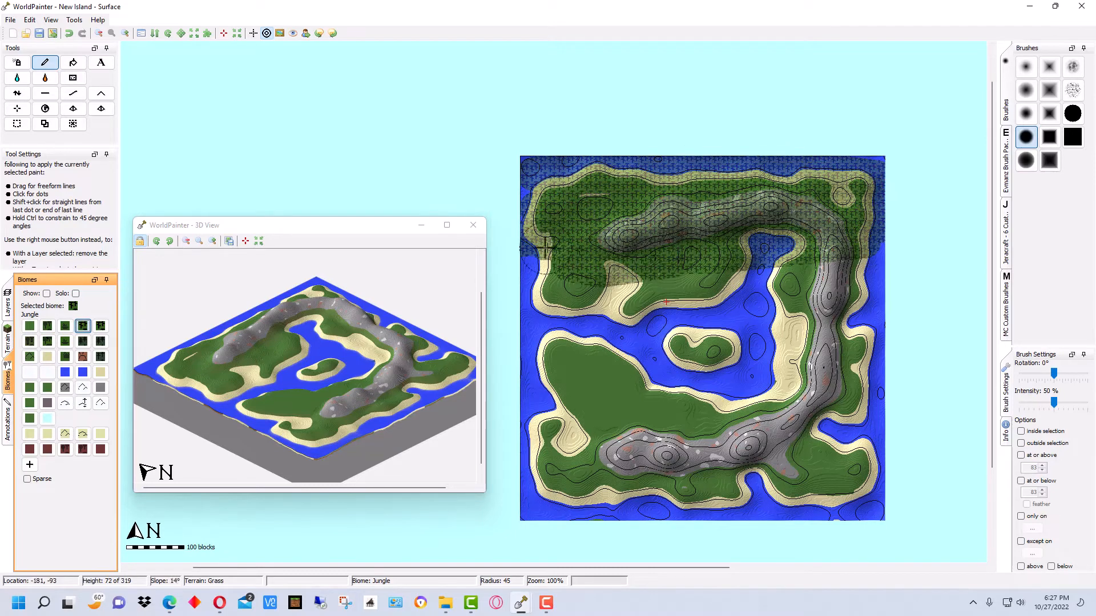
drag(548, 245, 821, 251)
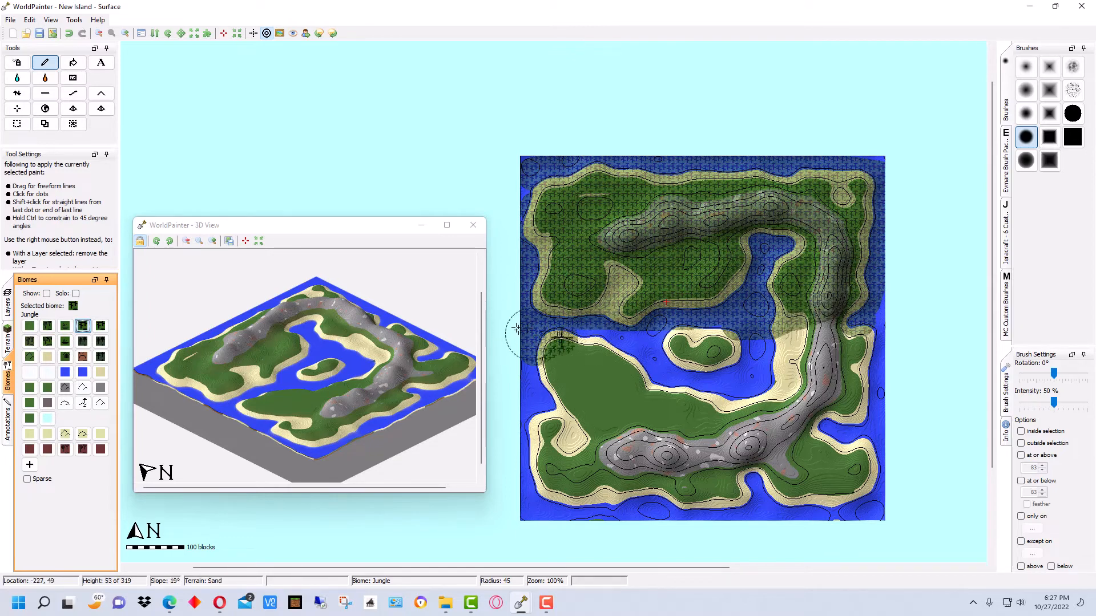
drag(520, 332, 870, 356)
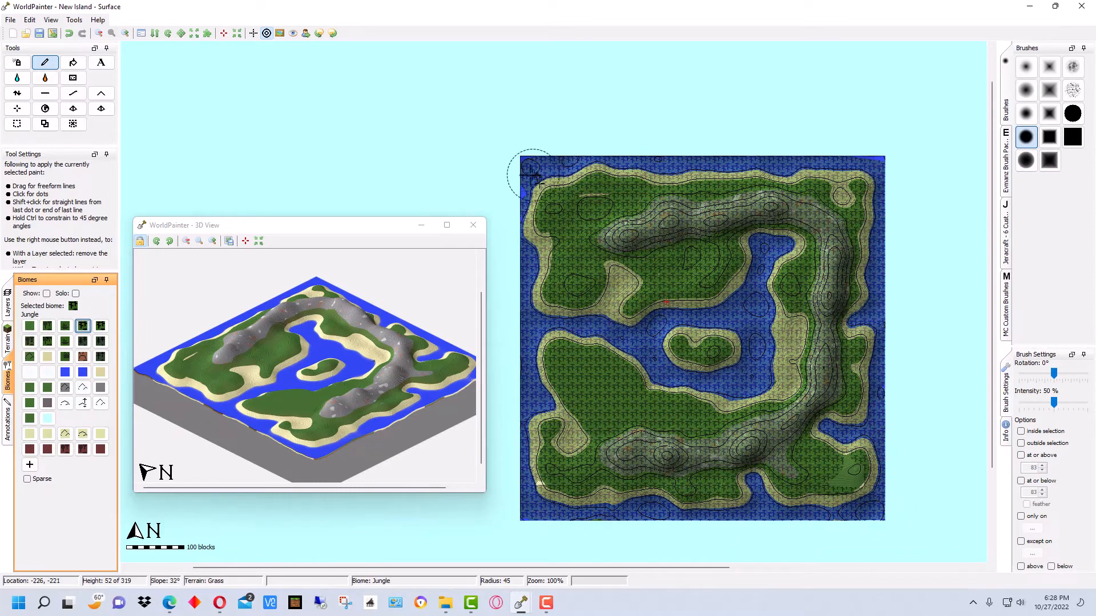
mouse_move(744, 305)
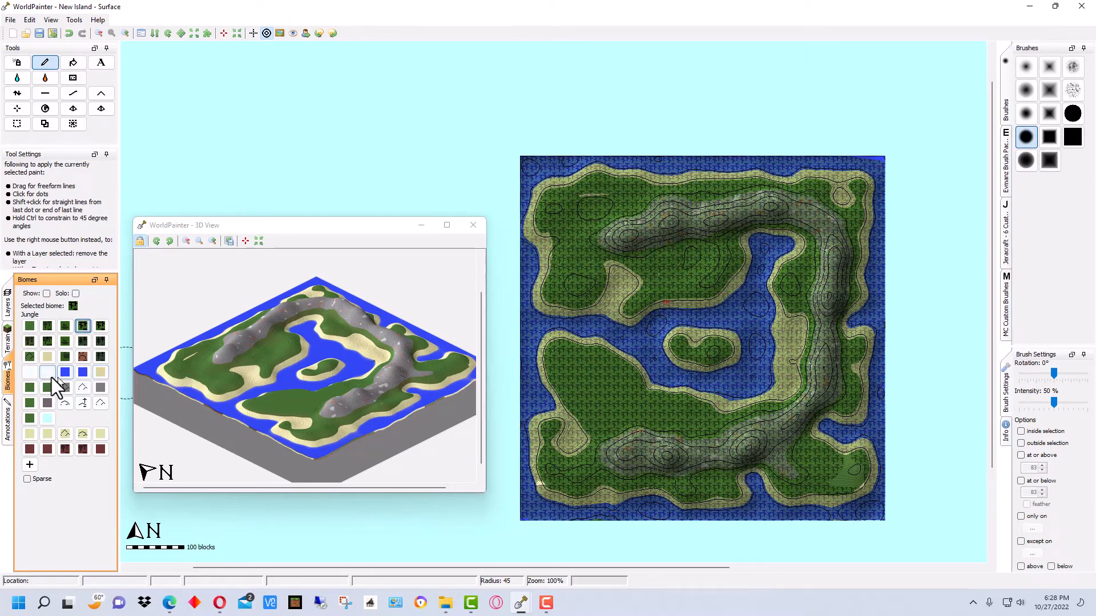
- Paint the Jungle tree layer at 15% intensity over the western grassland
click(7, 299)
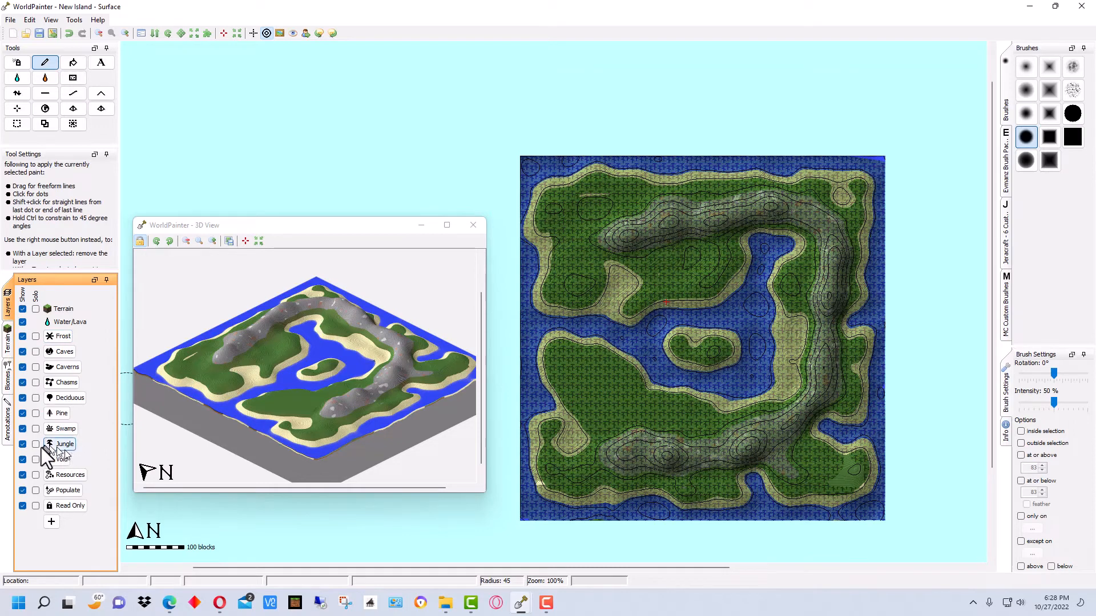
click(36, 445)
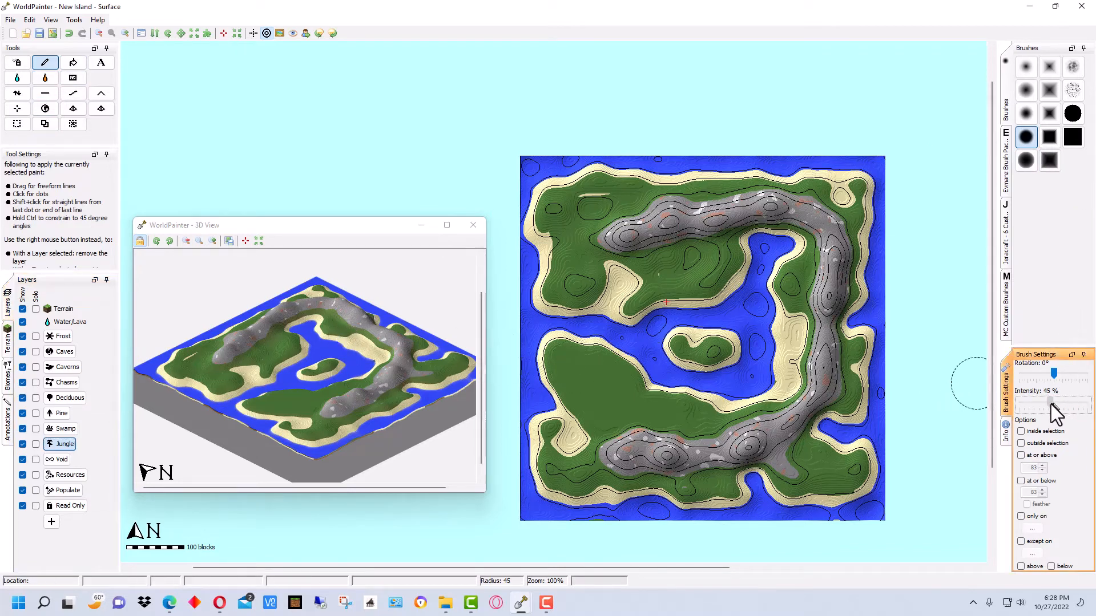
drag(1059, 405, 1031, 405)
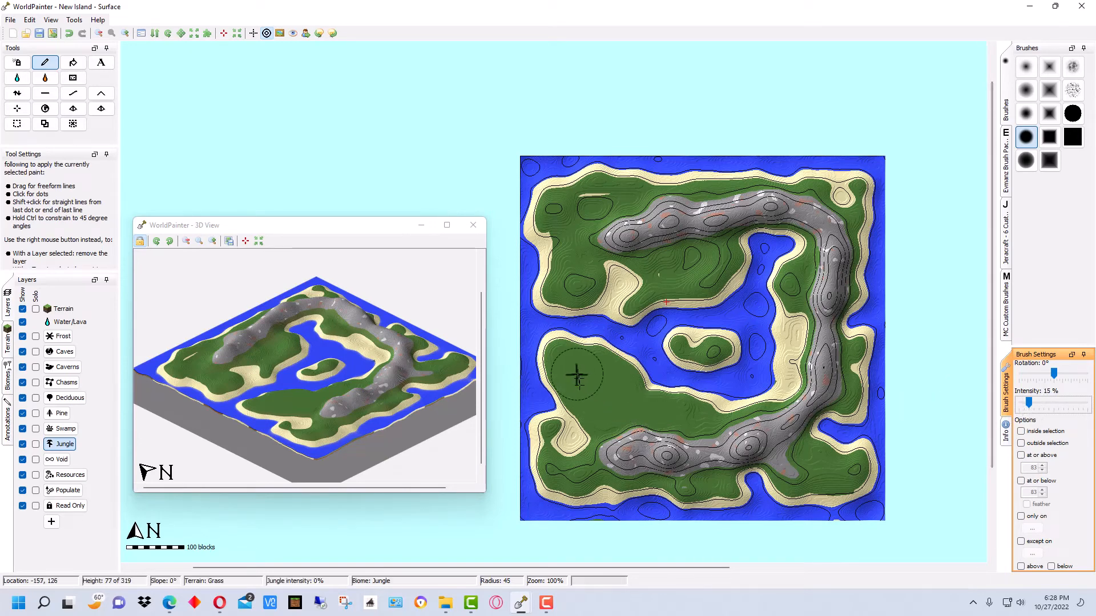
drag(579, 374, 723, 430)
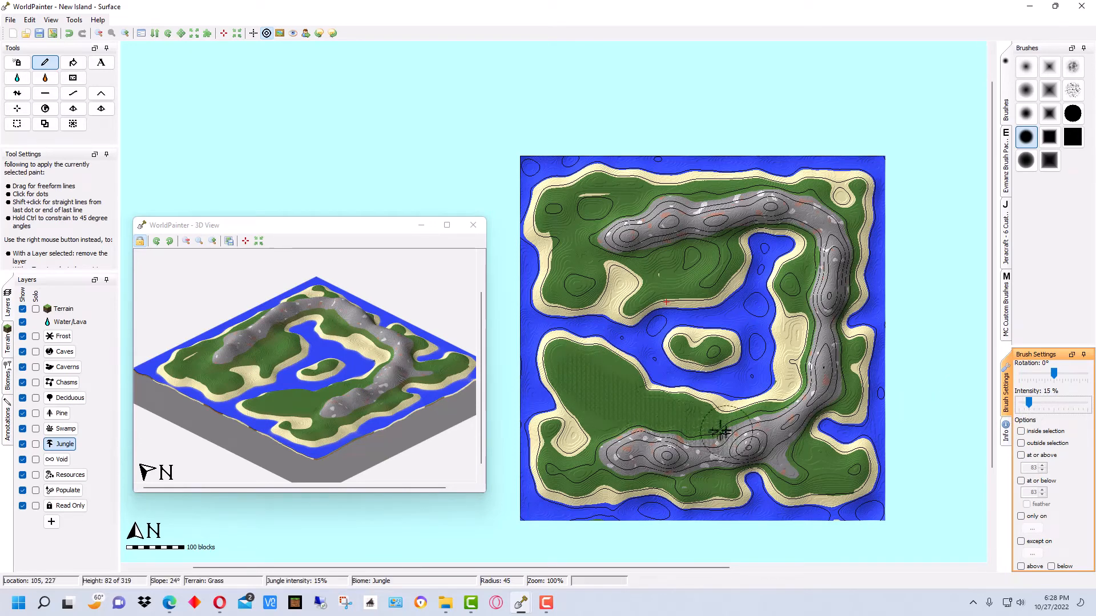
drag(723, 434, 595, 483)
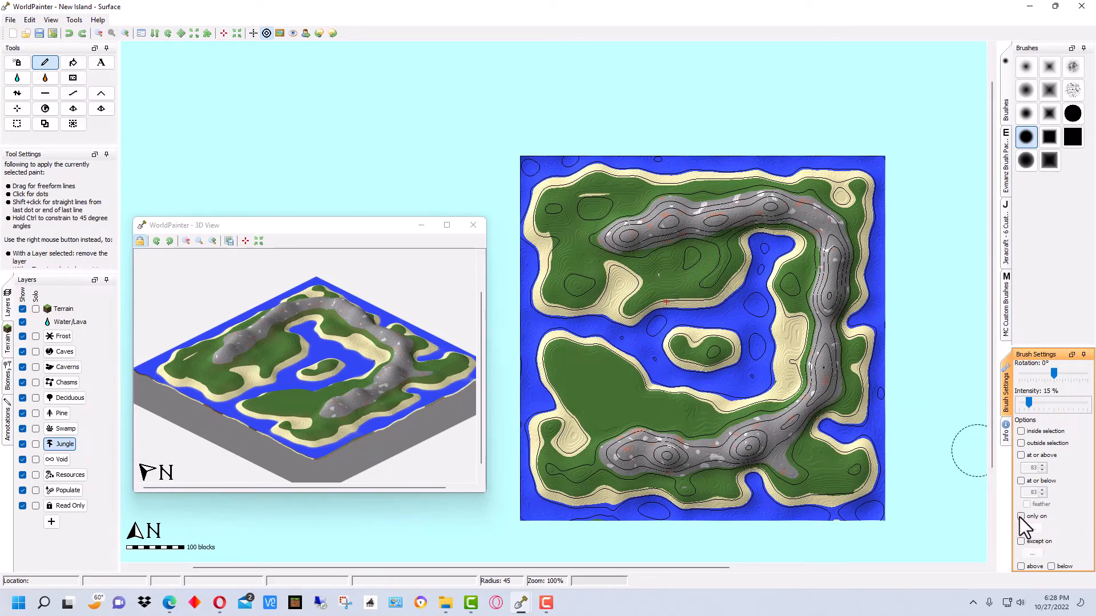
mouse_move(1031, 552)
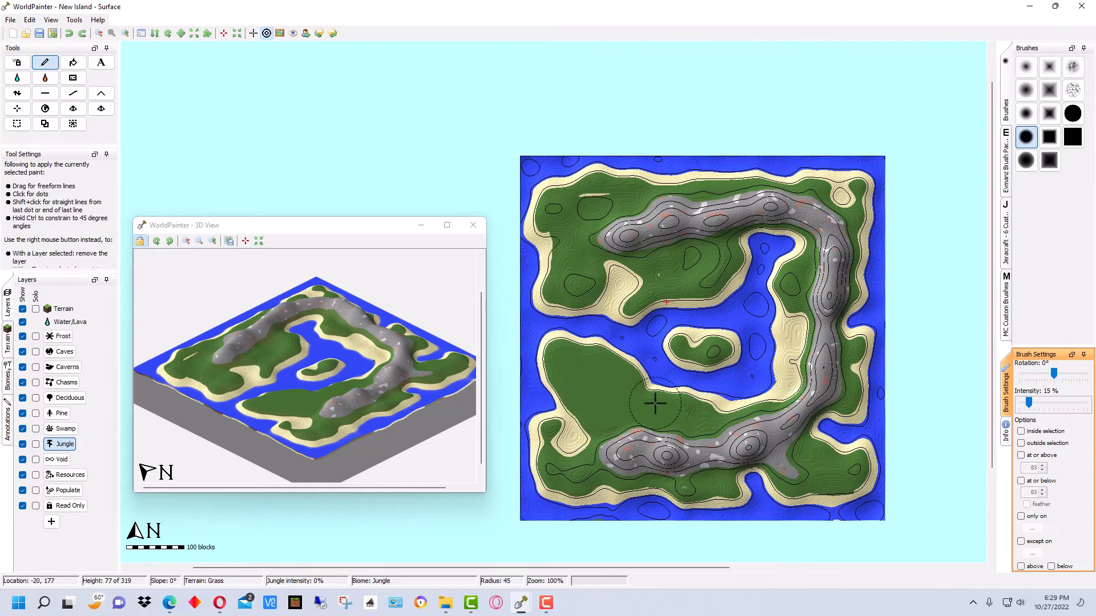
mouse_move(654, 390)
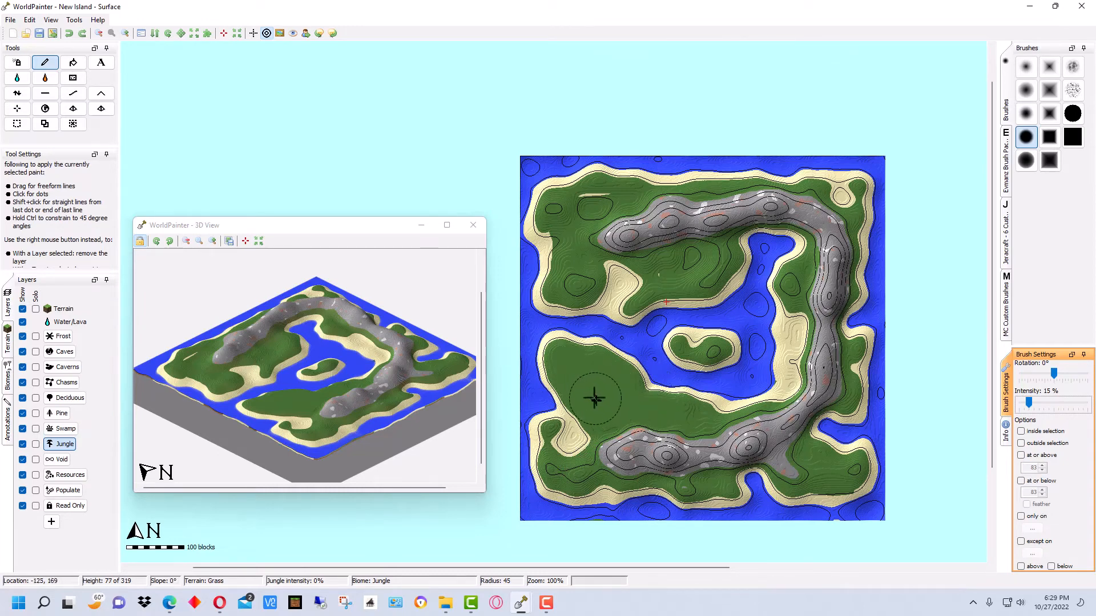
- Add sparse jungle trees to southwest grassland and the southern, northern and eastern ridges
drag(594, 398, 643, 444)
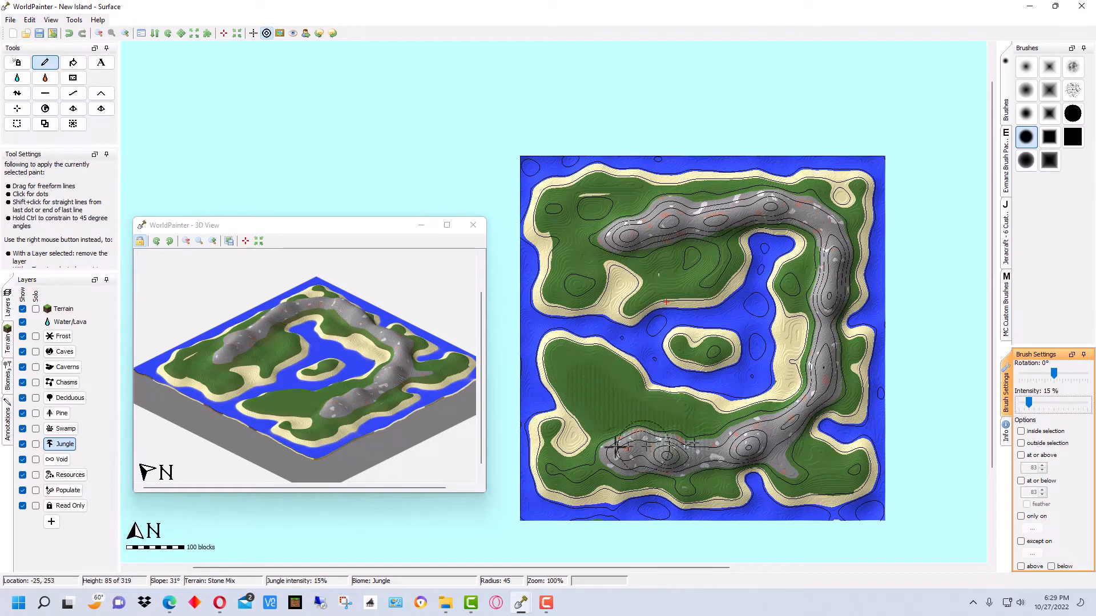
drag(629, 444, 790, 419)
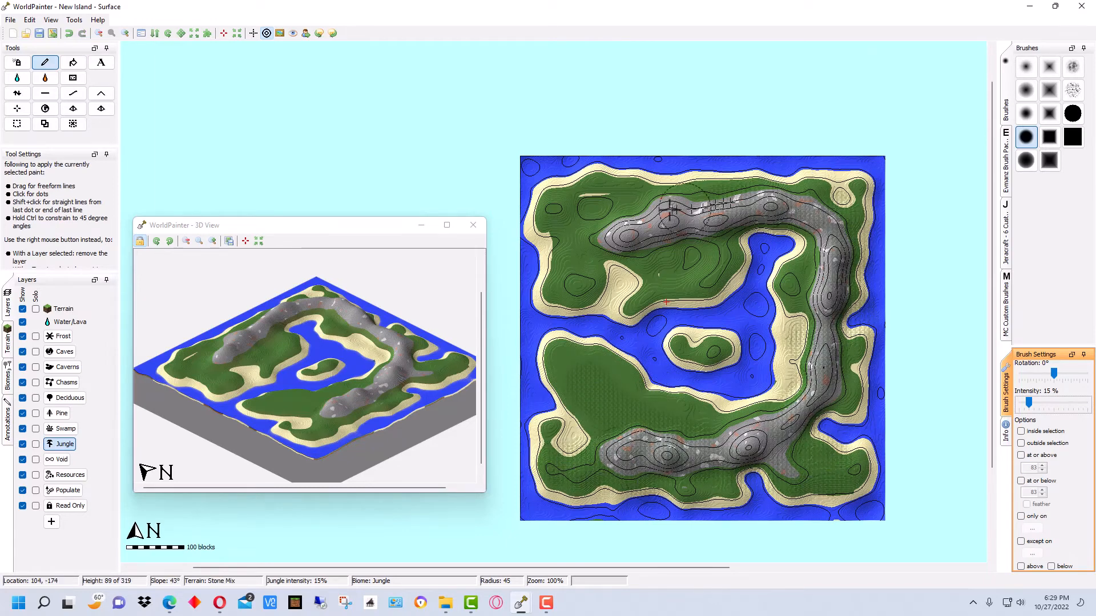
click(664, 251)
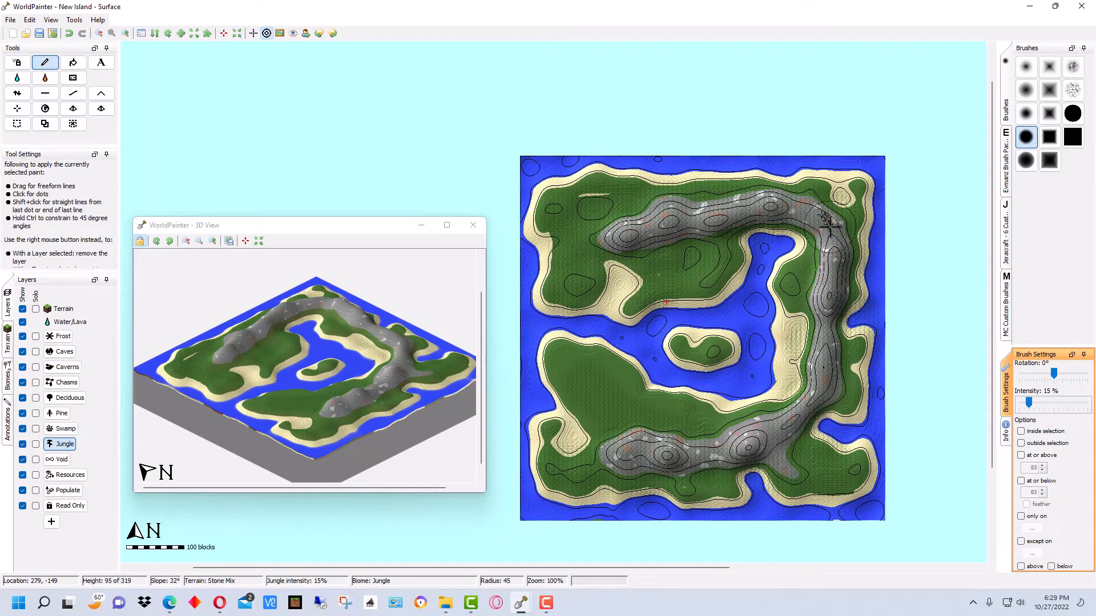
click(703, 357)
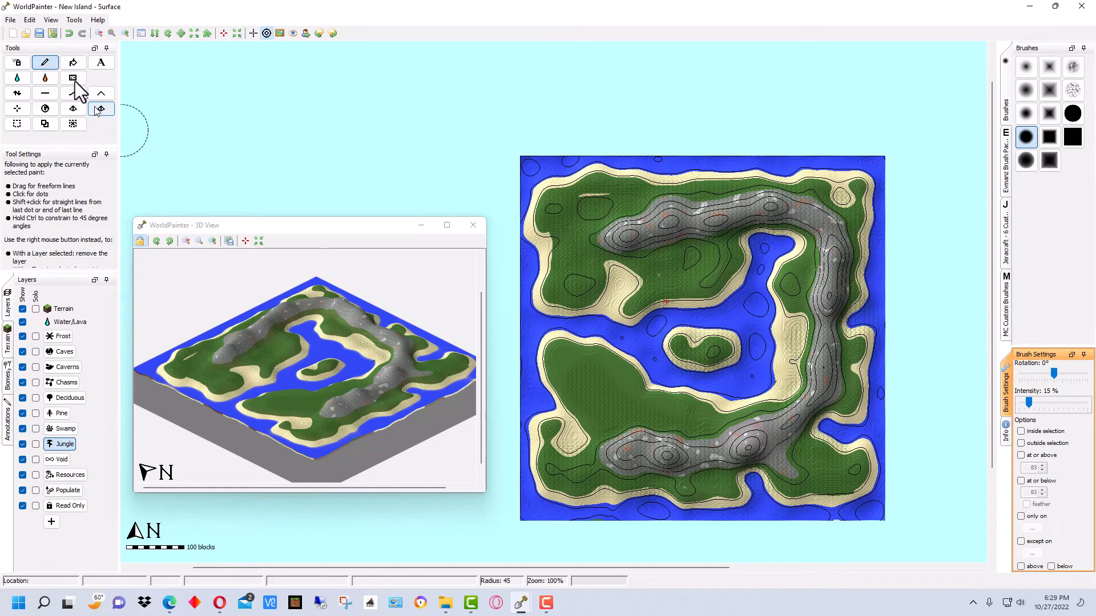
click(10, 20)
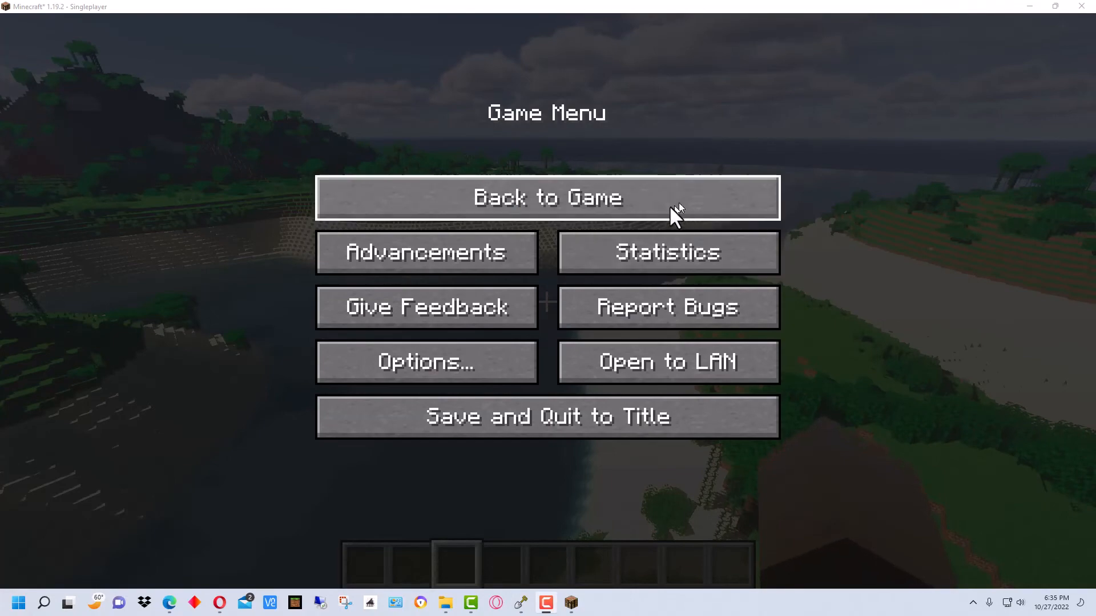
- Resume the game from the pause menu to explore New Island's beaches, ridges and jungle trees
click(547, 197)
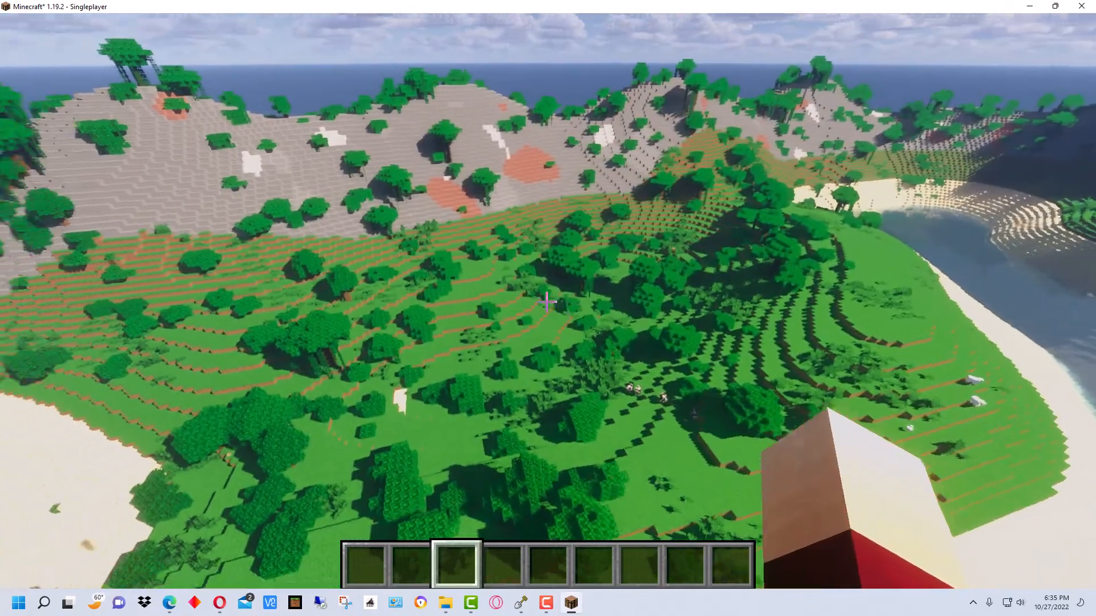
mouse_move(548, 302)
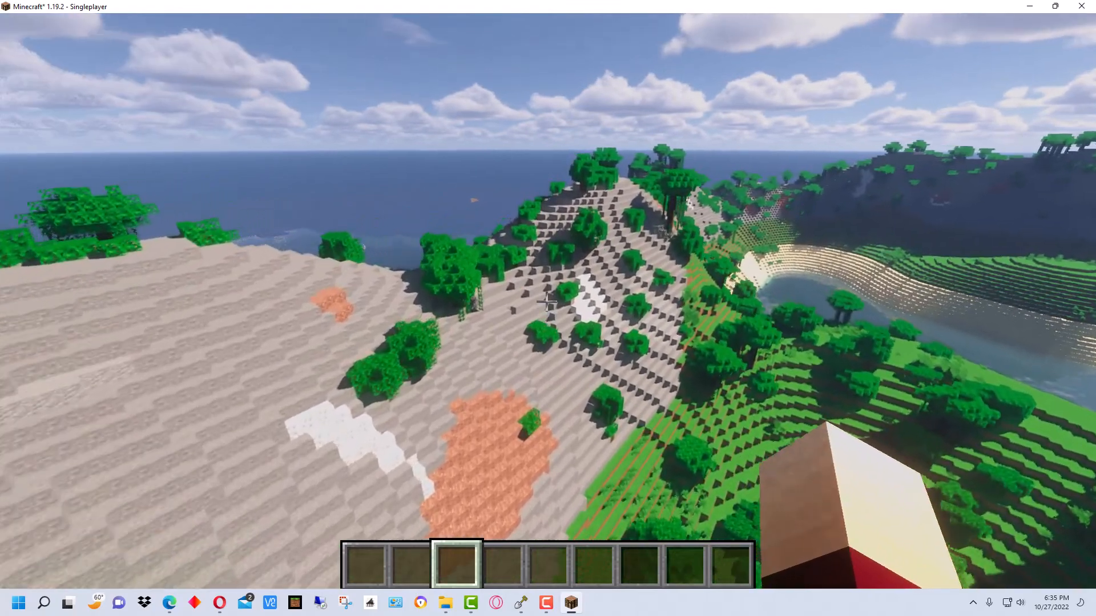
mouse_move(548, 302)
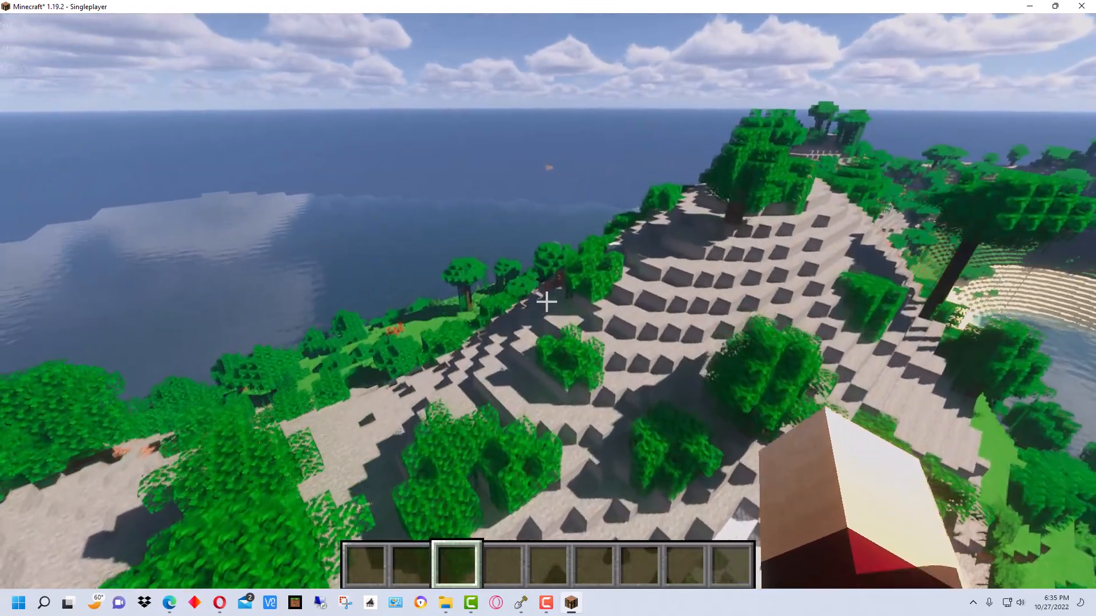
mouse_move(548, 302)
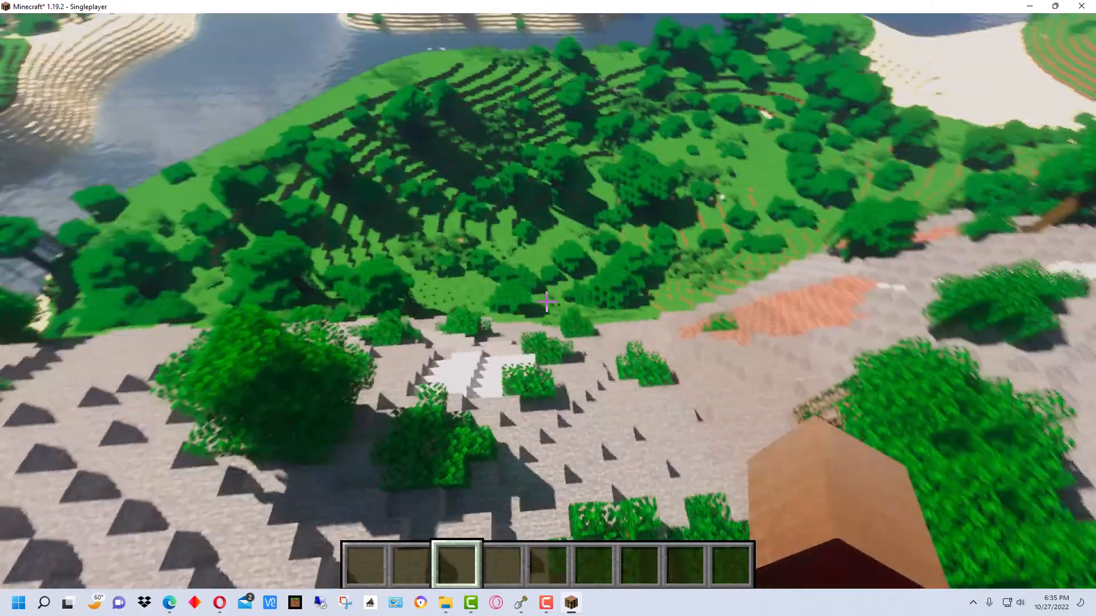
mouse_move(548, 301)
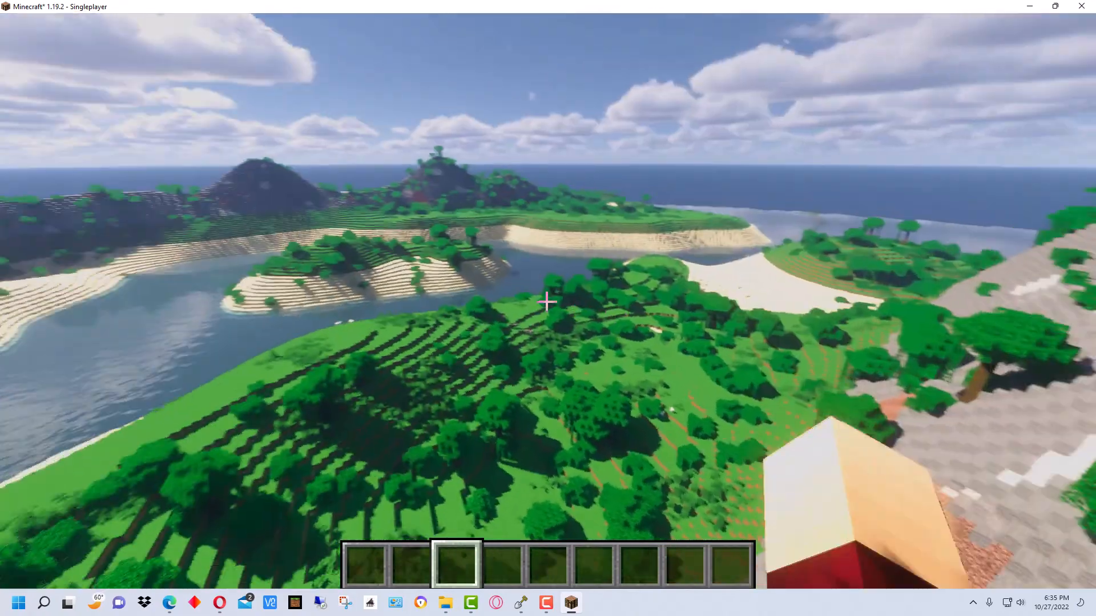
mouse_move(547, 301)
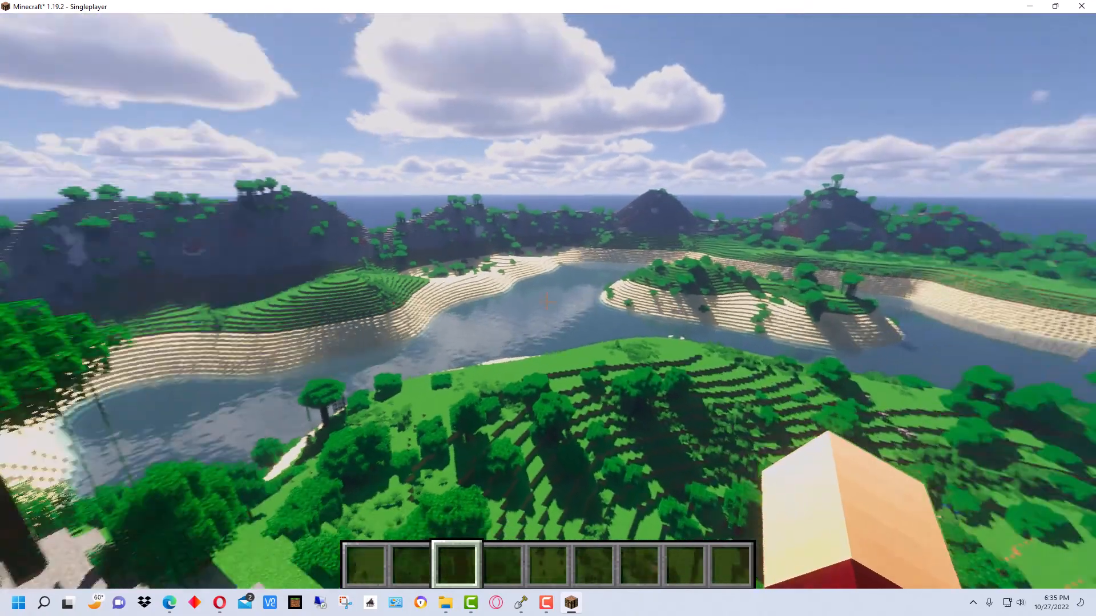
mouse_move(548, 308)
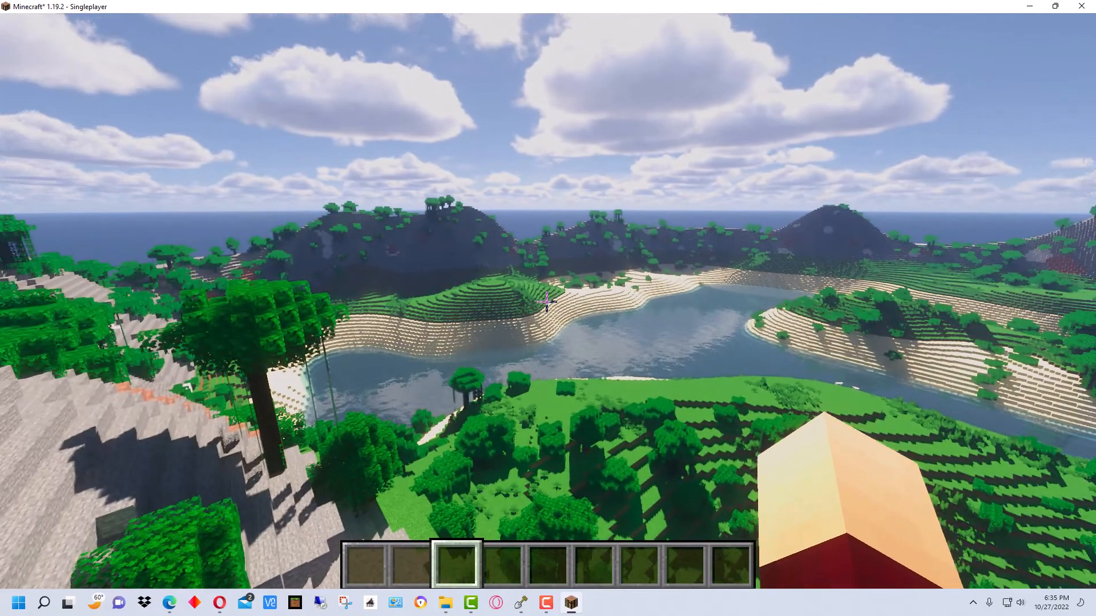
mouse_move(548, 308)
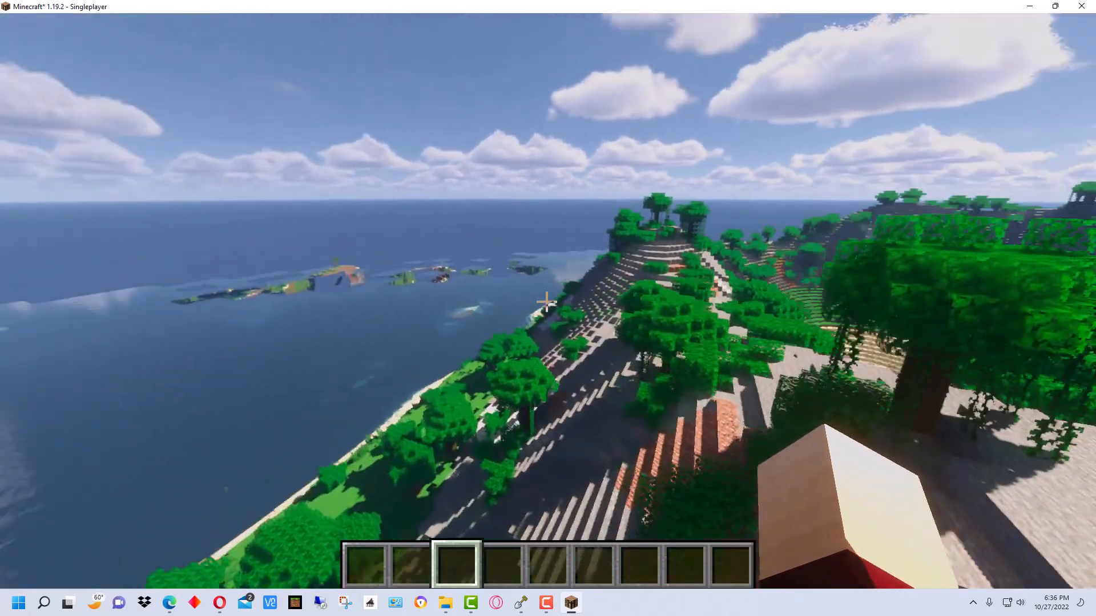
mouse_move(548, 301)
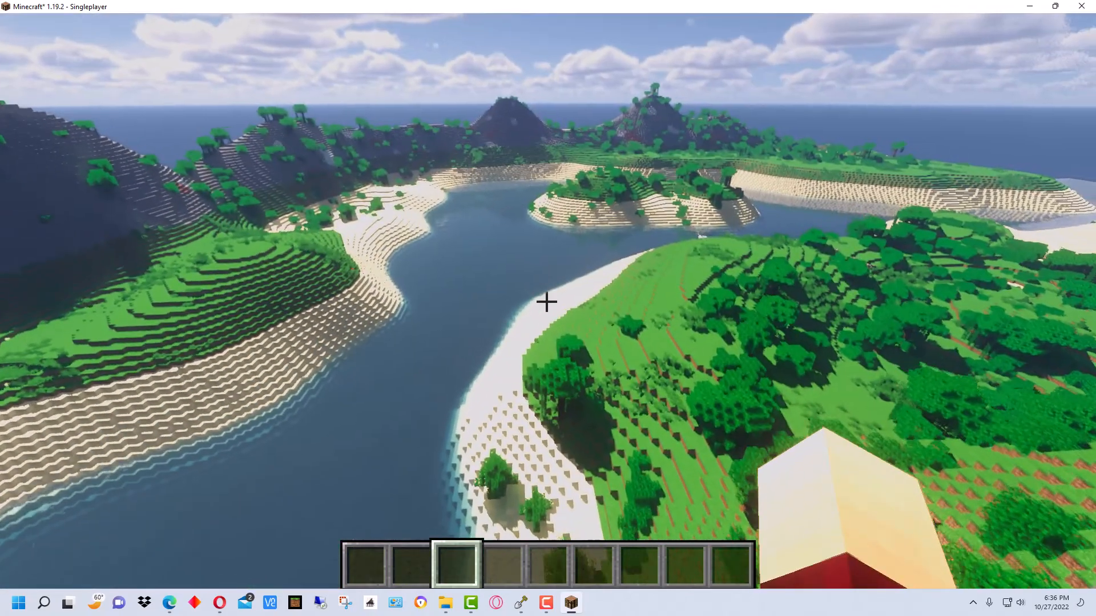
mouse_move(548, 301)
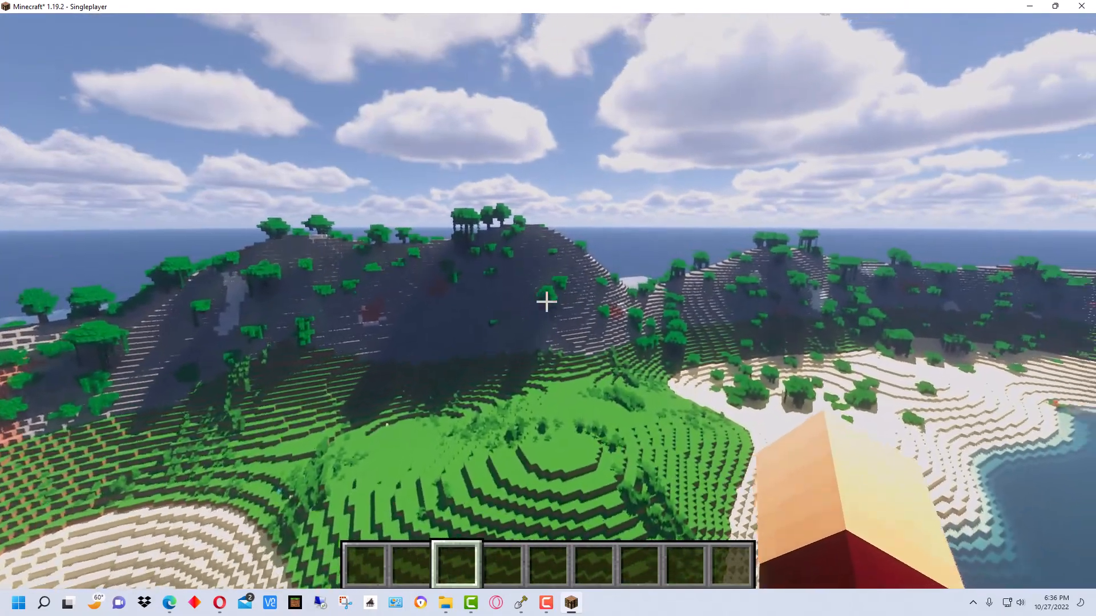
mouse_move(548, 302)
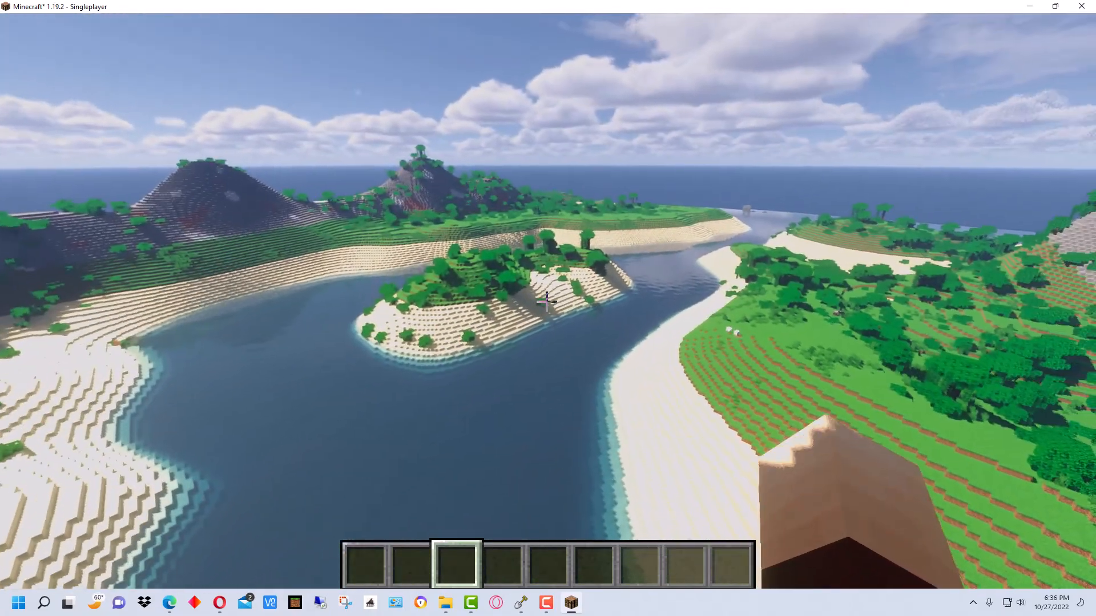
mouse_move(548, 301)
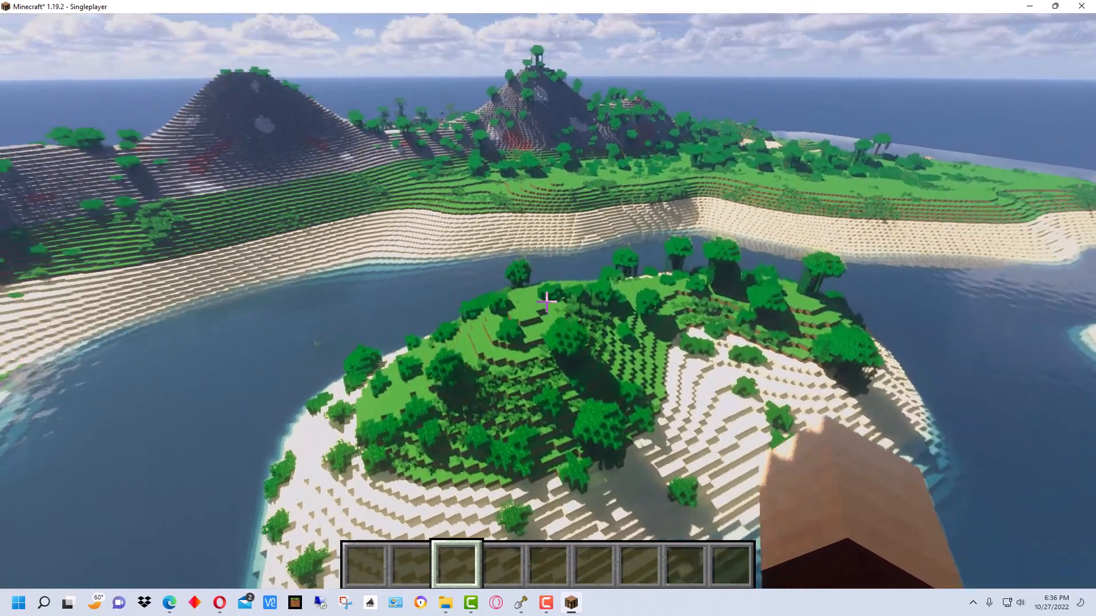
mouse_move(548, 301)
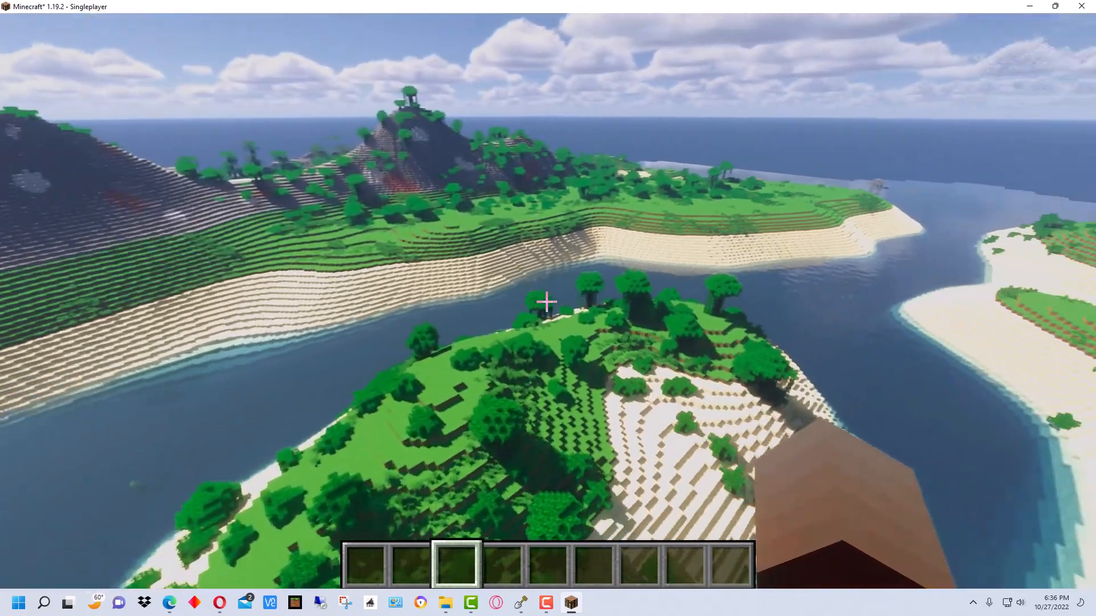
mouse_move(548, 302)
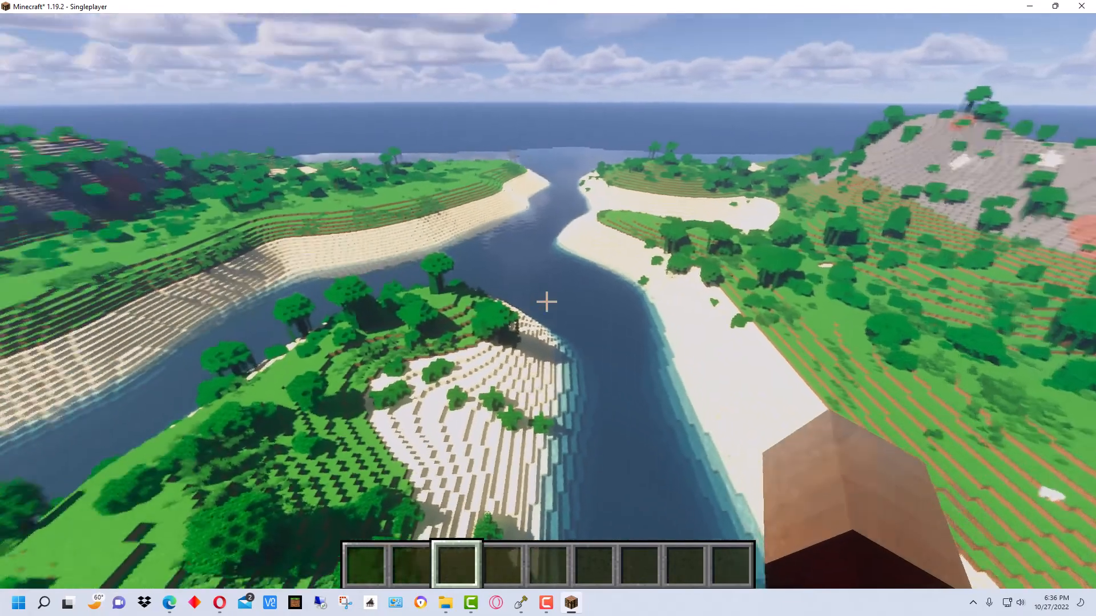
mouse_move(548, 302)
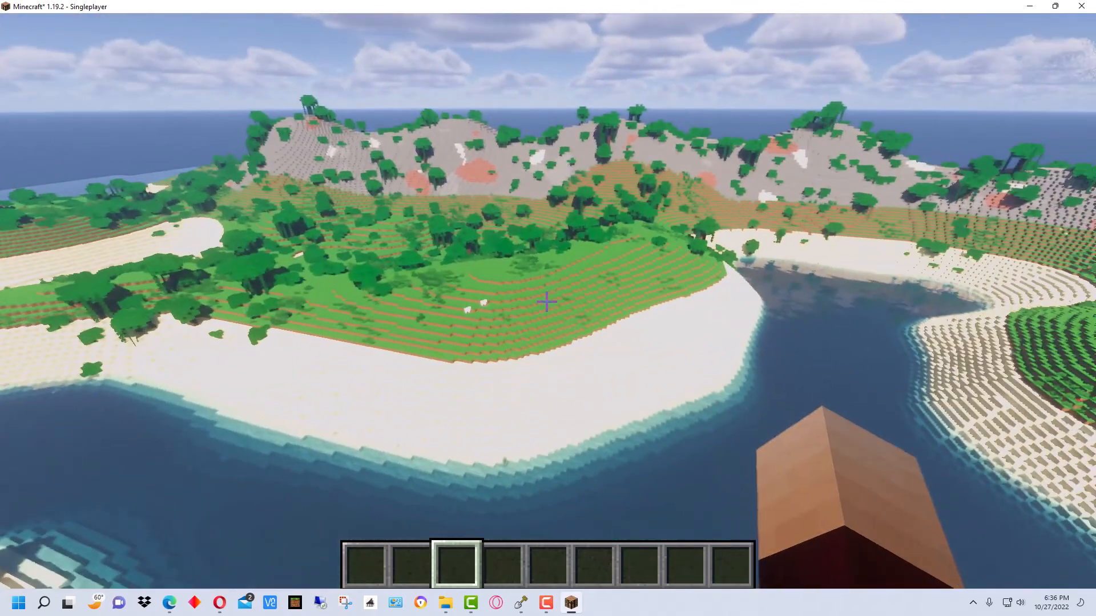
mouse_move(548, 301)
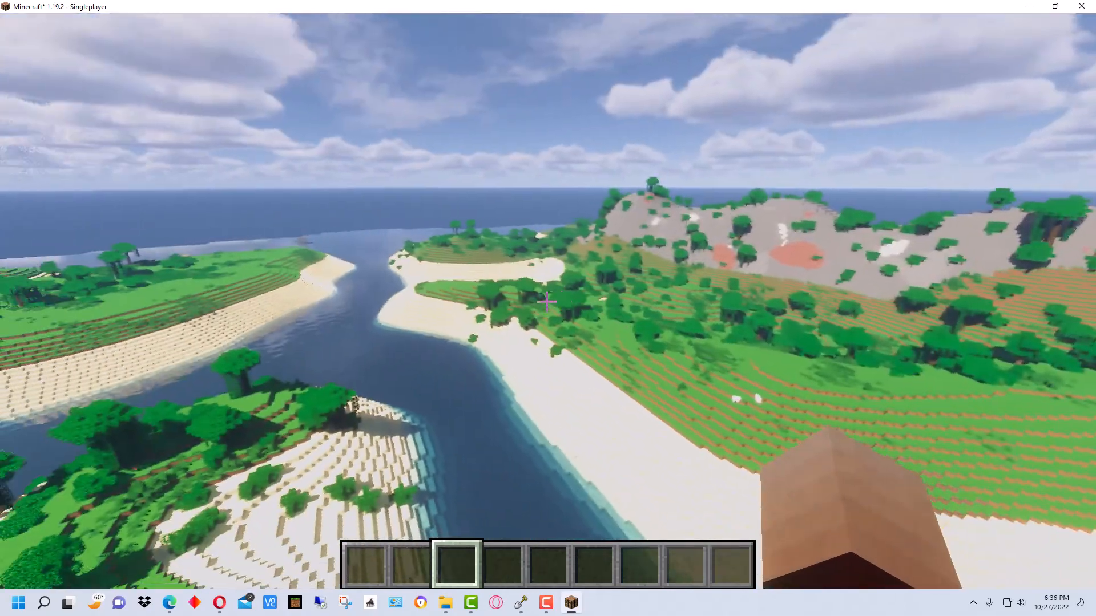